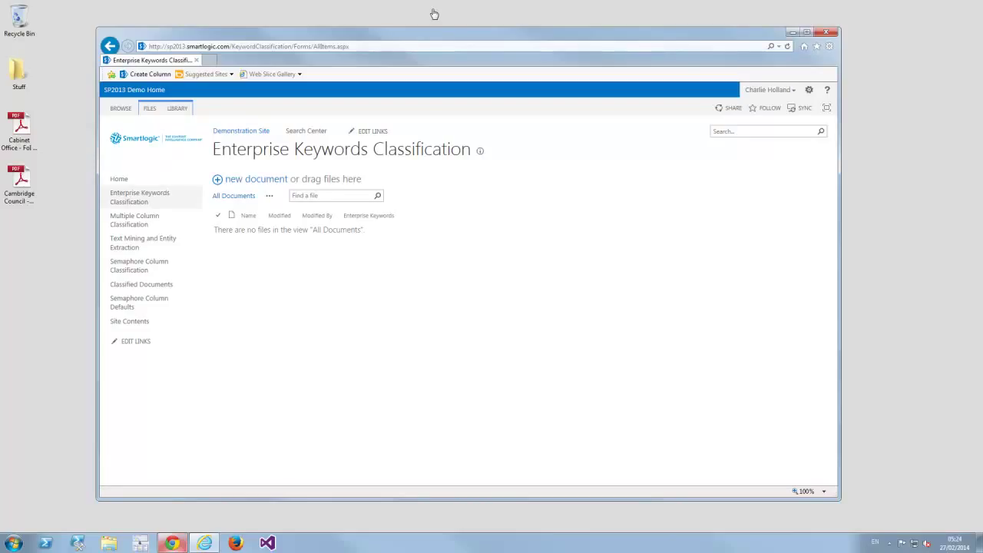
mouse_move(409, 15)
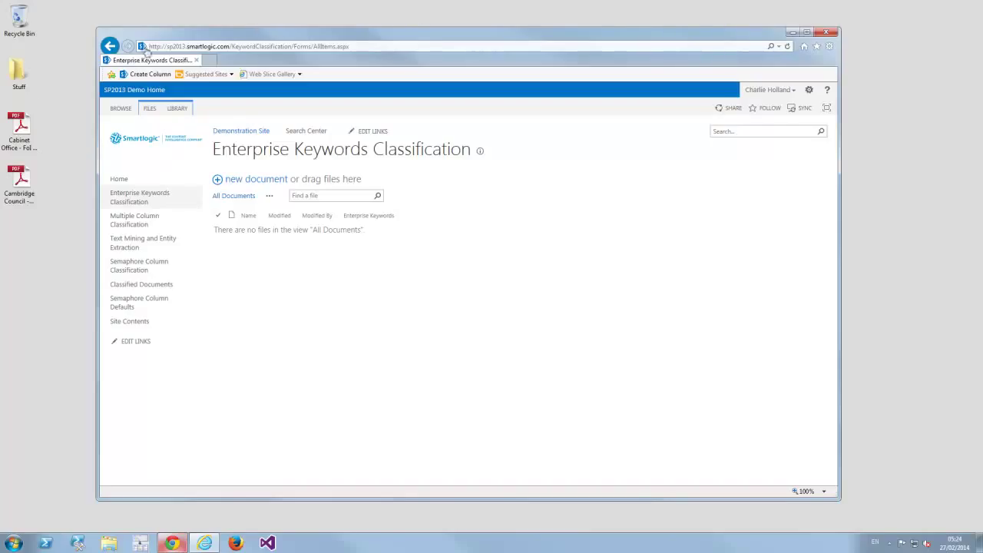
mouse_move(263, 209)
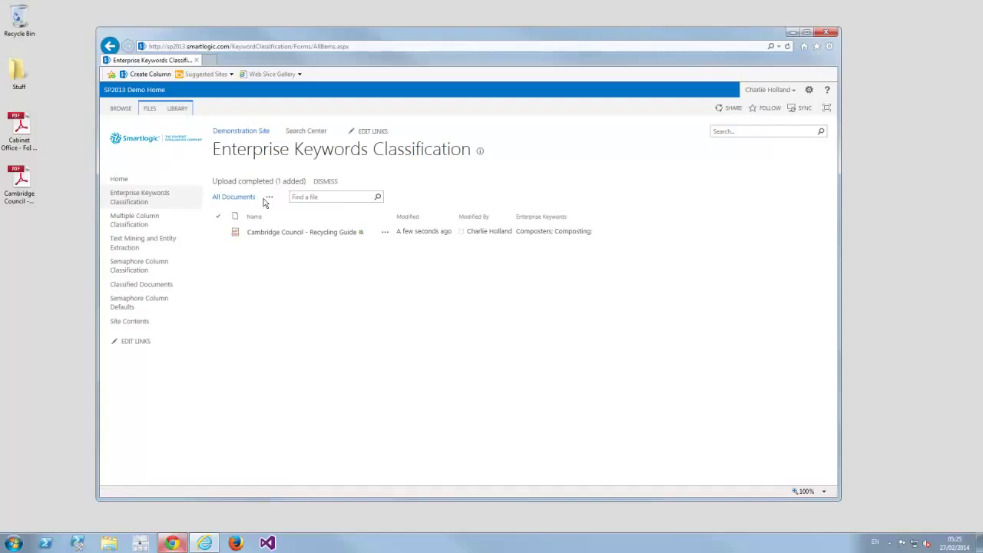
mouse_move(602, 185)
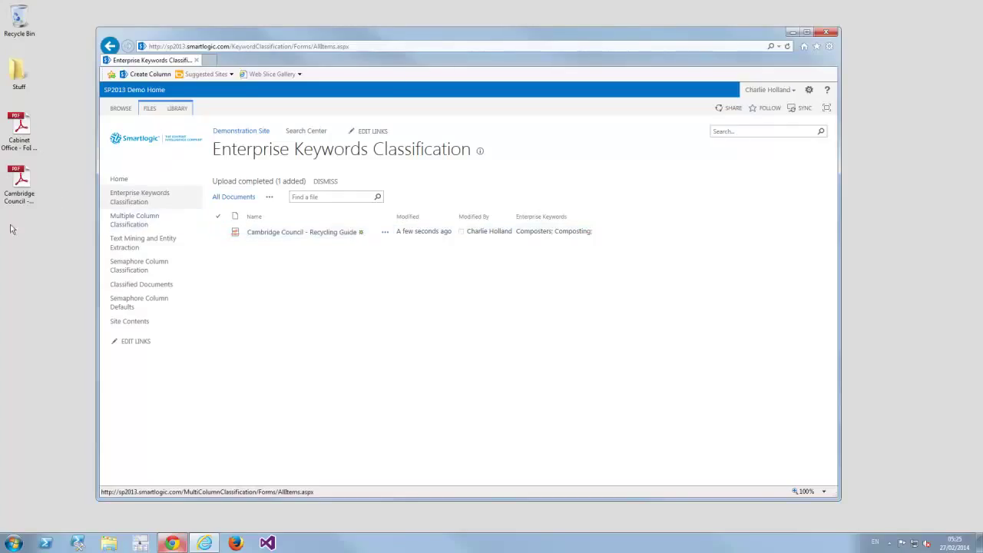
Go to the Multiple Column Classification library and start uploading a new document
click(135, 220)
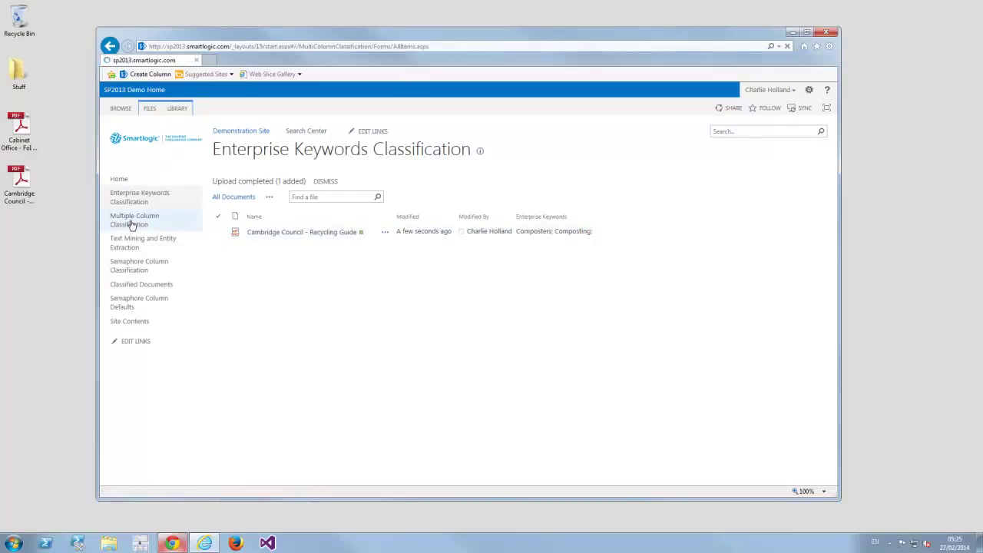
click(135, 220)
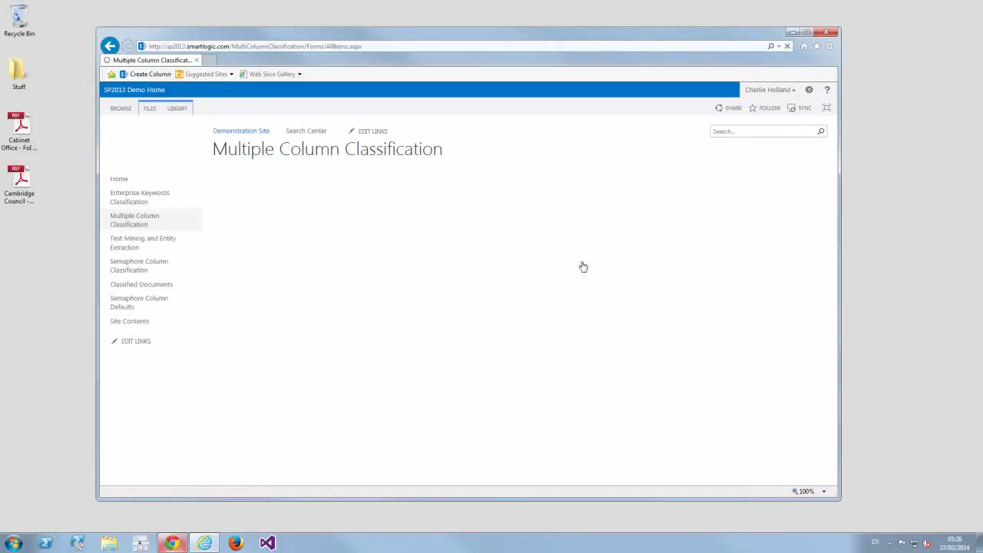
click(150, 108)
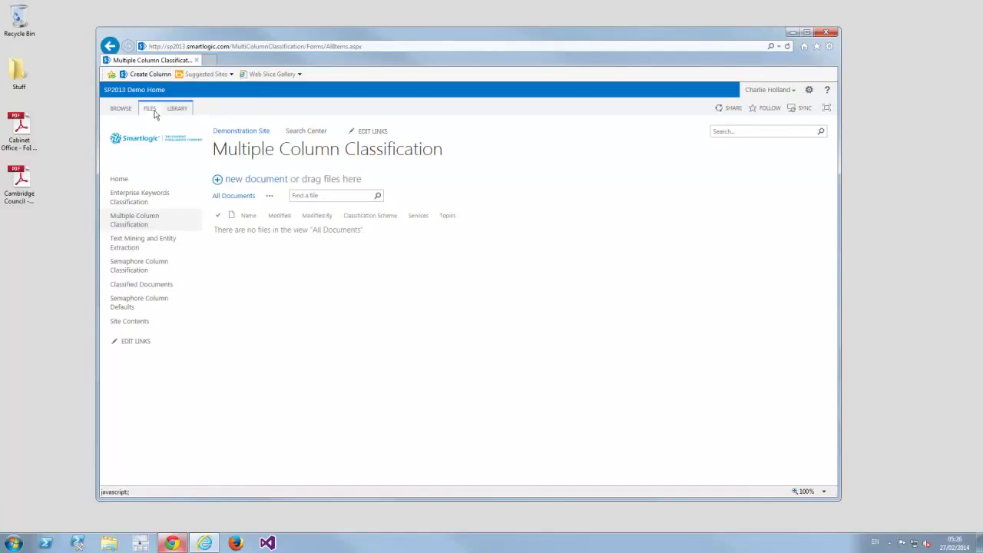
click(151, 108)
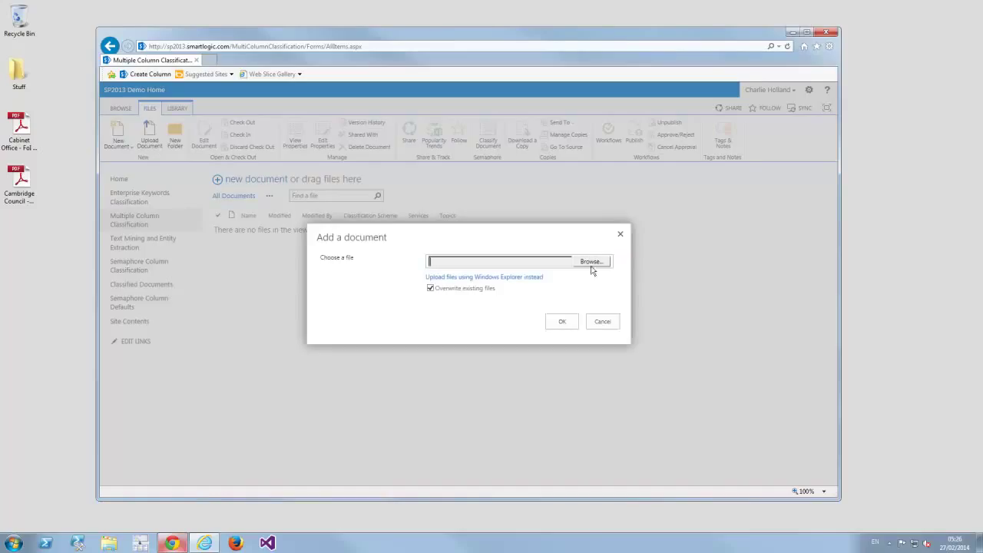
Browse to Cabinet Office - FoI Guidelines.pdf and upload it, bringing up its auto-filled classification properties
click(591, 261)
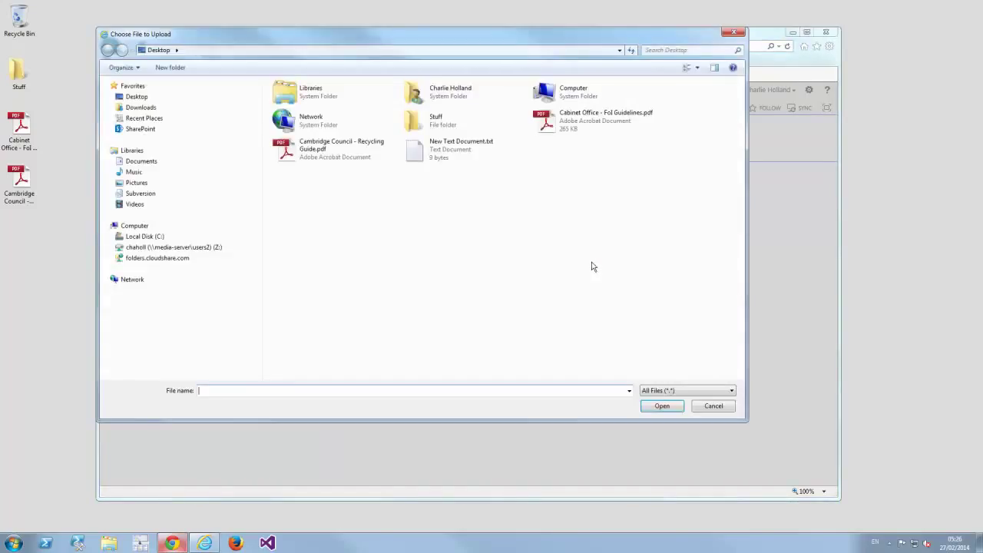
click(605, 120)
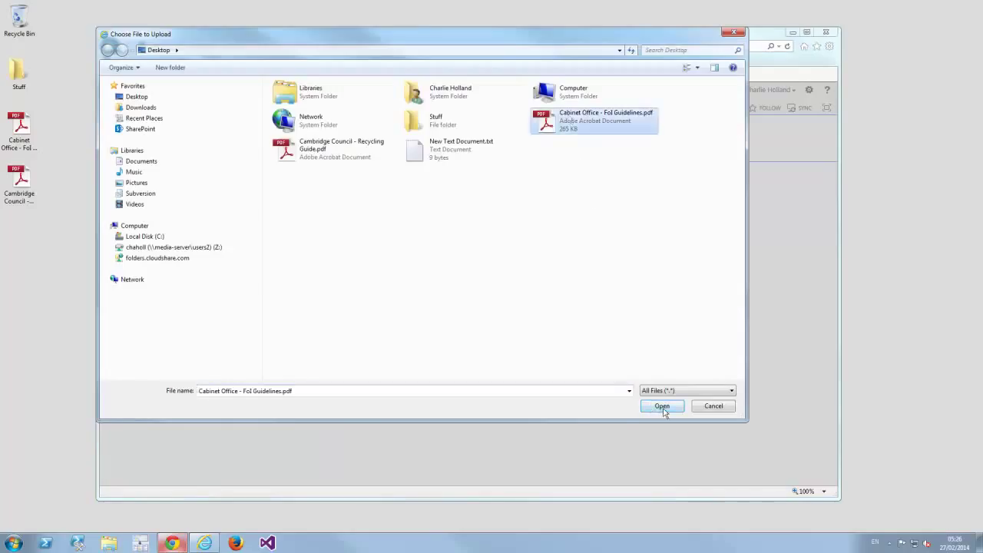
click(661, 406)
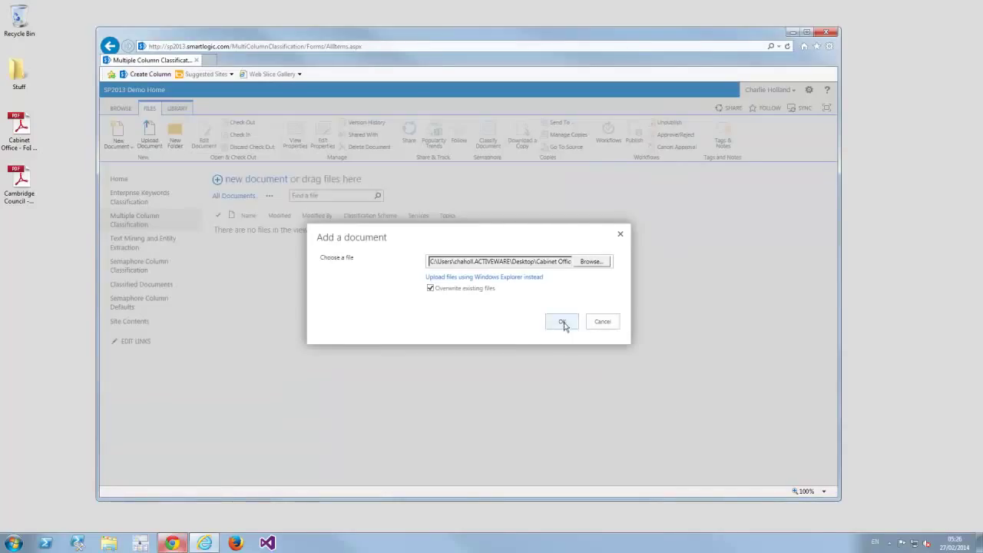
click(562, 322)
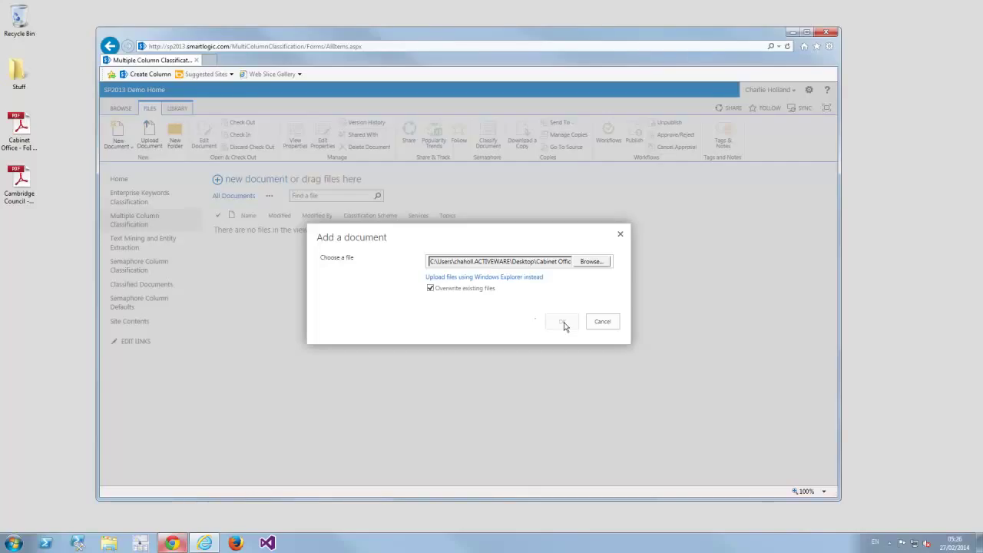
click(562, 321)
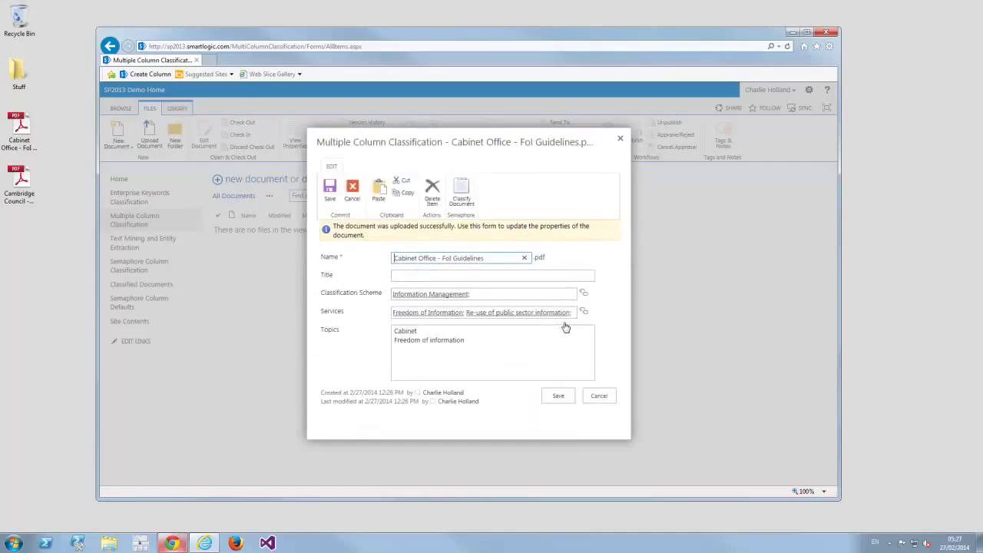
Remove 'Re-use of public sector information' from Services, leaving Freedom of Information, and save the document
click(484, 293)
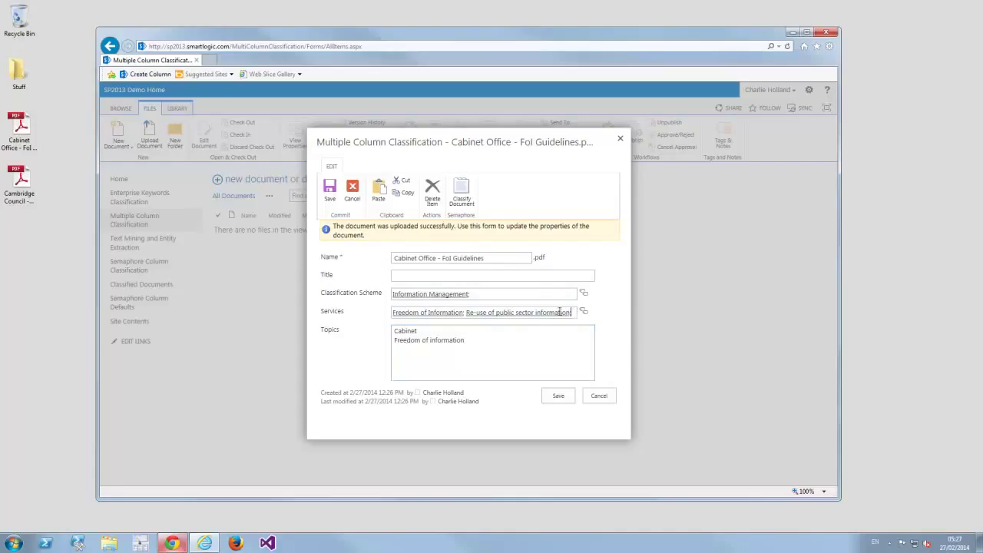
double_click(519, 312)
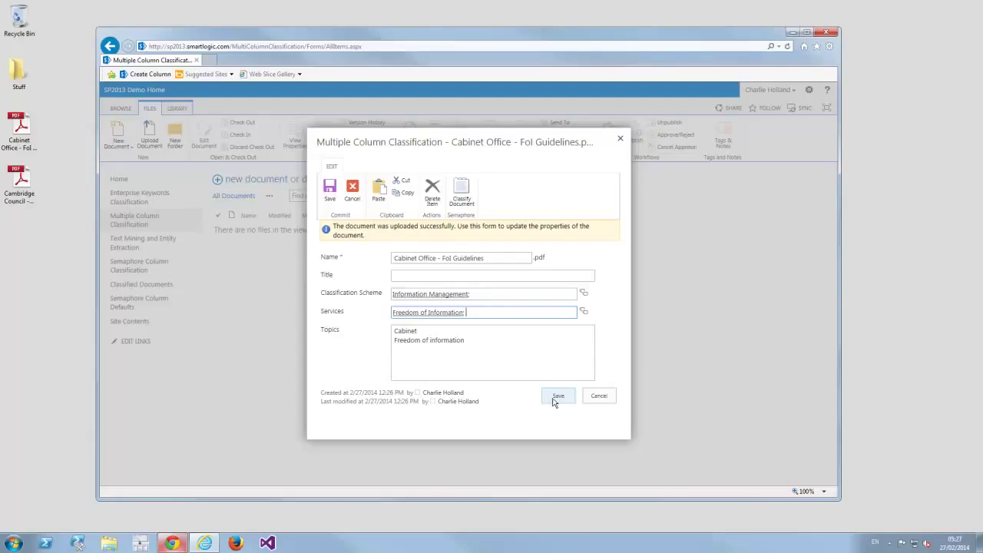
click(559, 397)
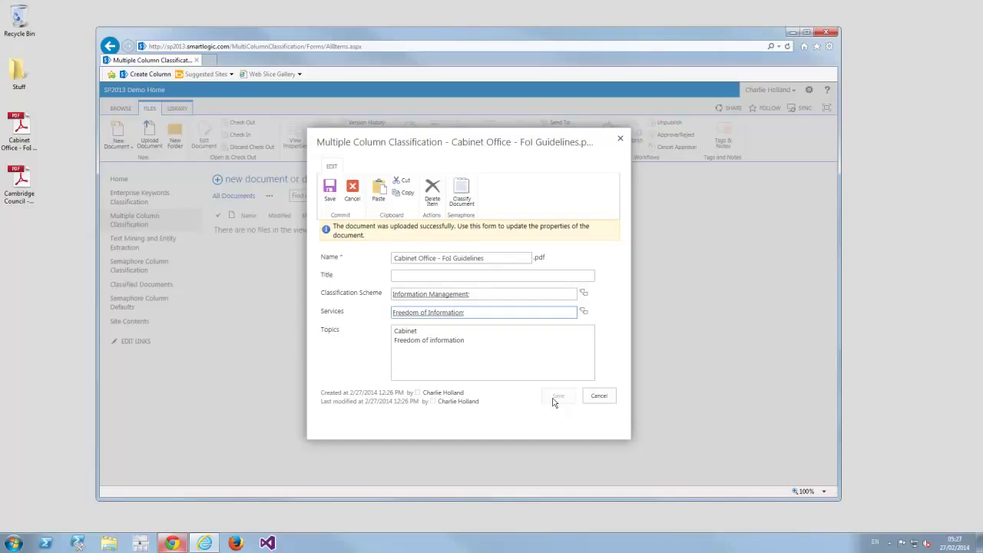
click(559, 395)
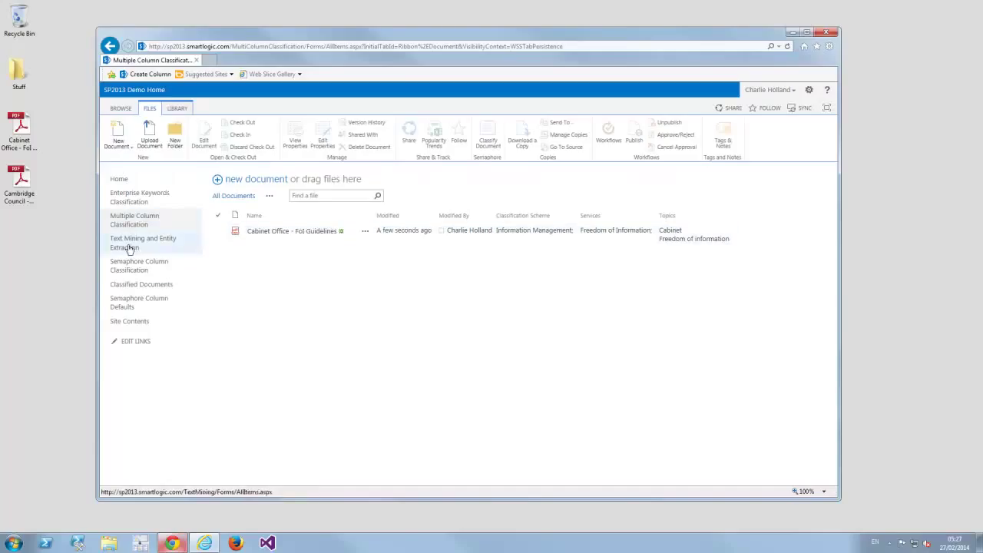
Go to the empty Text Mining and Entity Extraction library and show its LIBRARY ribbon commands
click(143, 243)
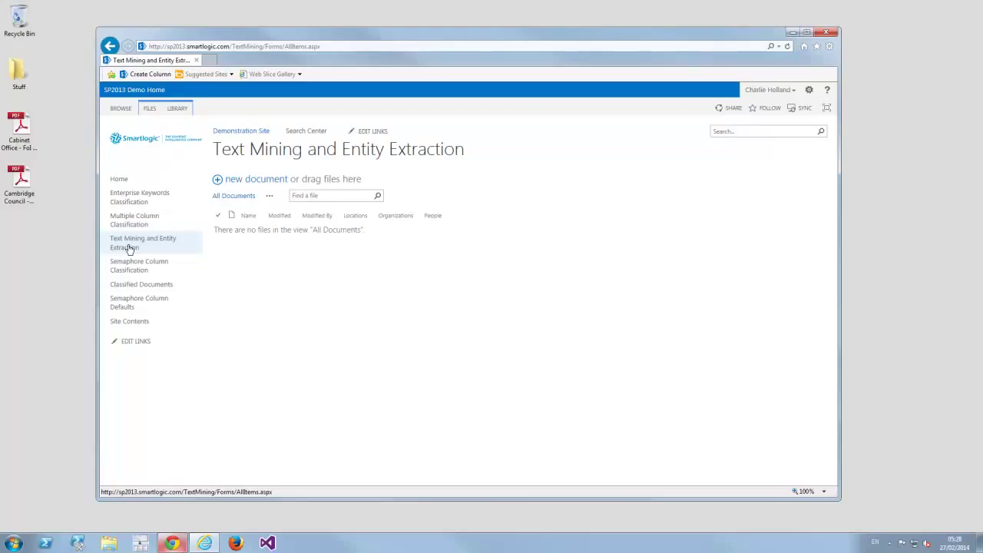
mouse_move(204, 90)
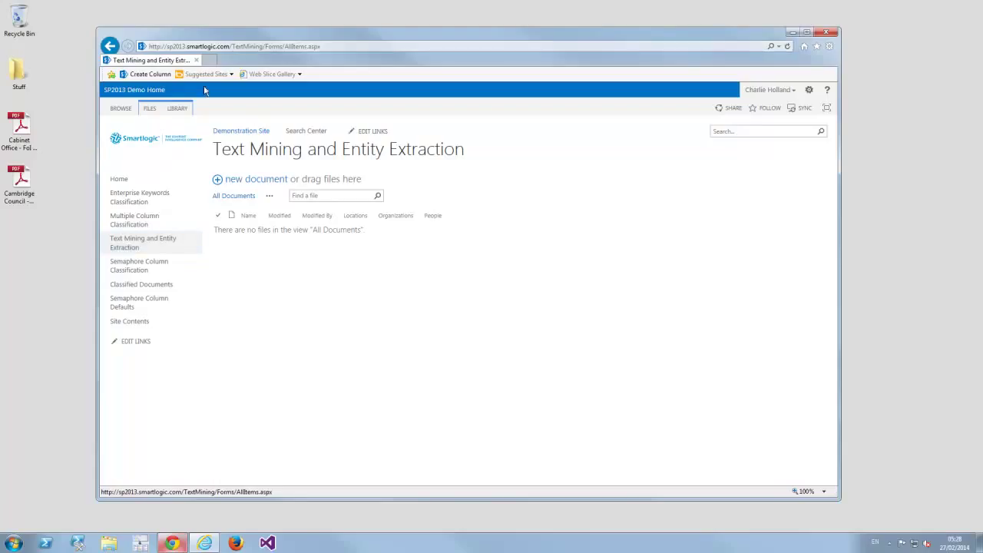
click(178, 107)
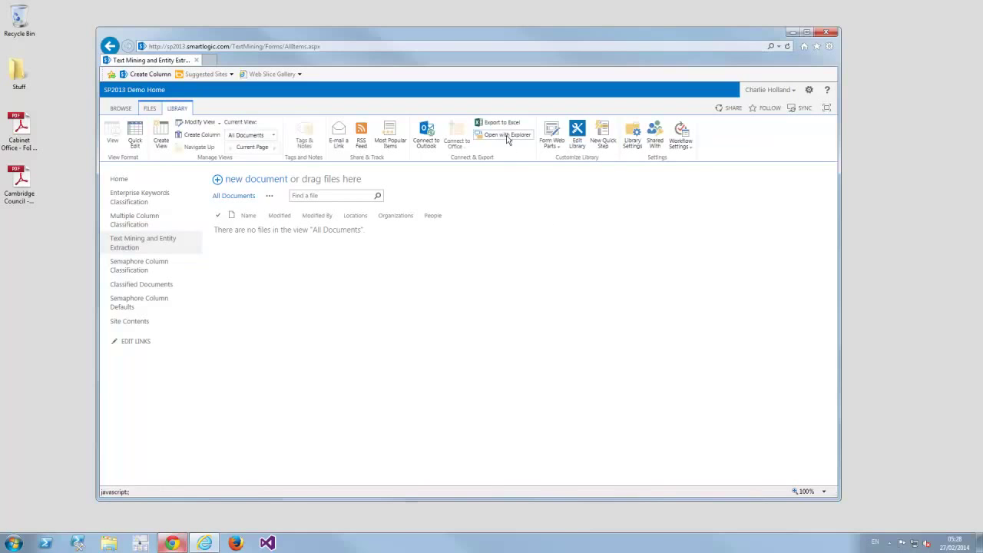
Open the library with Explorer and create New Text Document.txt in the empty folder, ready for Notepad
click(507, 135)
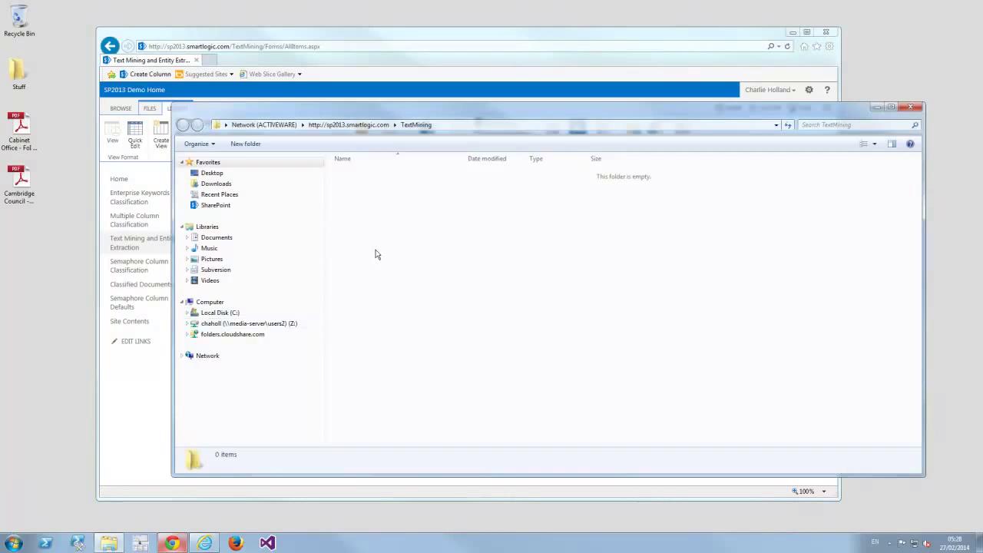
right_click(376, 254)
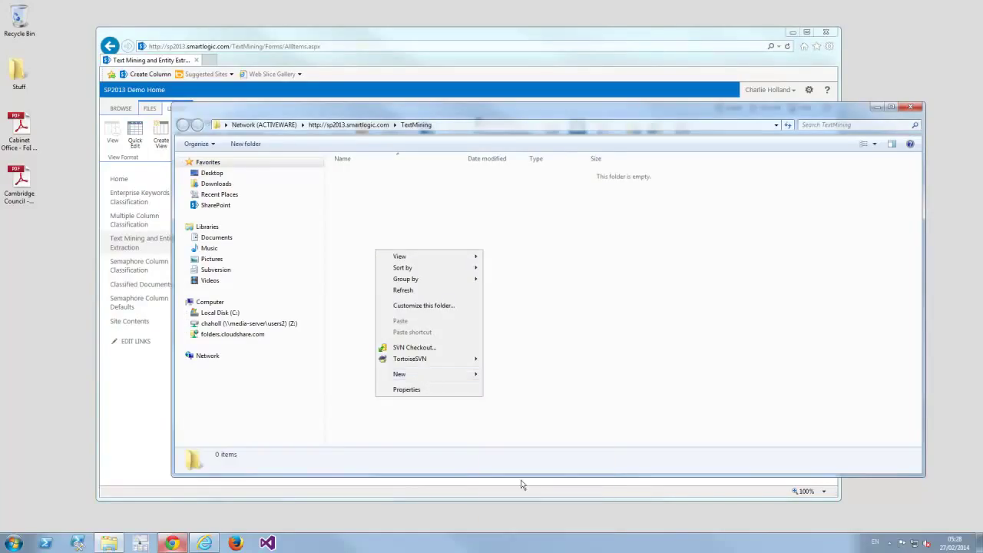
click(500, 278)
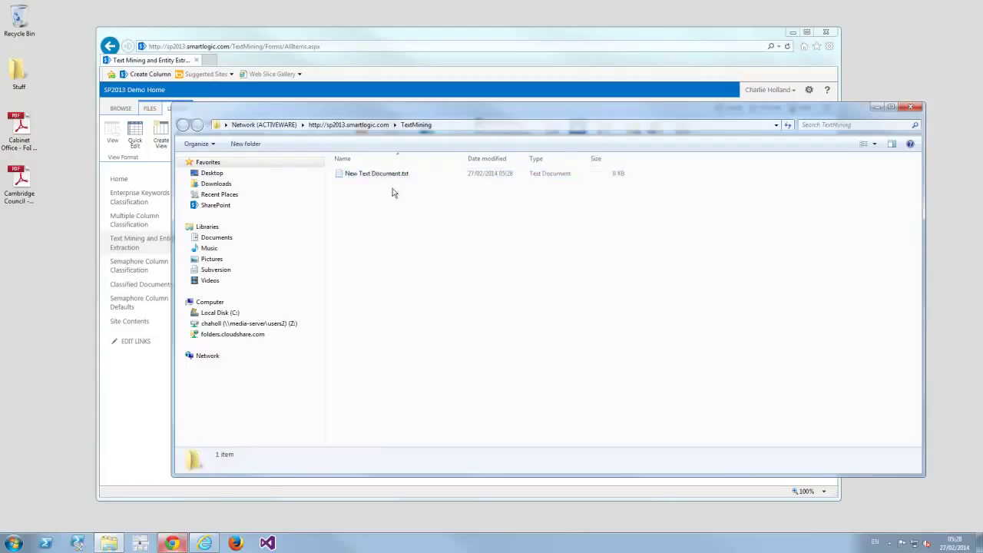
right_click(377, 172)
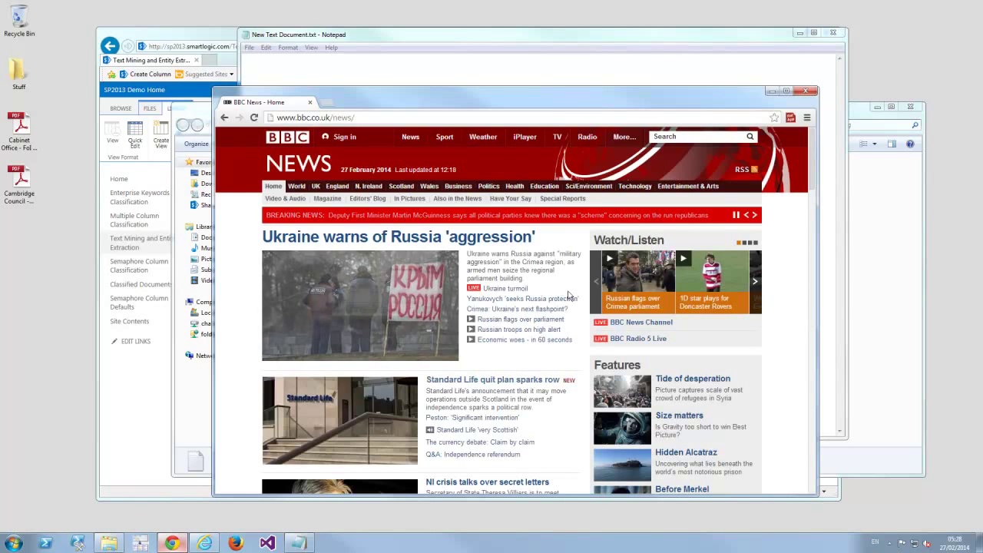
Open the BBC Ukraine-warns-Russia story and copy its article text for the Notepad file
click(398, 237)
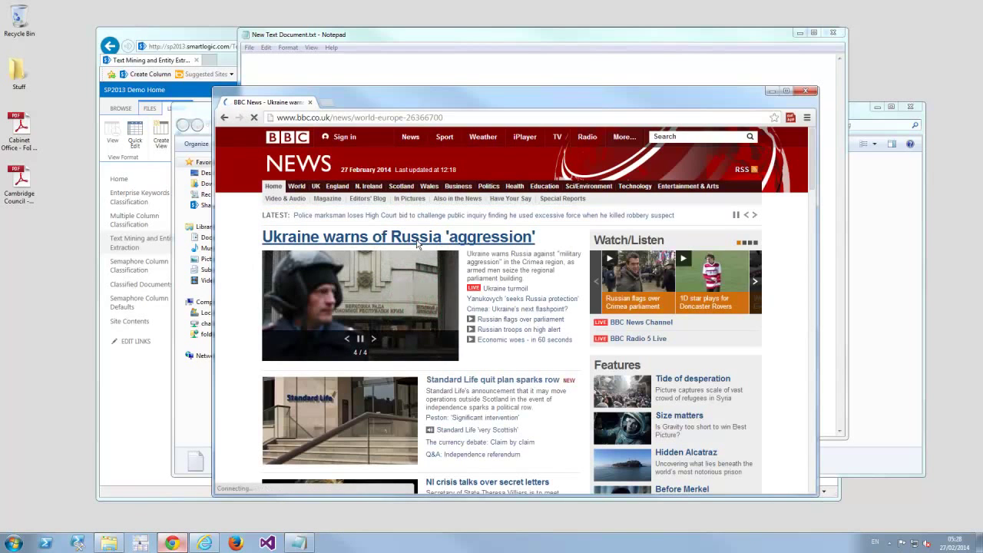
click(398, 237)
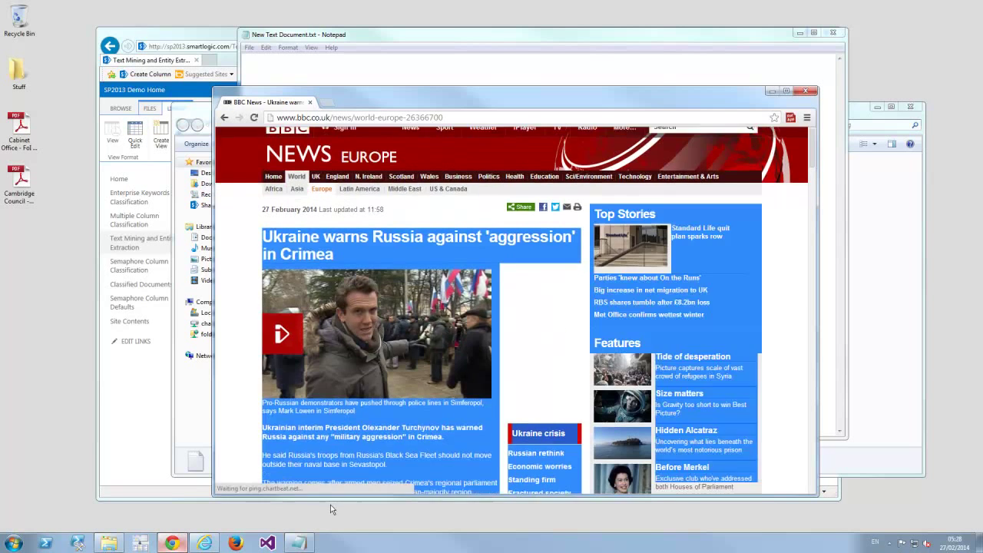
scroll(down, 3)
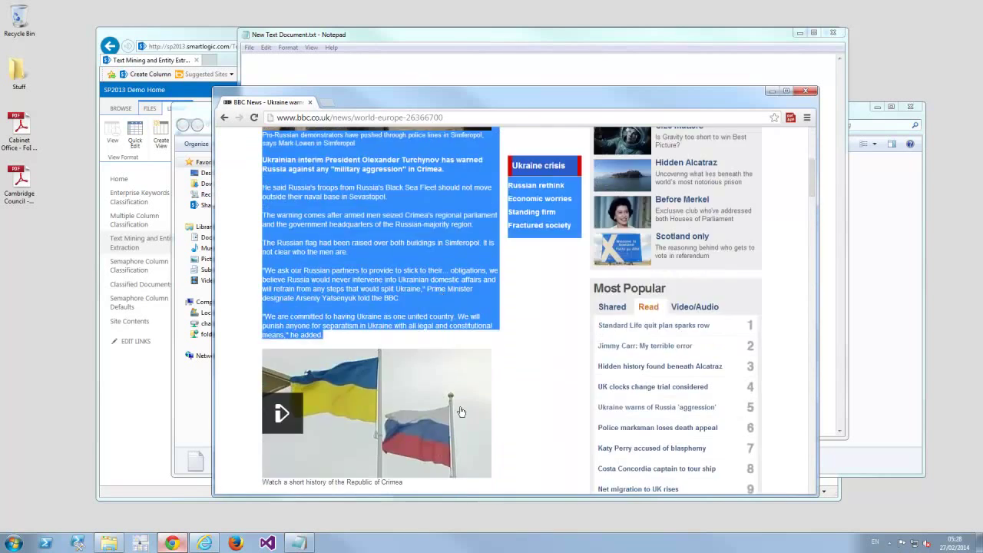
right_click(338, 279)
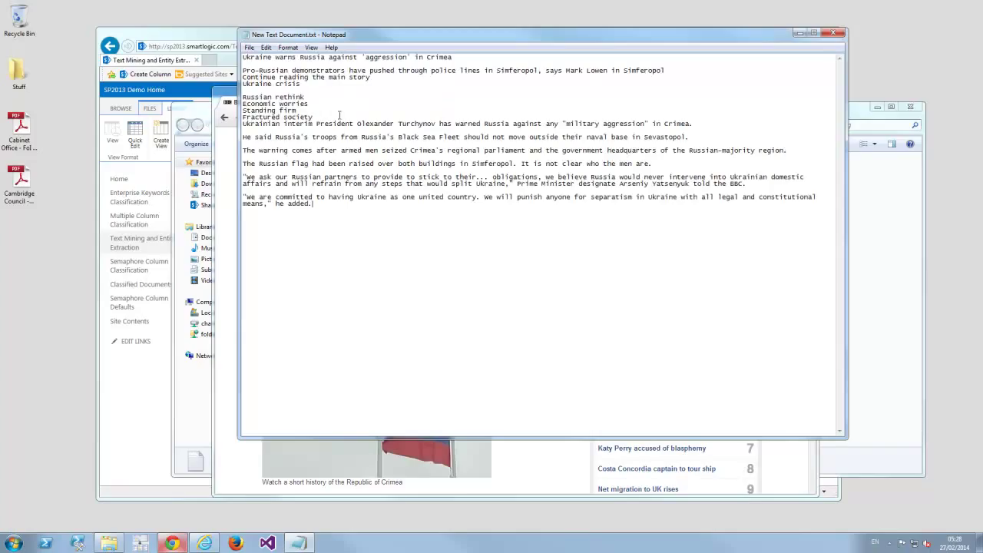
Move the Notepad window aside so the SharePoint Text Mining library page comes back to the front
click(249, 46)
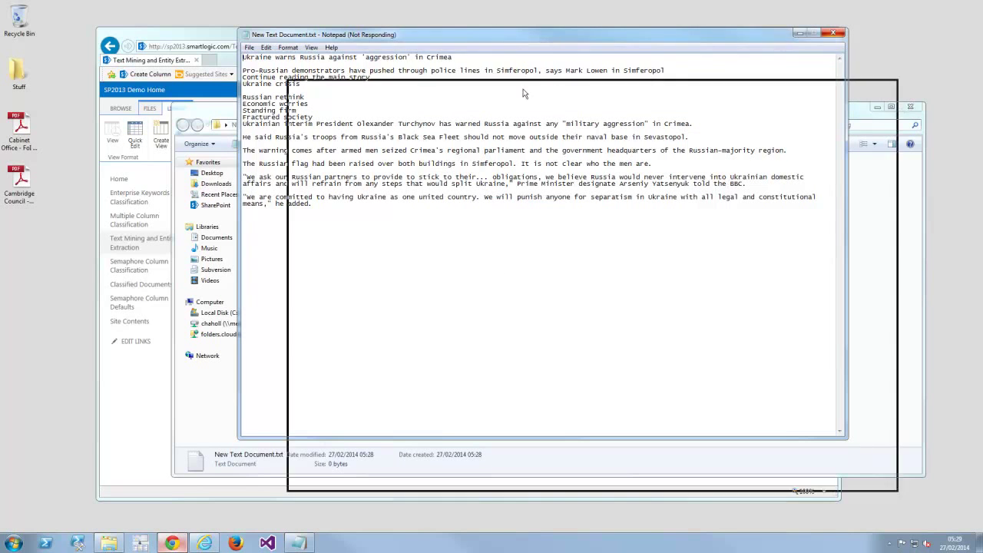
drag(526, 34, 526, 86)
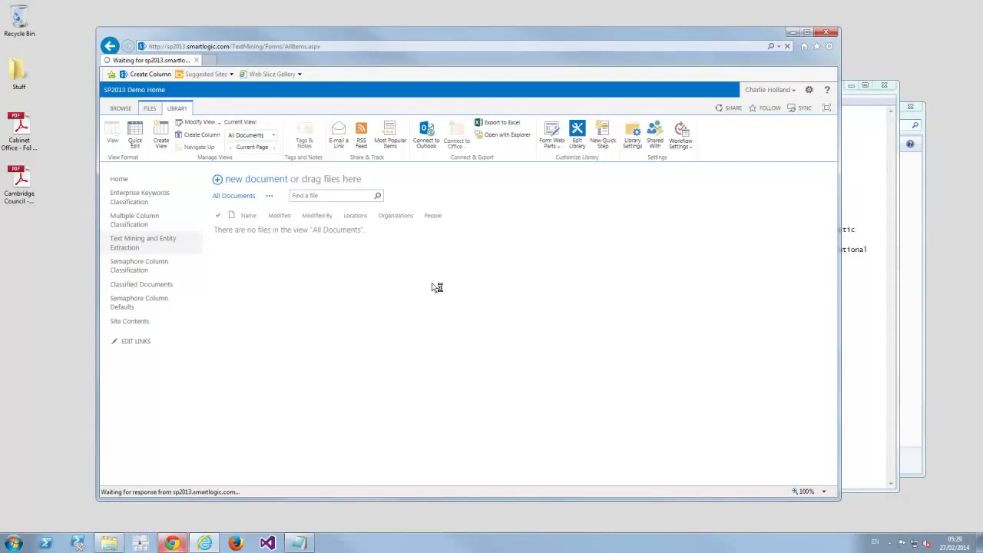
Refresh the Text Mining and Entity Extraction library so New Text Document appears in its list
click(143, 243)
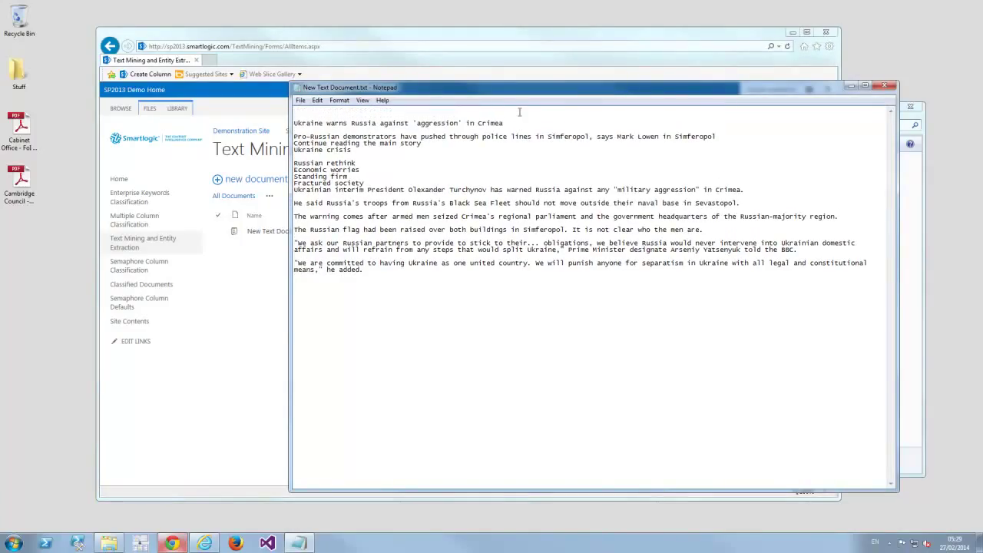
Make the first line read 'Albert Einstein made a surprise visit', then go to Semaphore Column Classification
text(All)
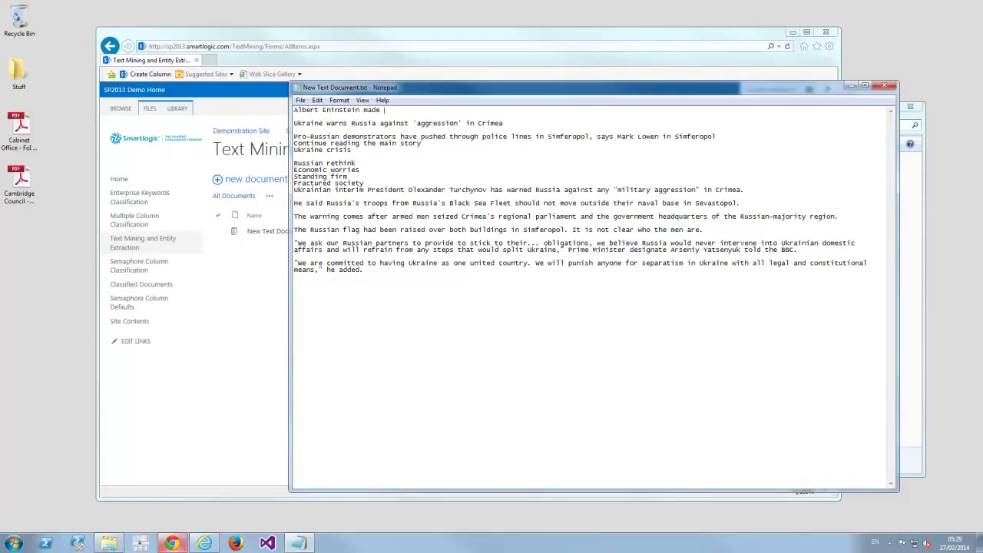
text(a surprise)
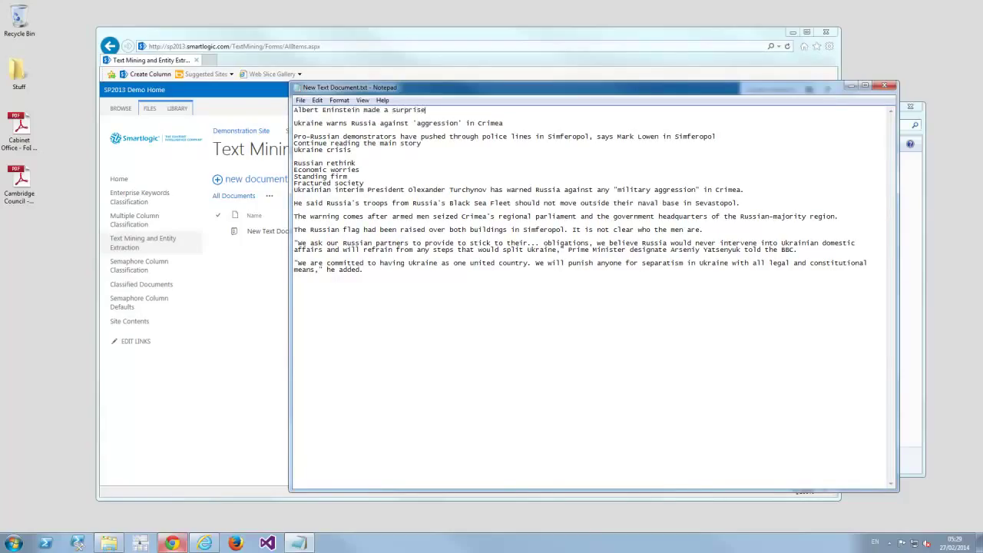
text(visit)
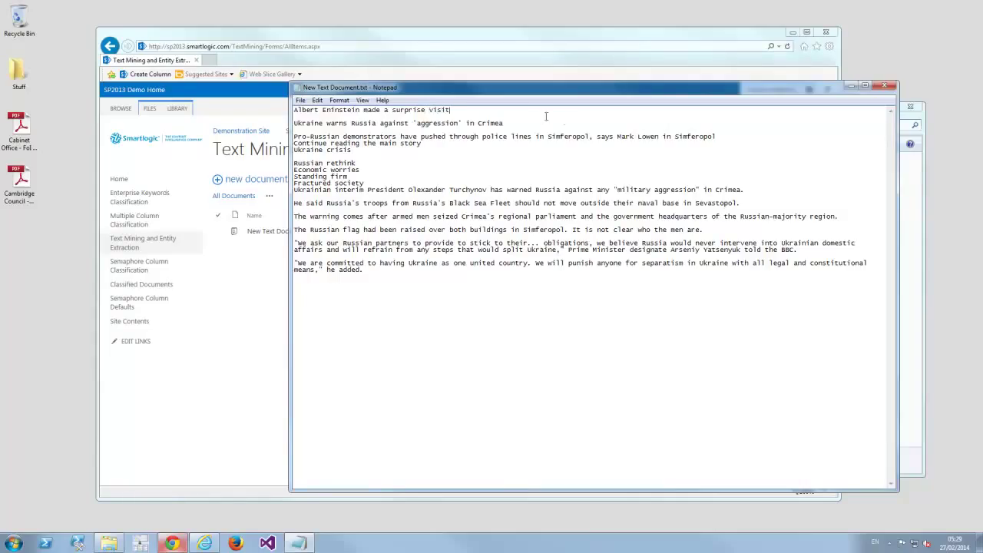
mouse_move(375, 151)
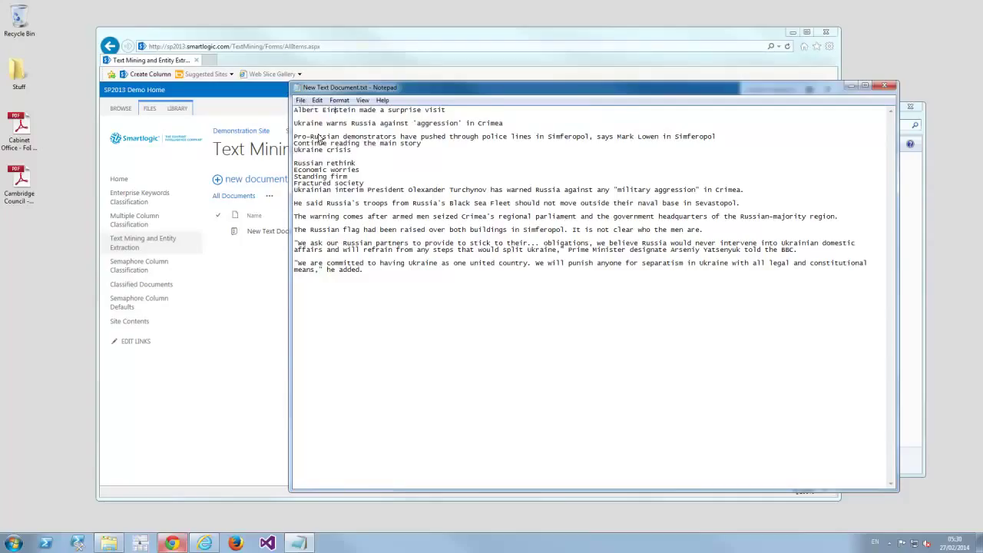
mouse_move(606, 92)
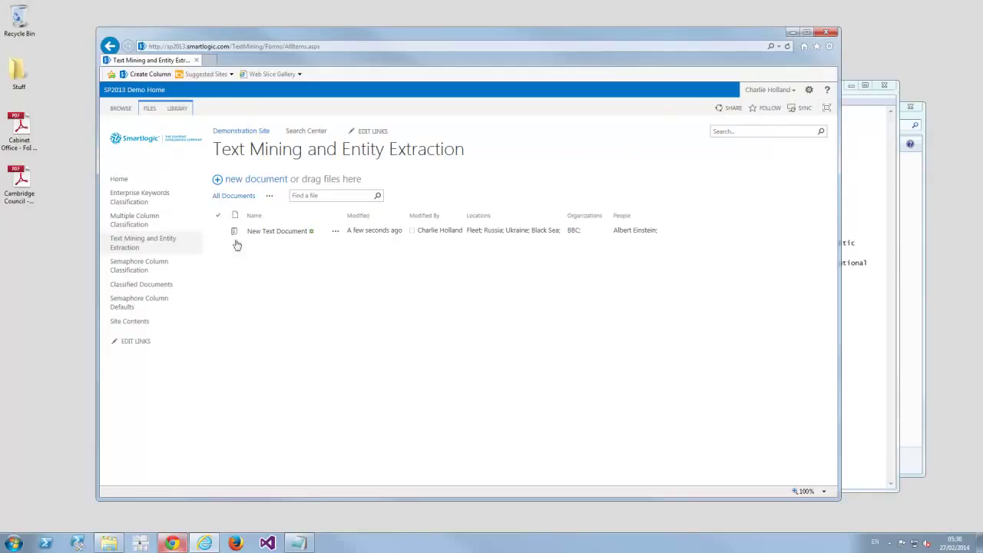
click(138, 265)
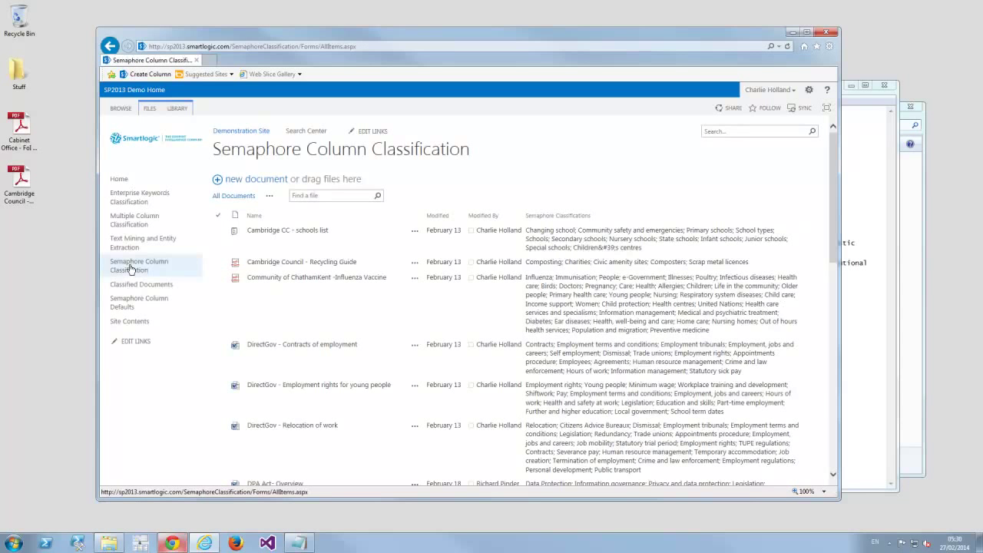
Use the Cambridge CC - schools list item's ellipsis menu to choose Edit Properties
click(320, 384)
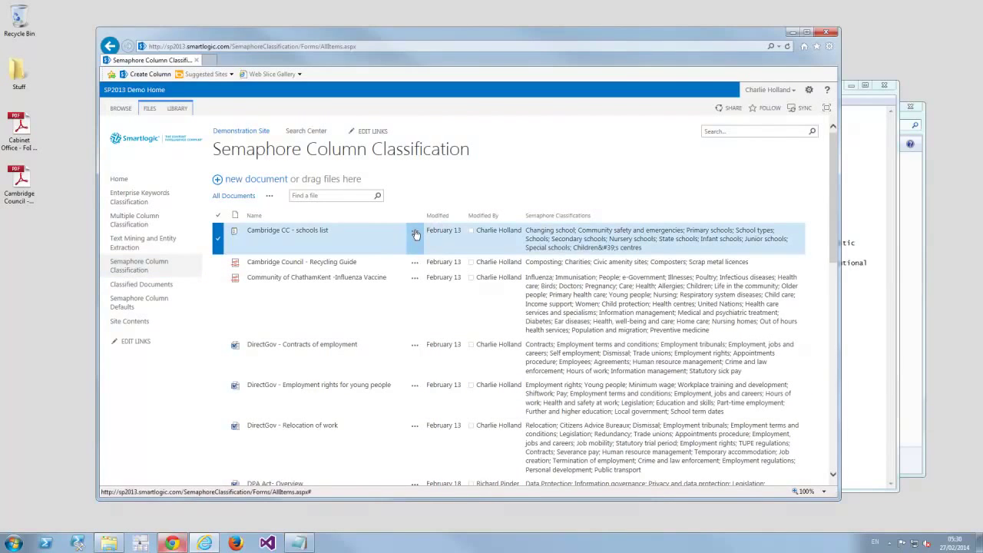
click(415, 234)
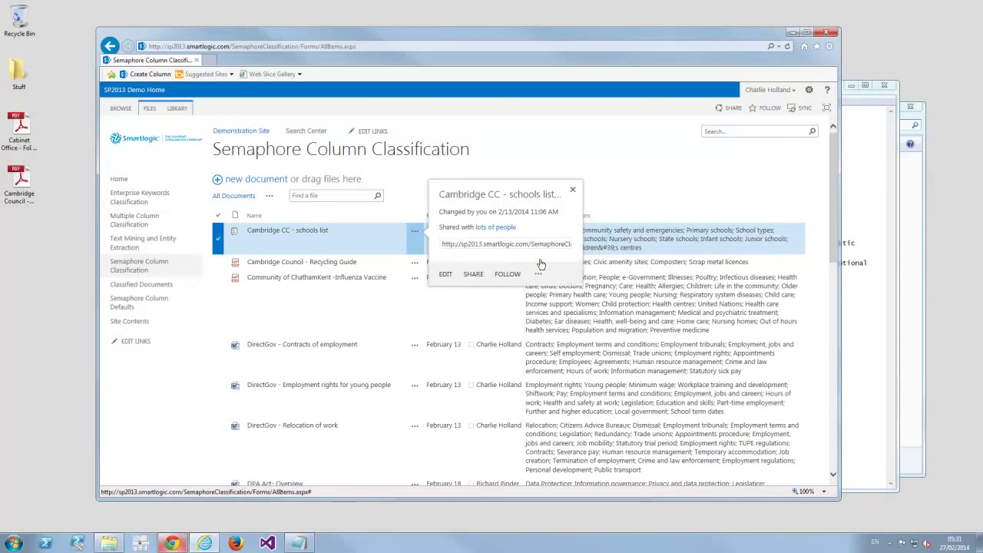
click(541, 273)
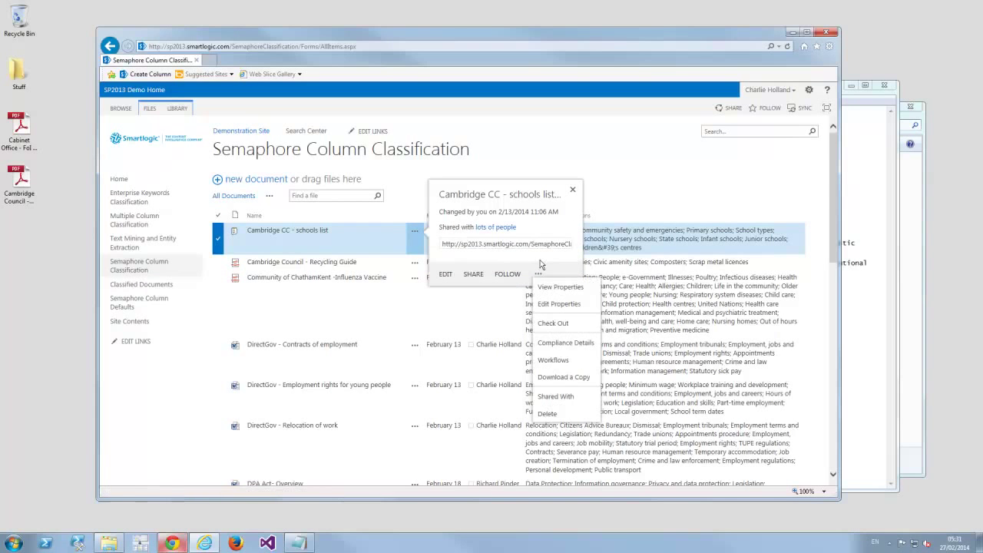
click(559, 287)
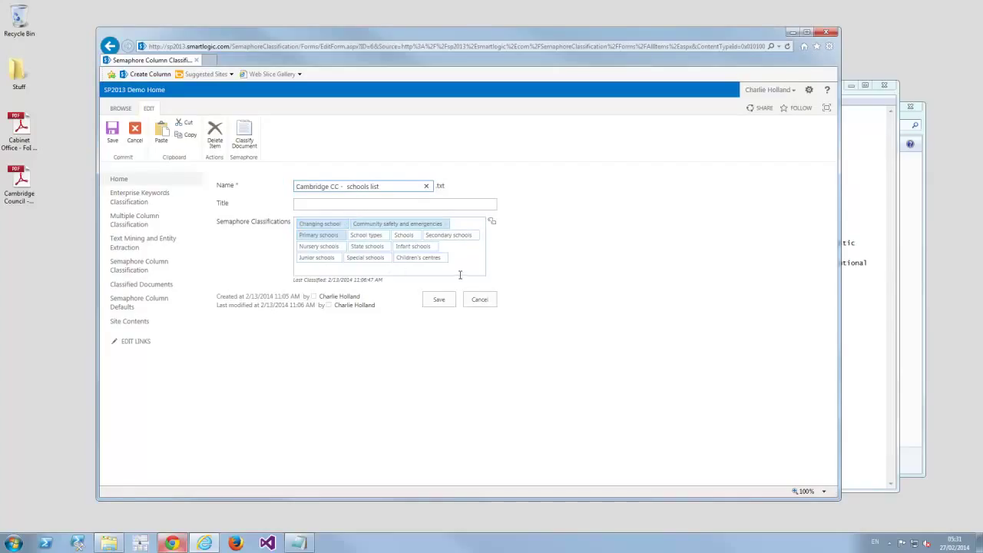
View the Changing school classification's term details and close the popup
click(320, 225)
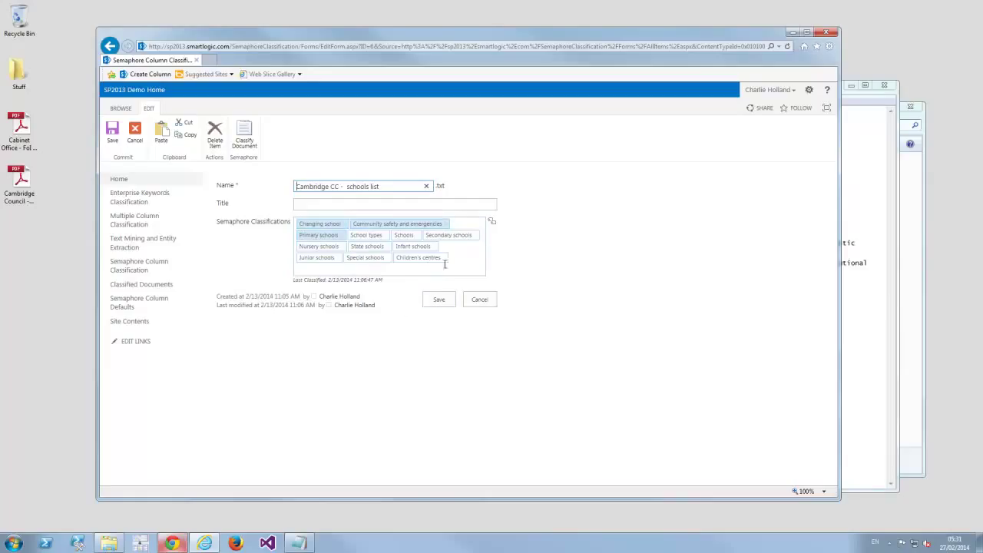
click(320, 224)
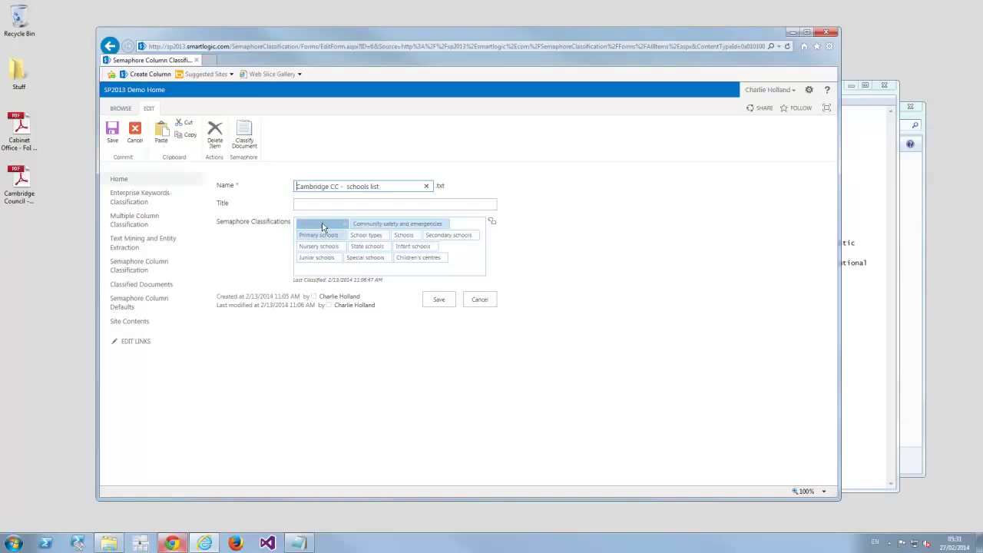
click(319, 224)
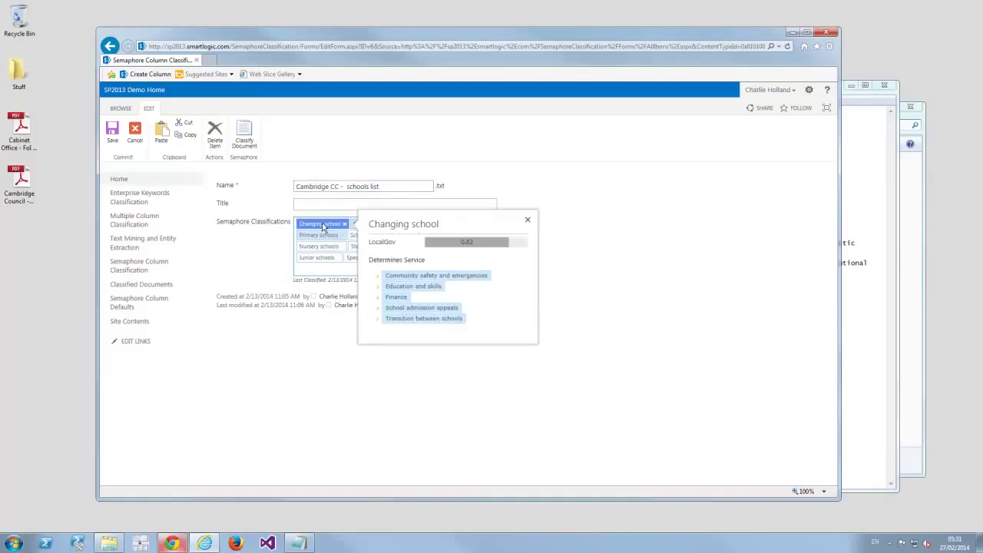
mouse_move(368, 326)
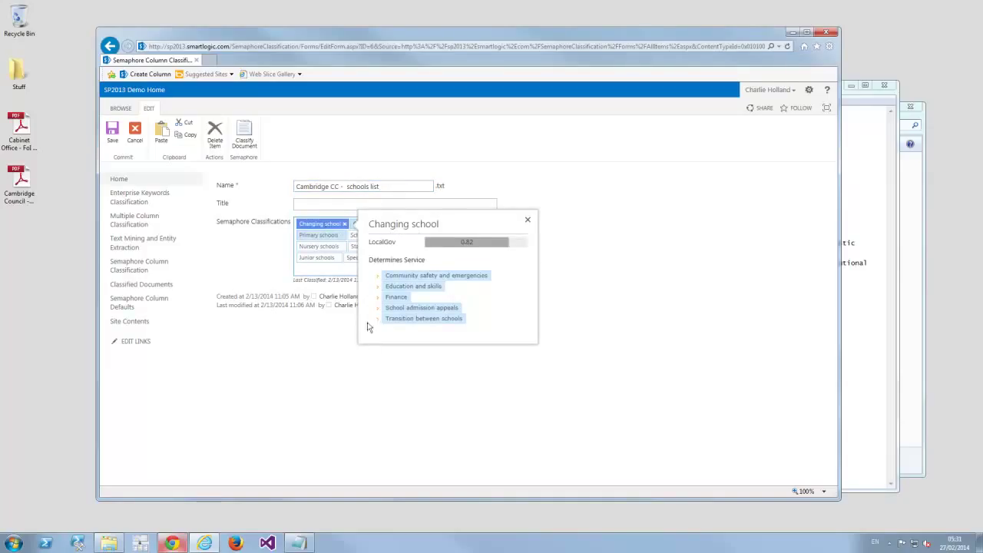
mouse_move(519, 330)
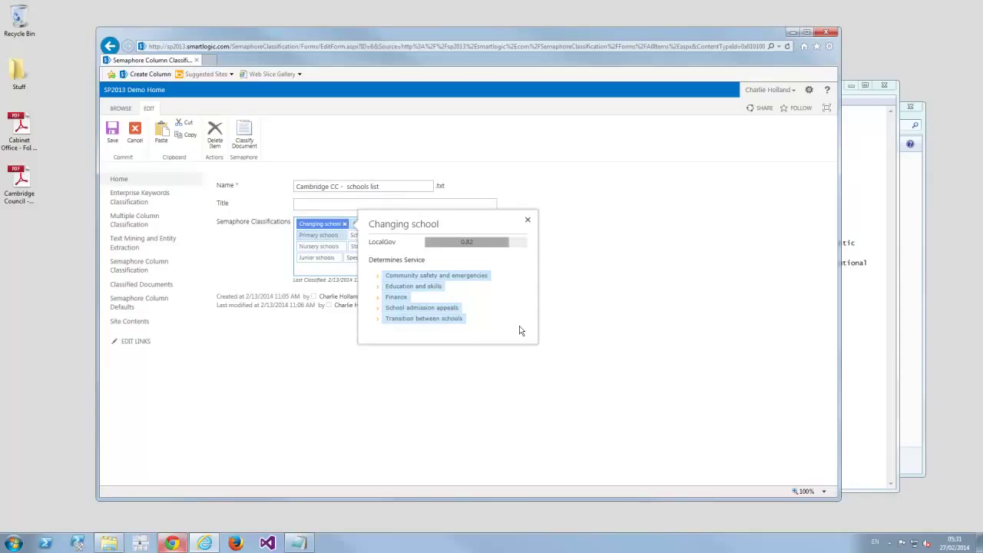
mouse_move(506, 363)
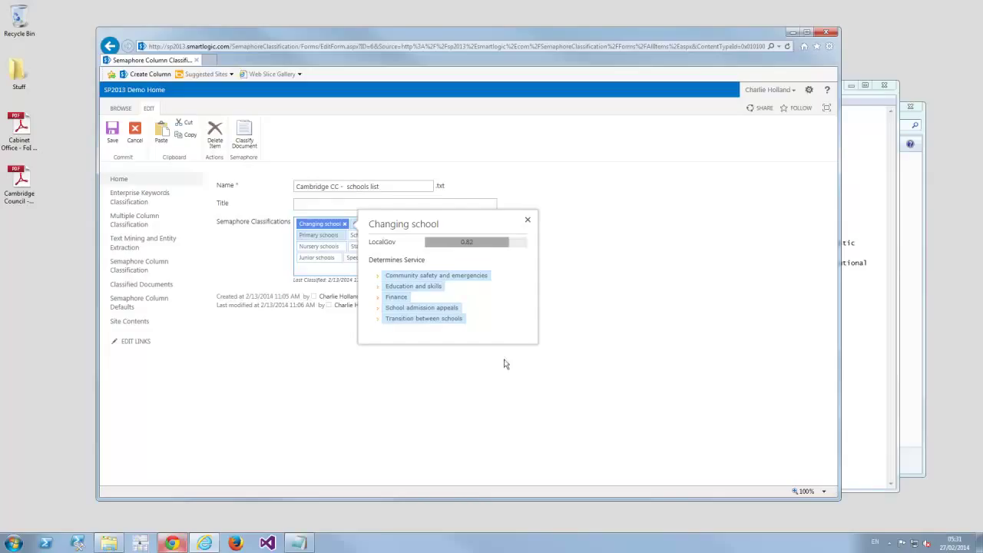
mouse_move(495, 309)
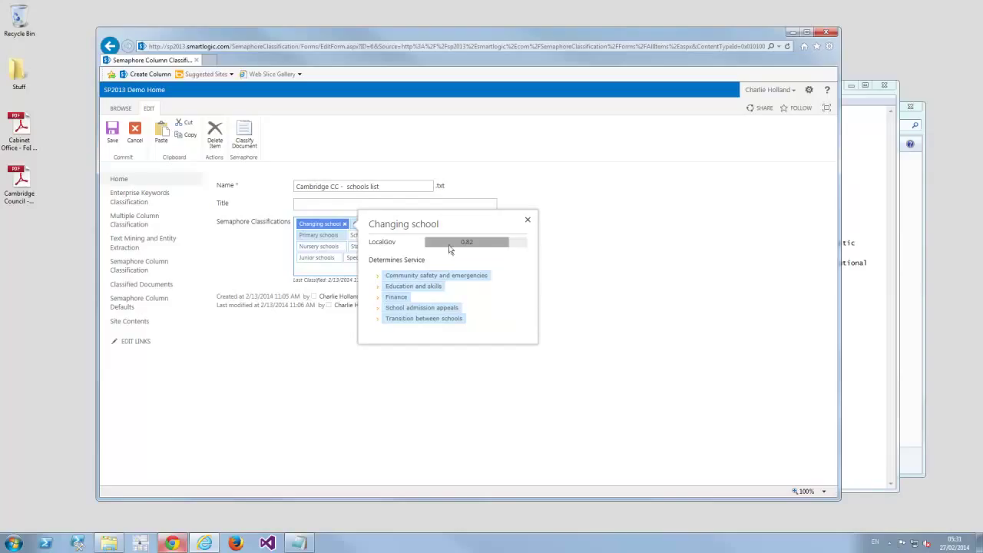
mouse_move(409, 295)
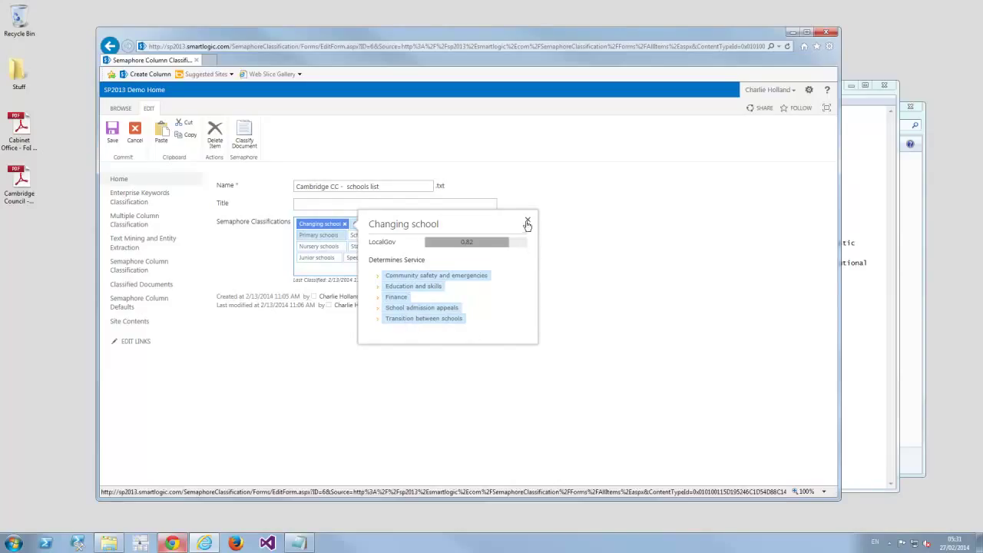
mouse_move(528, 224)
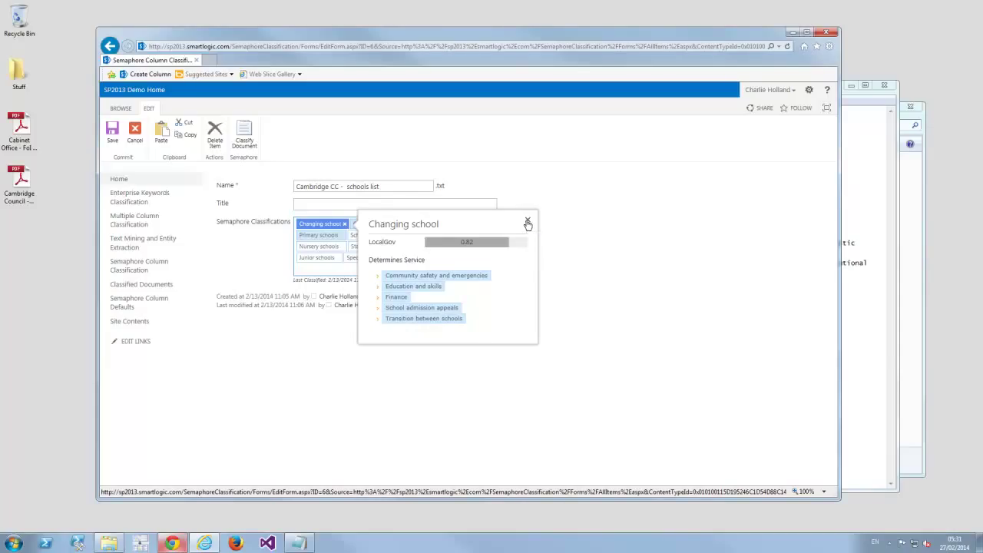
click(529, 225)
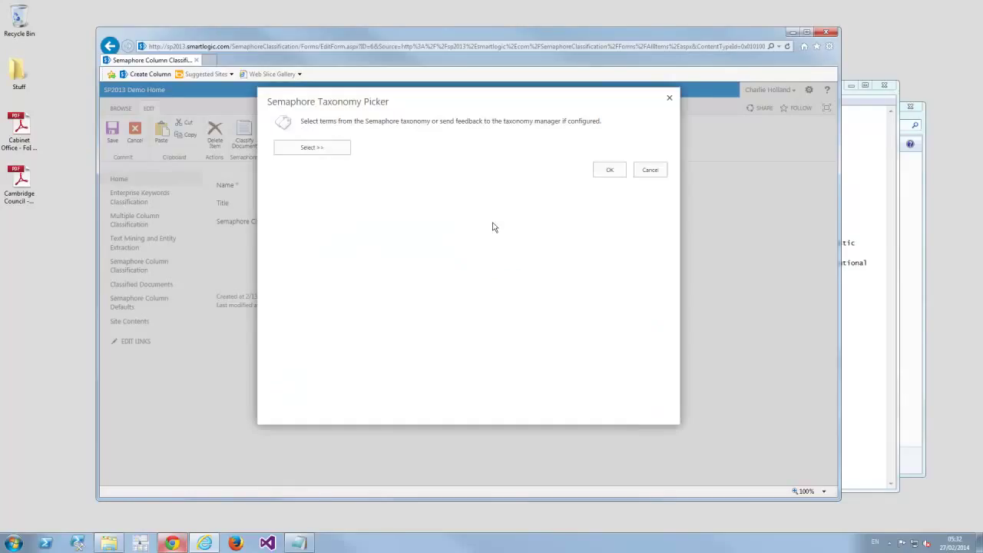
Expand Classification Scheme and then Children & Families Care Services in the Browse tree
click(312, 147)
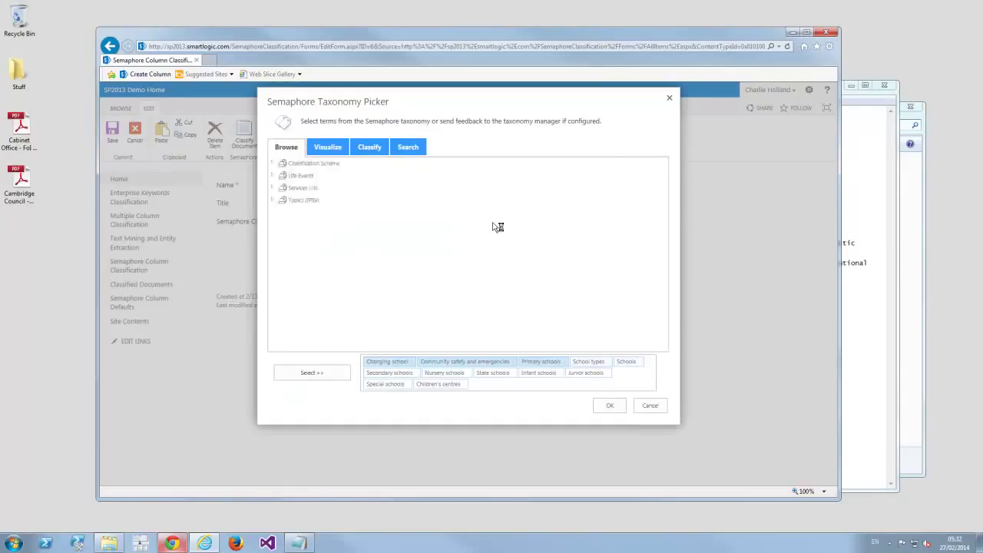
mouse_move(460, 156)
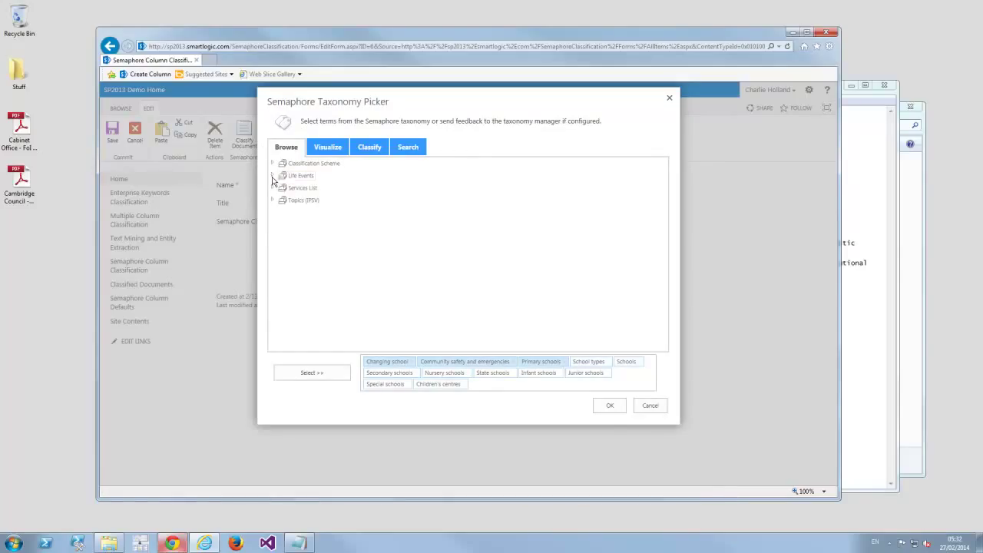
click(274, 163)
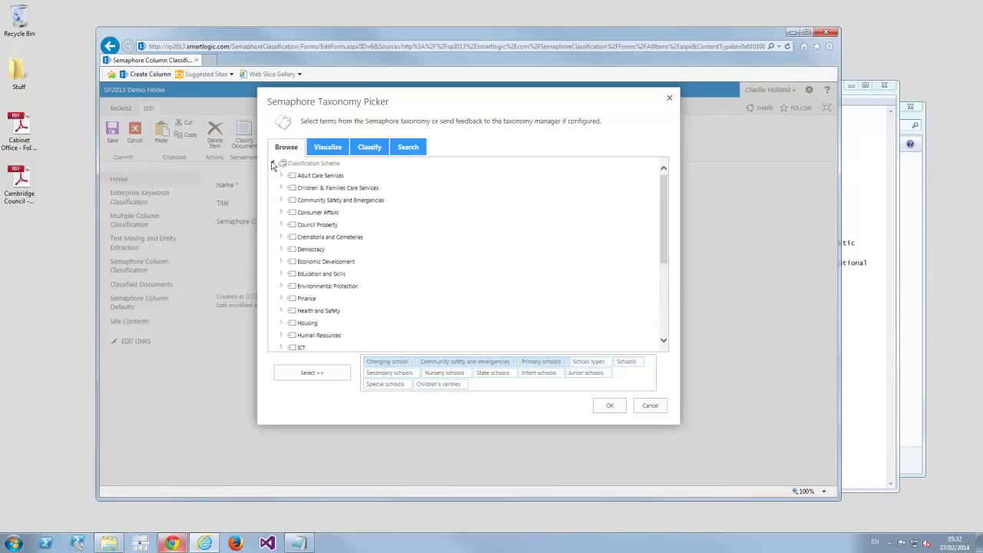
click(282, 187)
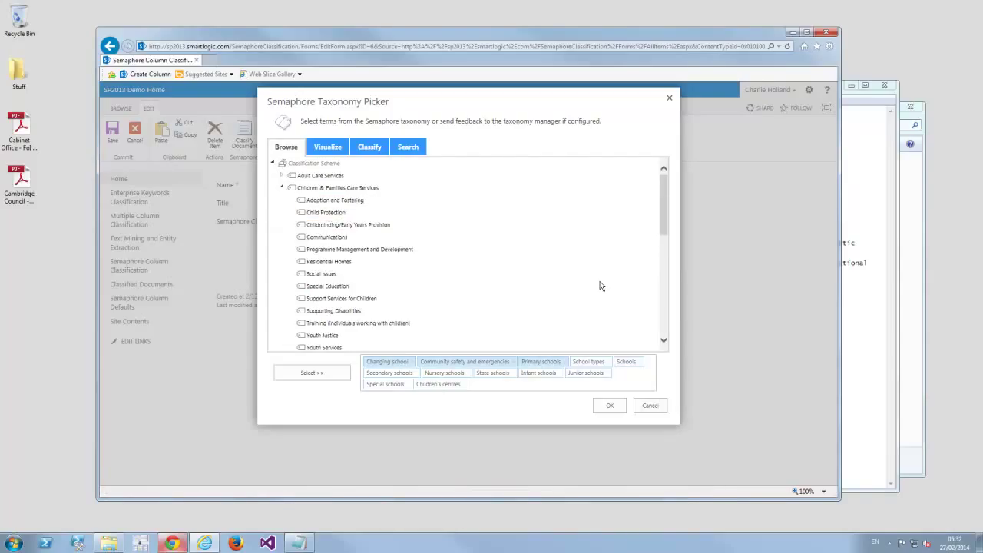
mouse_move(387, 226)
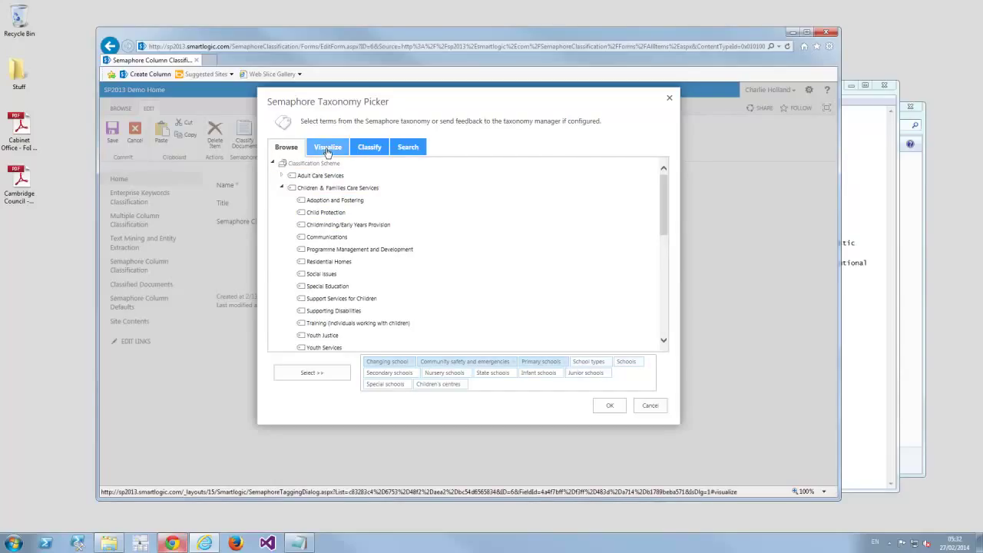
Drill the Visualize graph through Classification Scheme and Children & Families Care Services to centre on Children and young people - preventative services
click(327, 148)
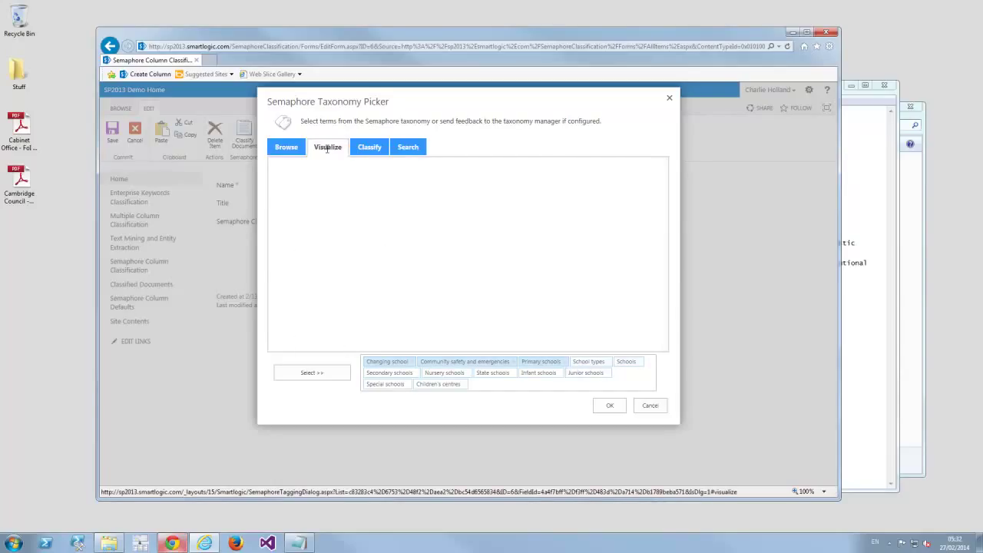
click(329, 148)
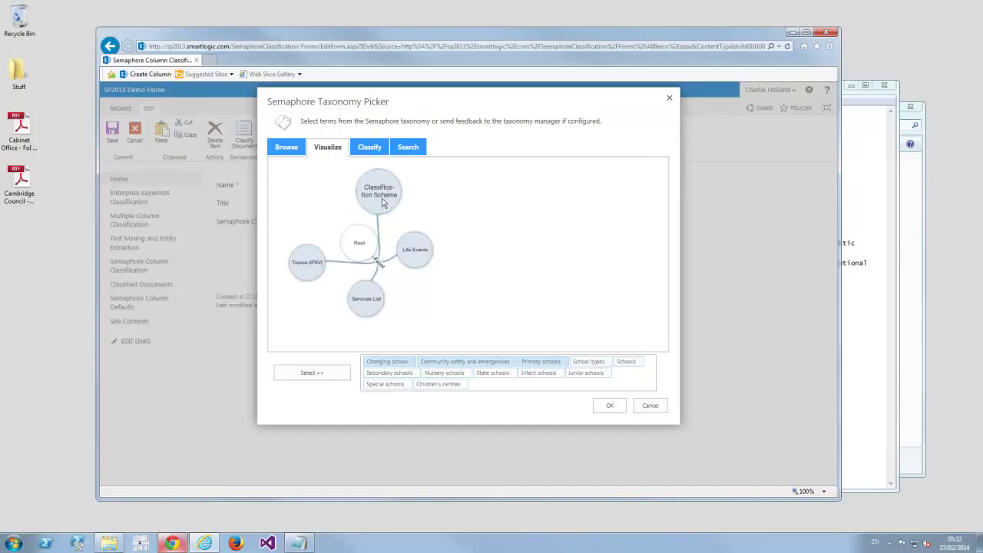
click(378, 191)
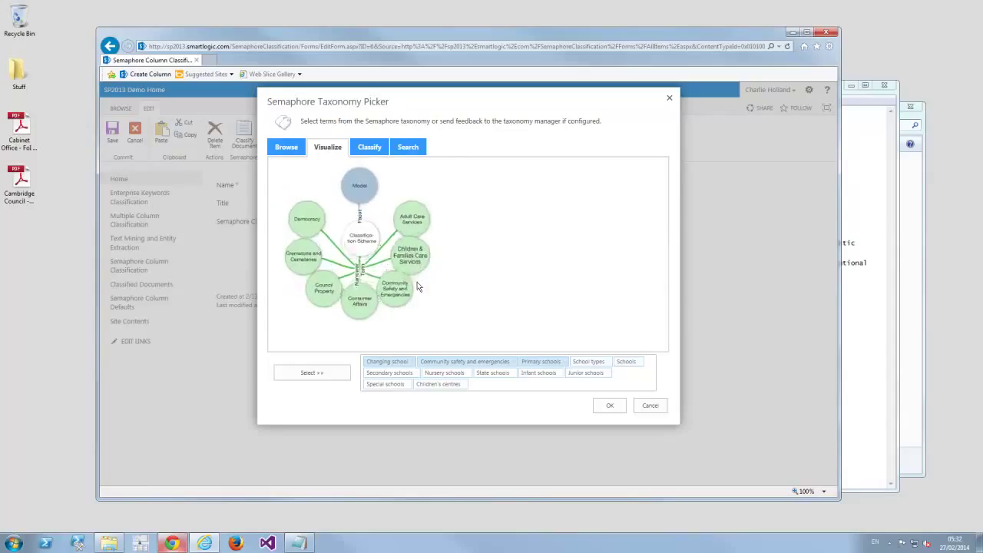
click(409, 255)
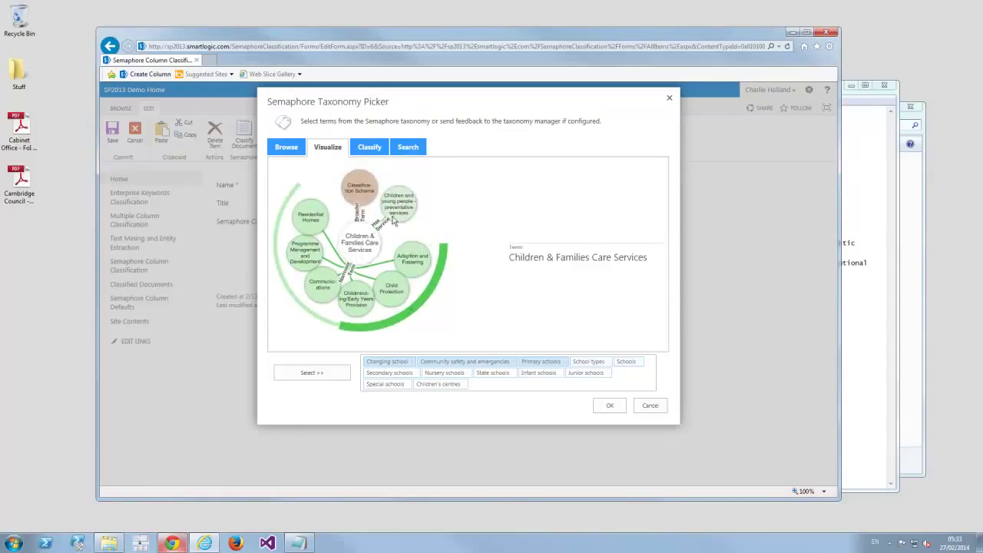
click(399, 201)
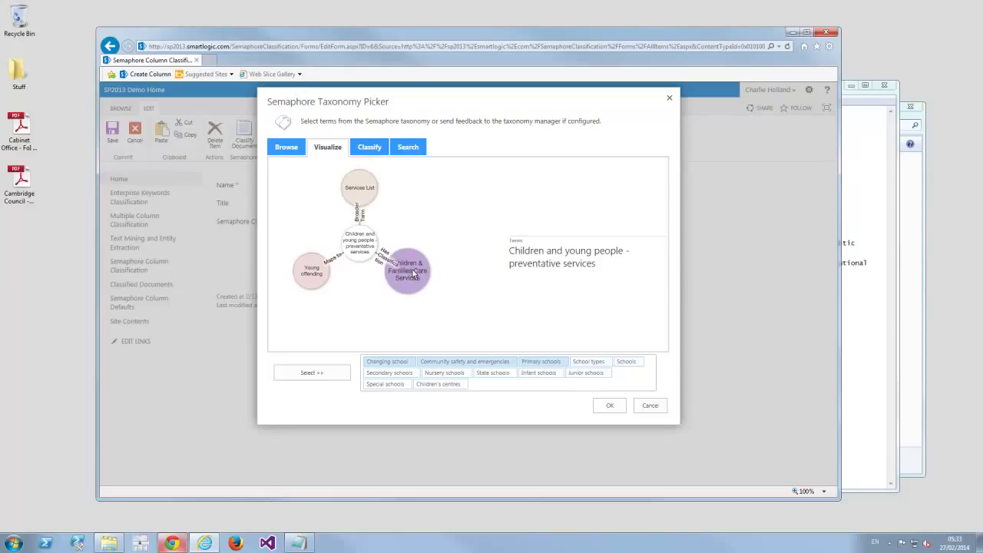
click(359, 187)
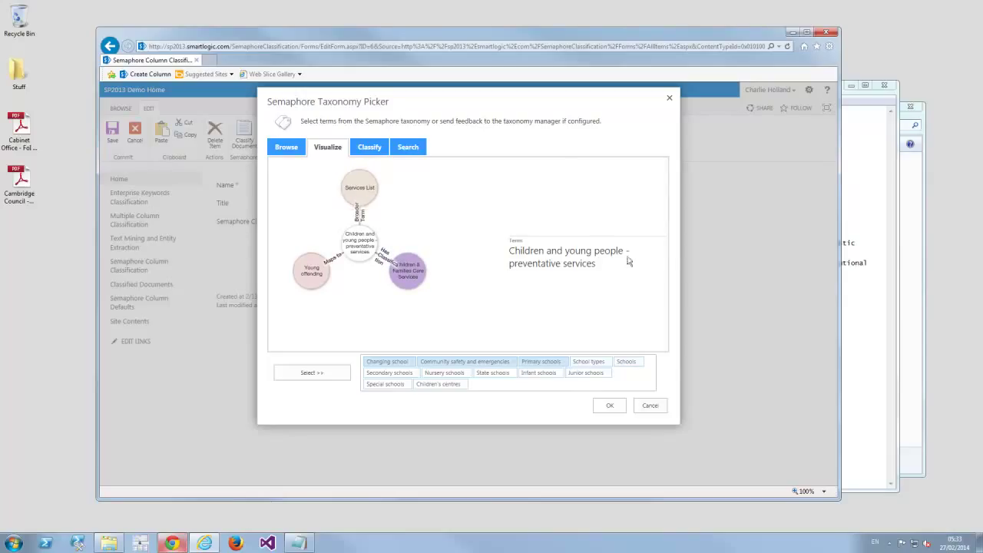
mouse_move(623, 239)
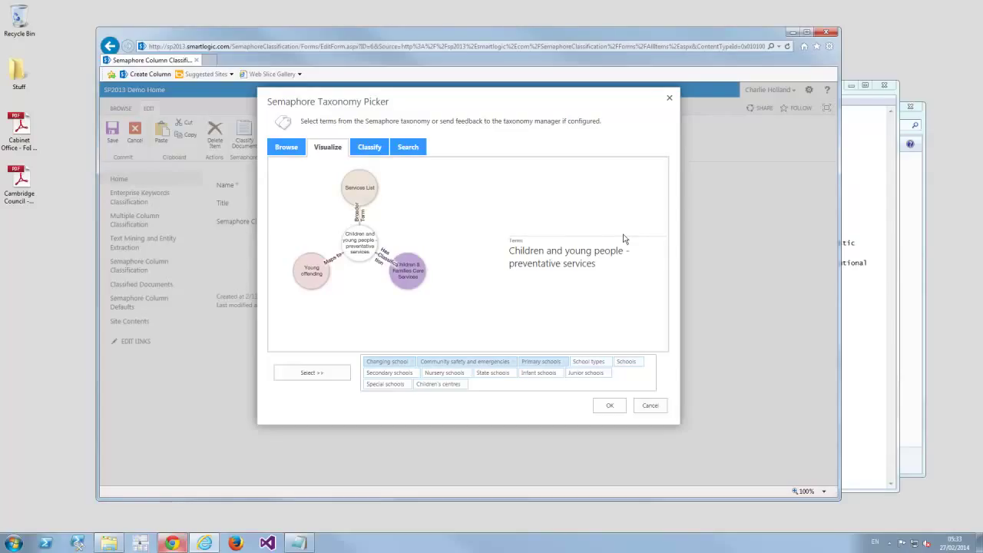
mouse_move(501, 385)
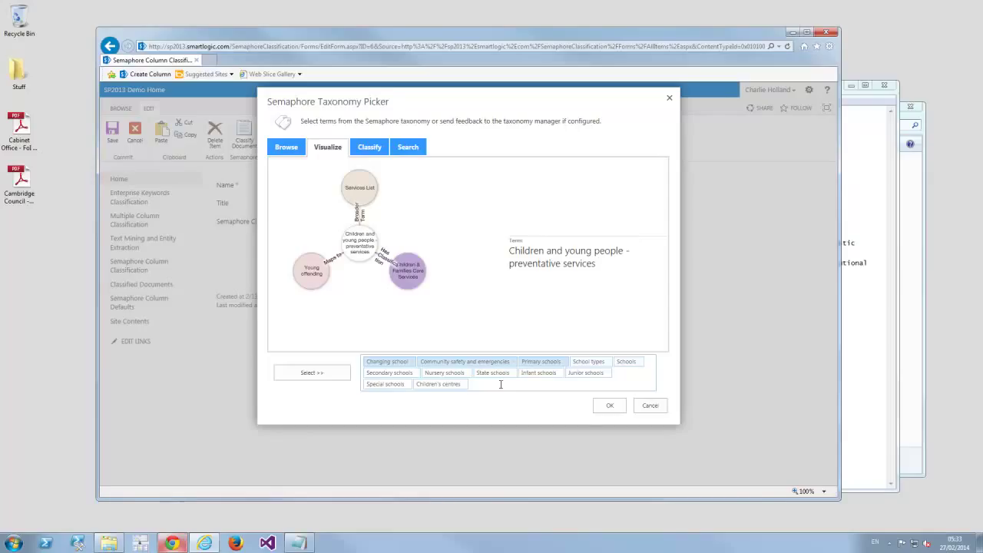
Show the Classify results with suggested term scores led by Changing school at 0.82
click(368, 148)
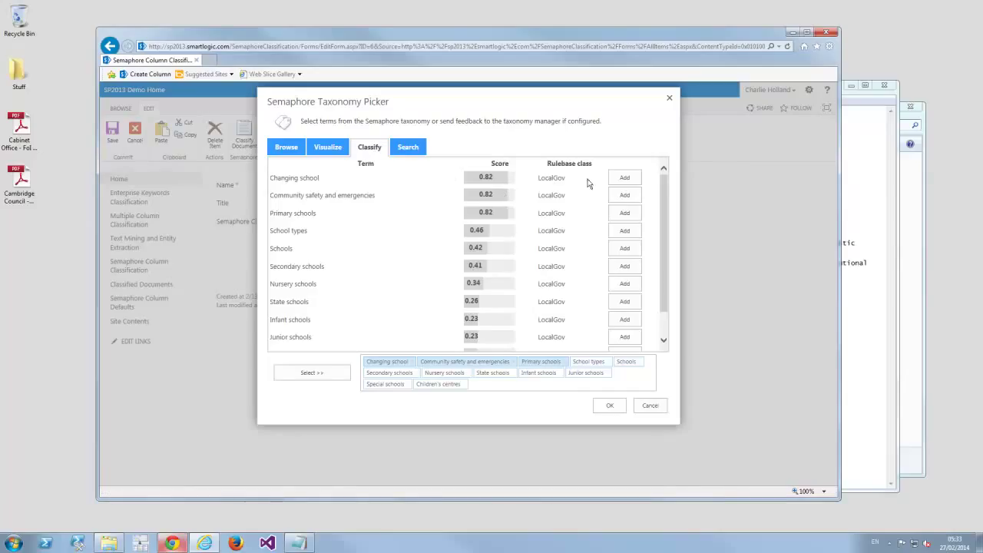
mouse_move(587, 298)
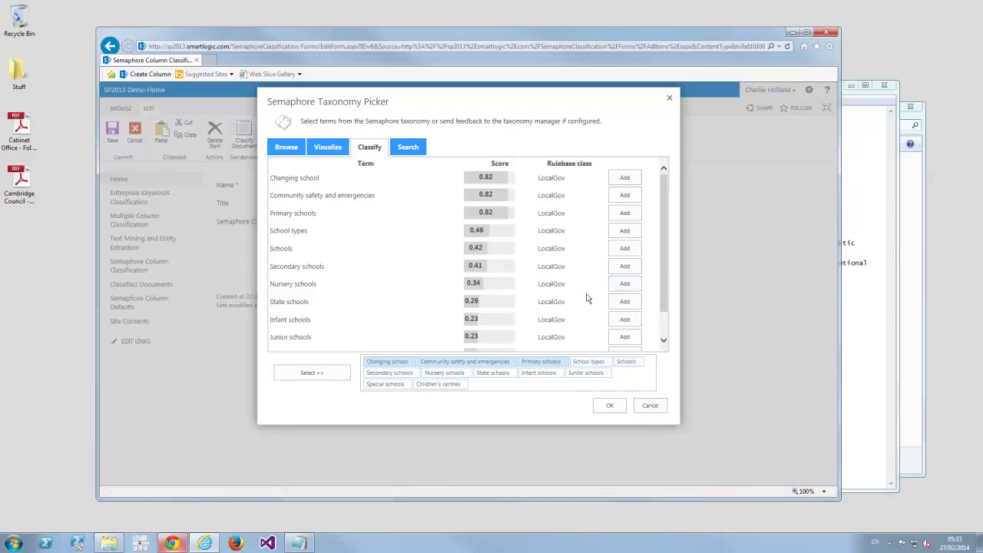
Search the taxonomy for 'dumped cars', returning terms like Abandoned vehicles and Car hire
click(409, 148)
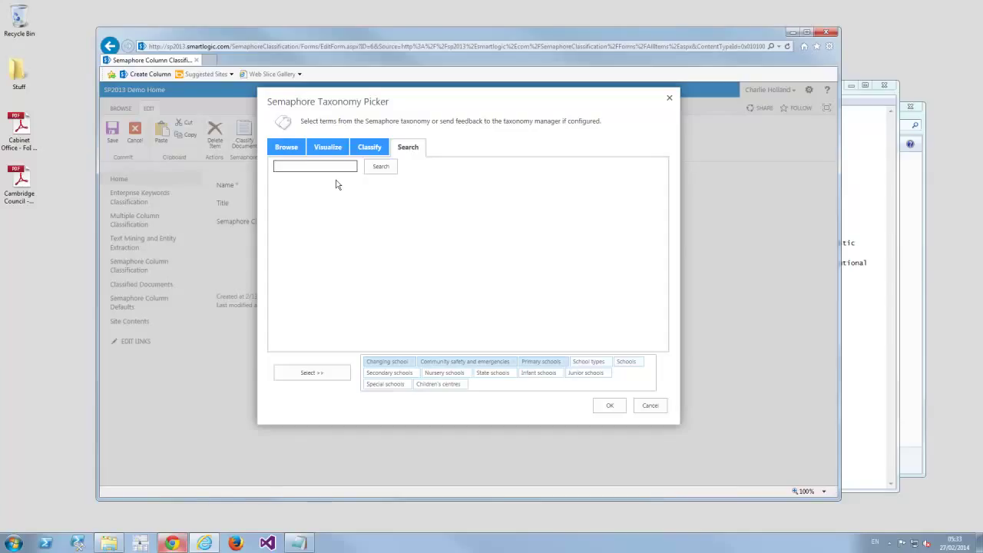
mouse_move(329, 185)
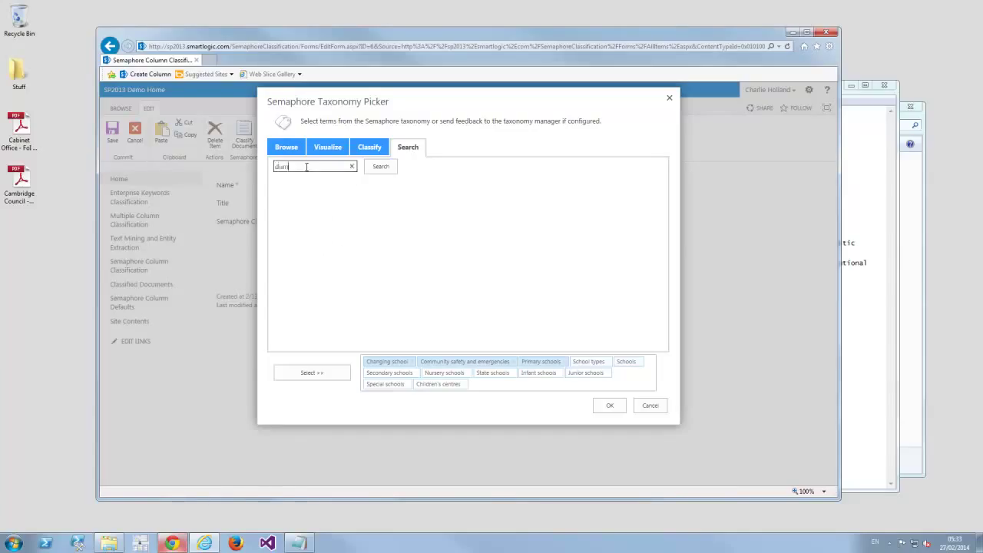
text(dumped c)
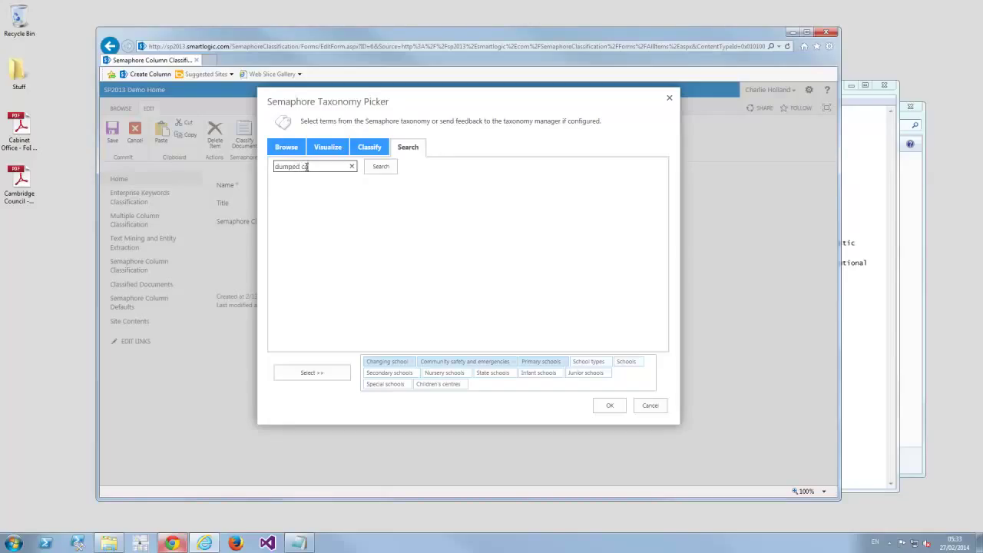
click(381, 166)
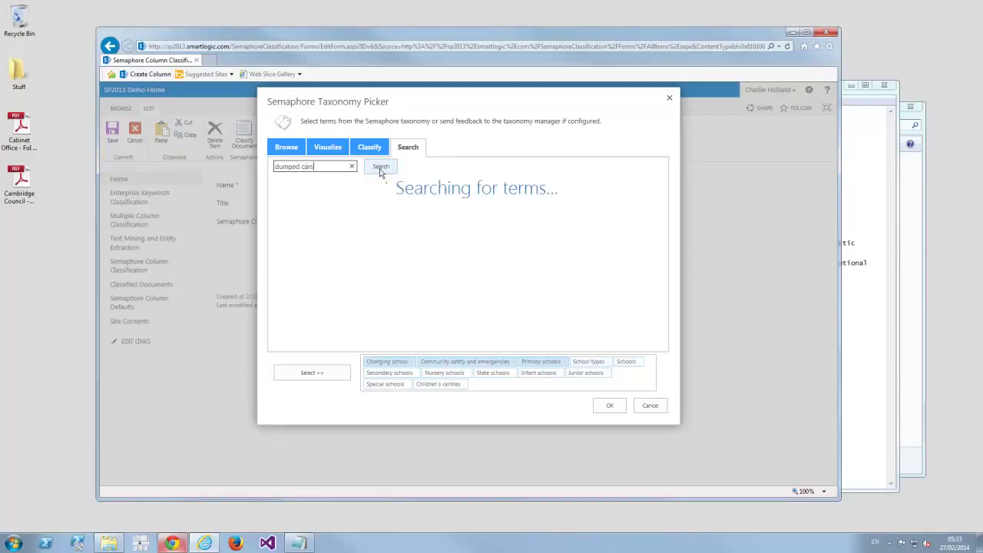
click(381, 166)
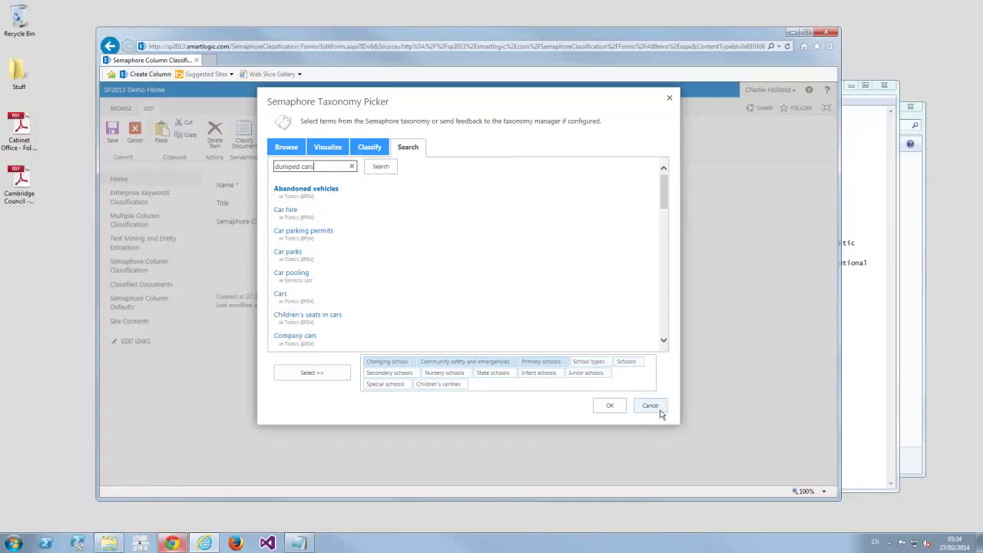
Cancel the Taxonomy Picker, leaving the Cambridge CC schools list classifications unchanged
click(649, 406)
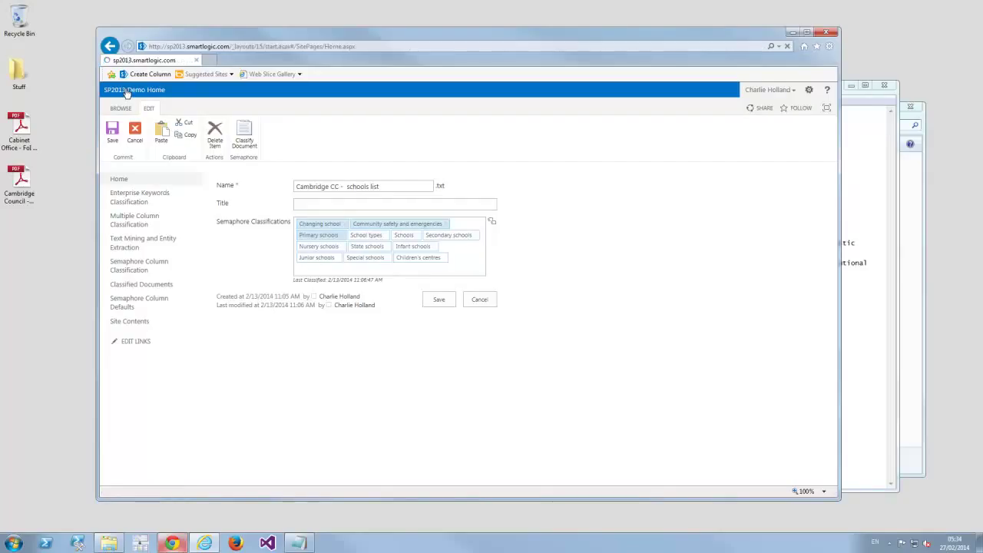
Return to the Demonstration Site home page via the SP2013 Demo Home link
click(439, 298)
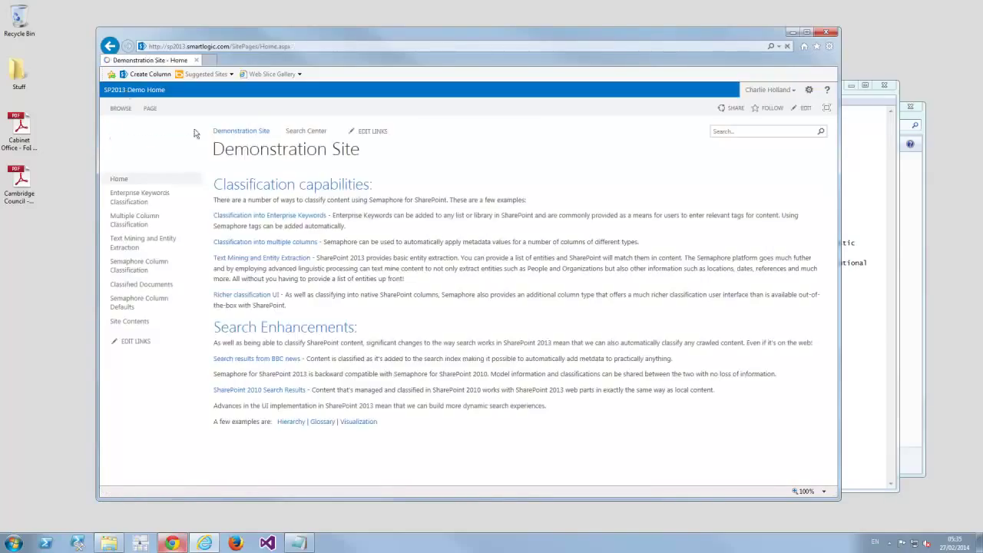
mouse_move(255, 360)
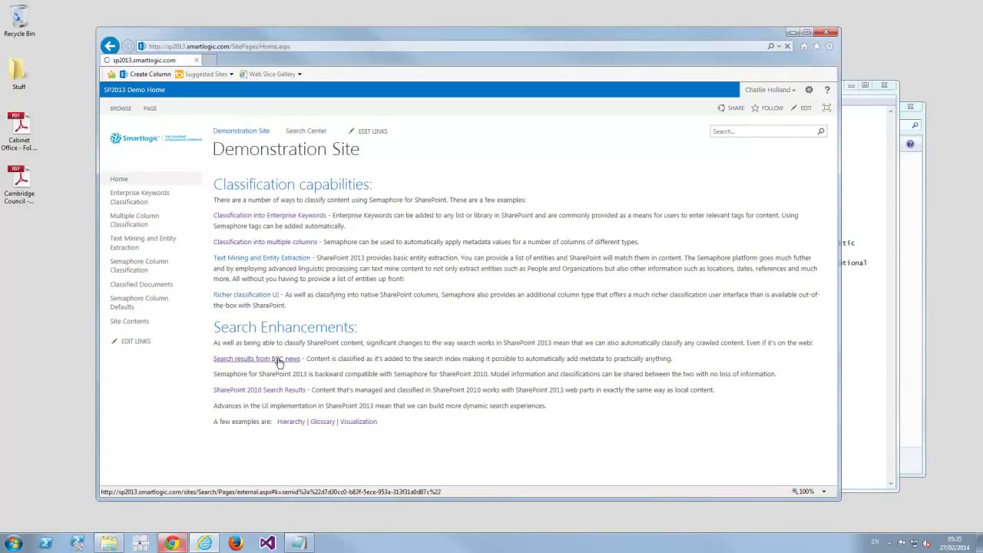
click(255, 359)
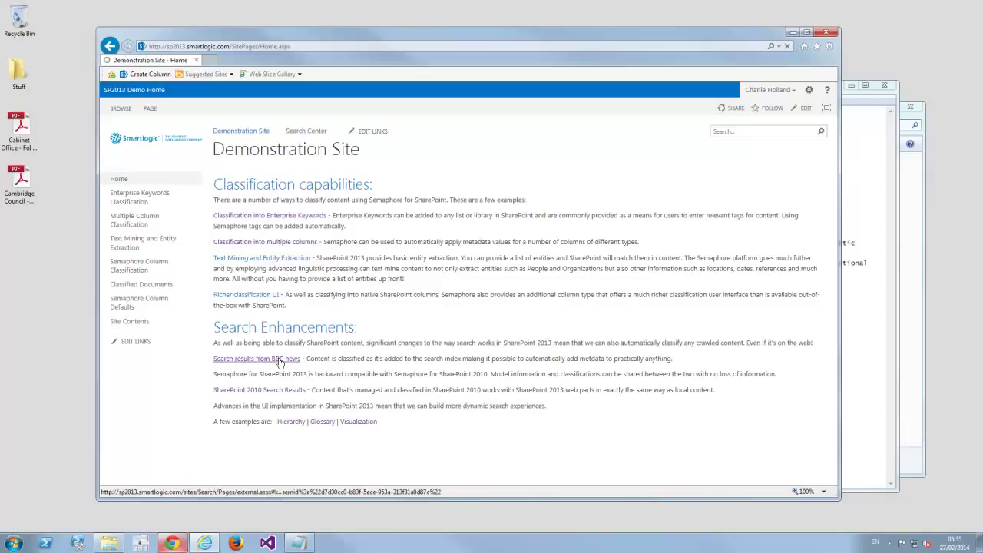
click(255, 358)
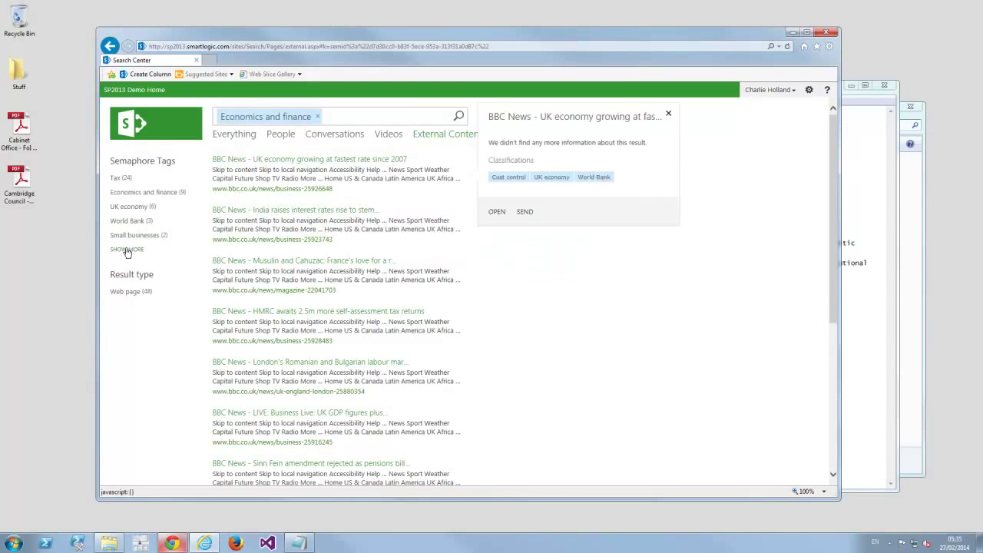
click(126, 248)
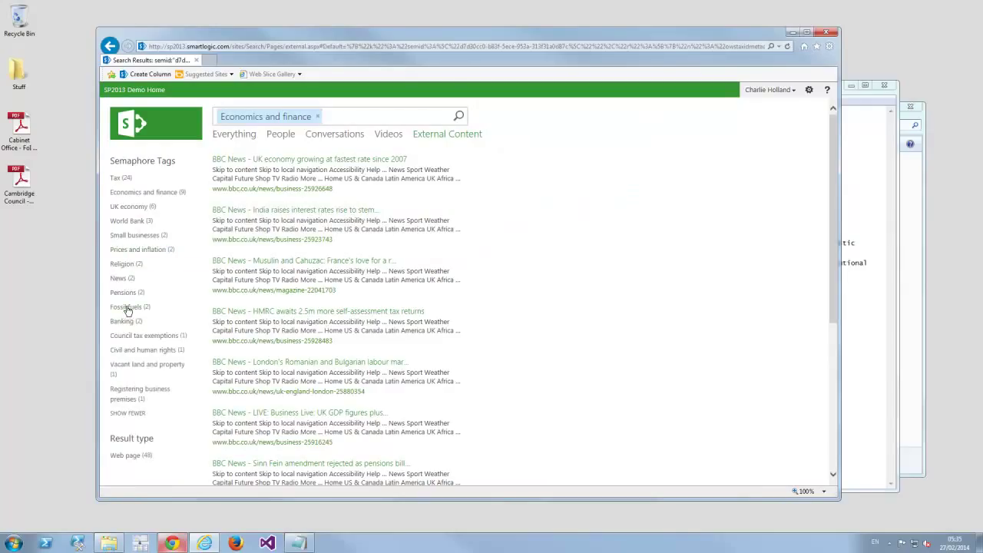
click(125, 307)
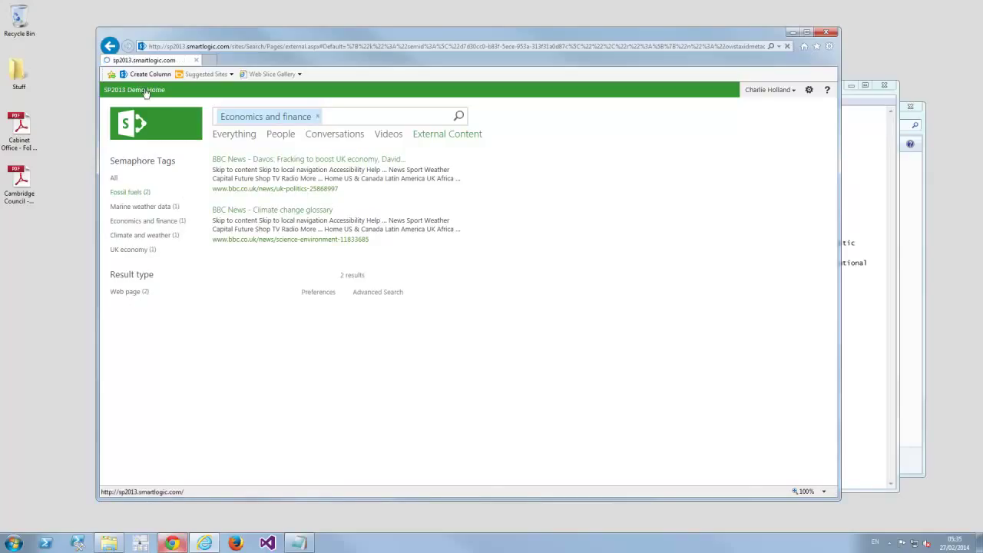
click(136, 90)
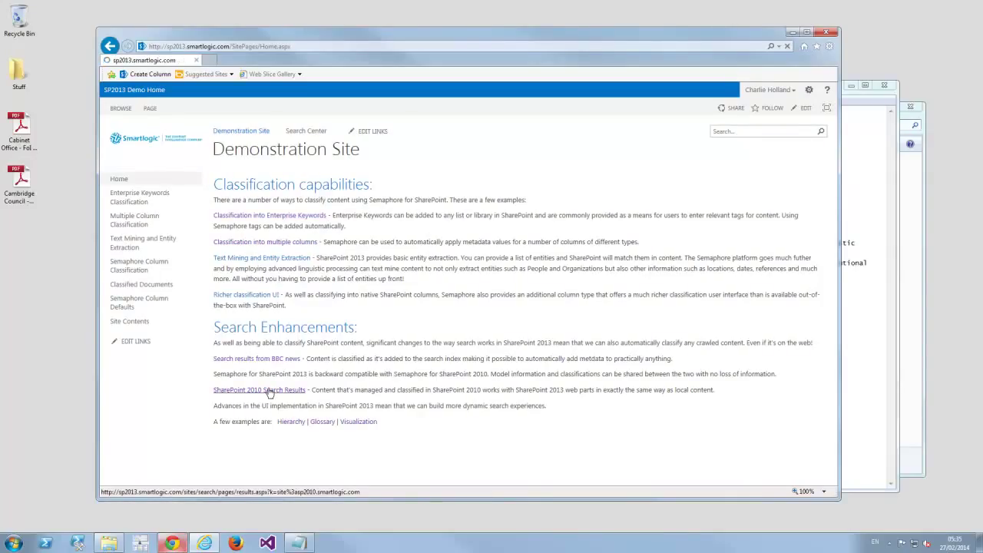
Show the SharePoint 2013 search results for sp2010.smartlogic.com and select the existing query
click(258, 391)
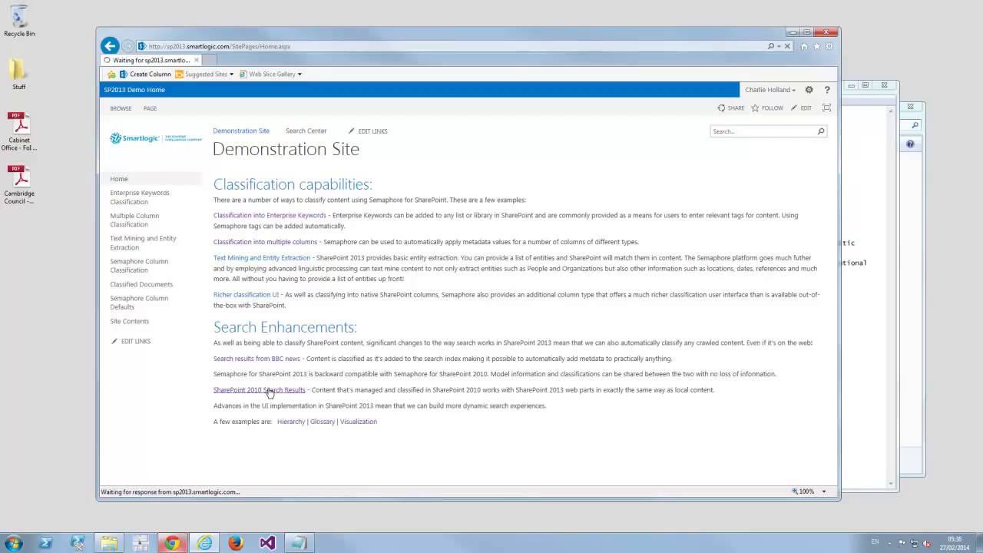
click(258, 391)
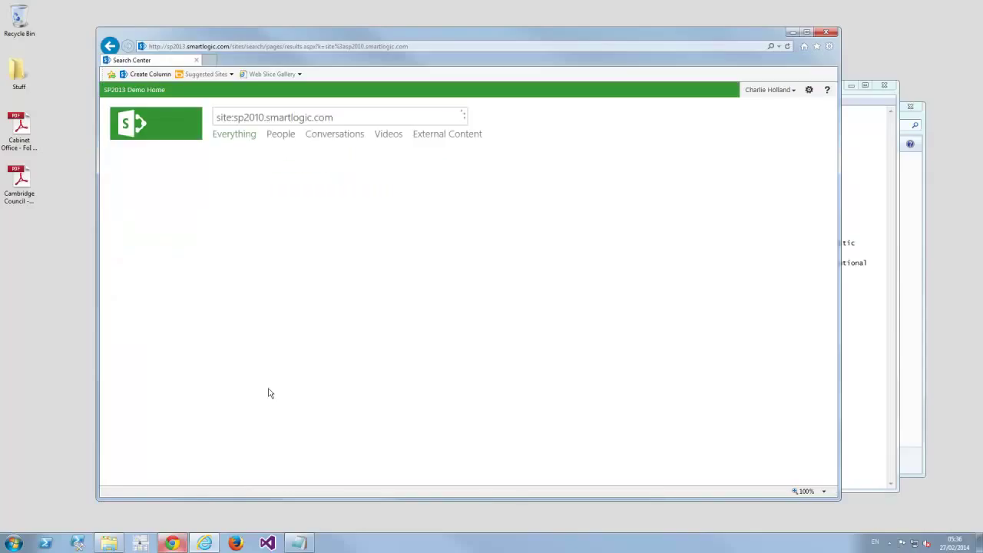
click(458, 116)
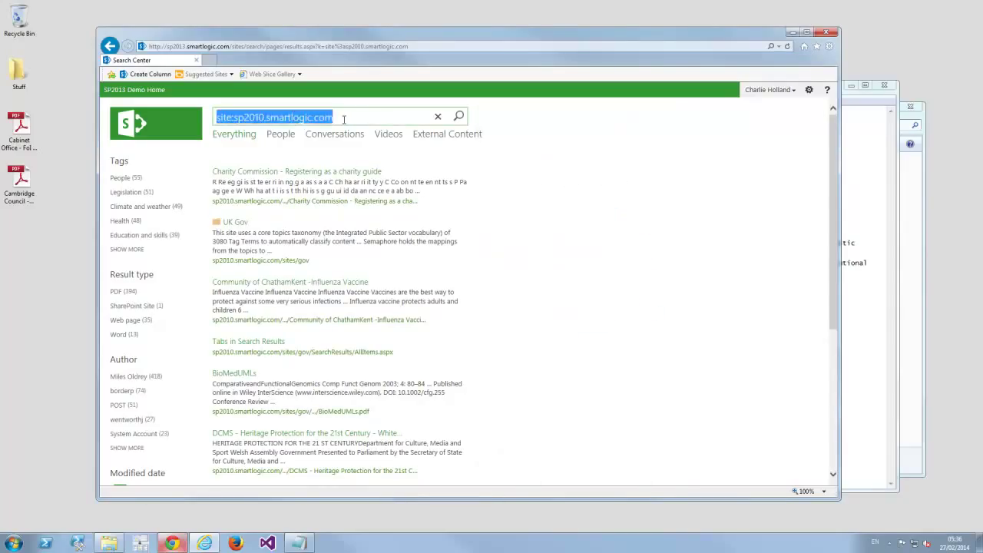
Search for Care and refine by the Child care tag, then Pre-school learning
text(car)
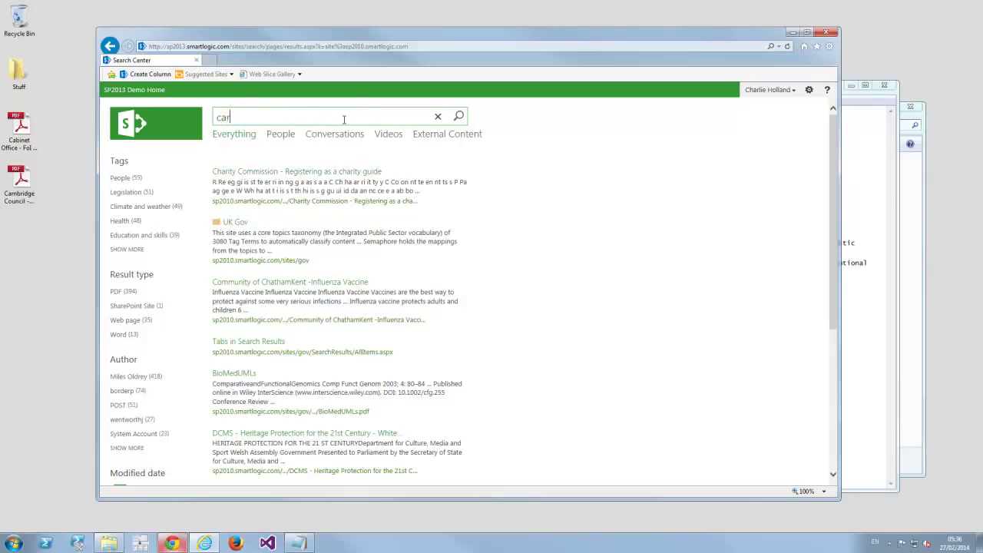
text(e)
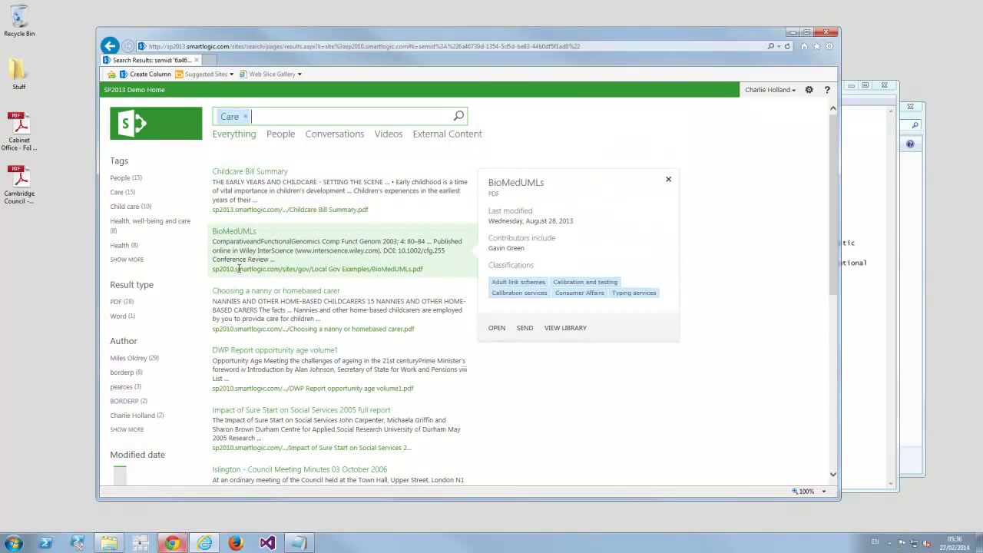
mouse_move(307, 268)
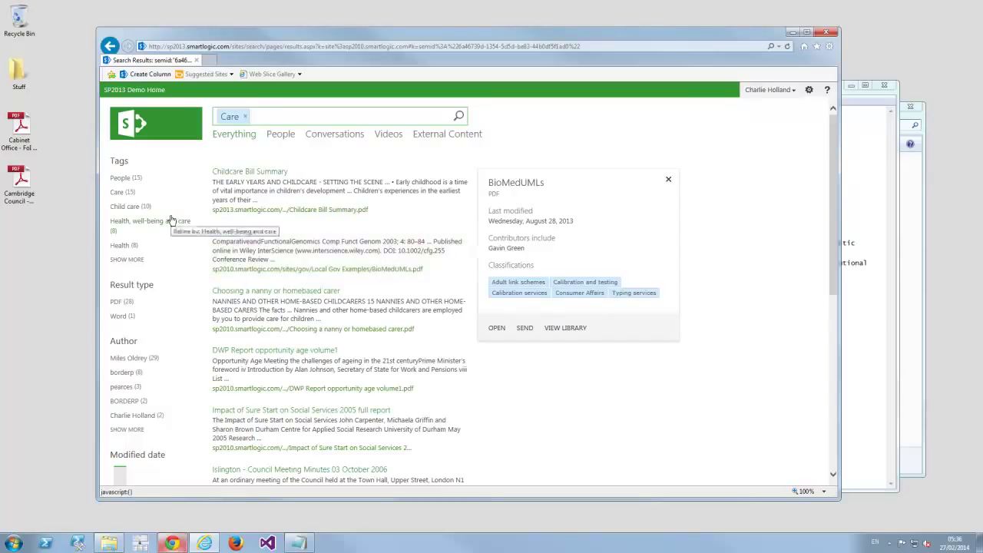
click(669, 178)
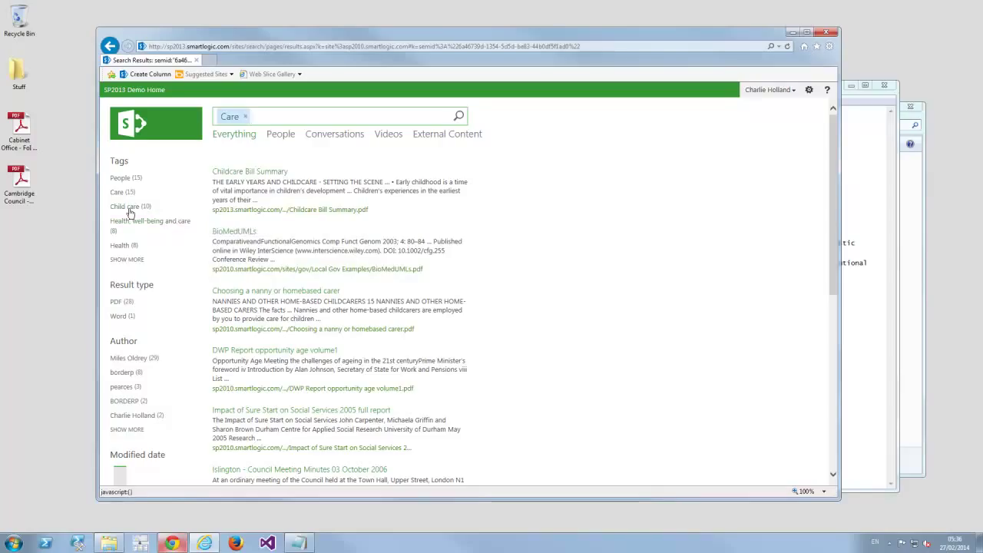
click(126, 192)
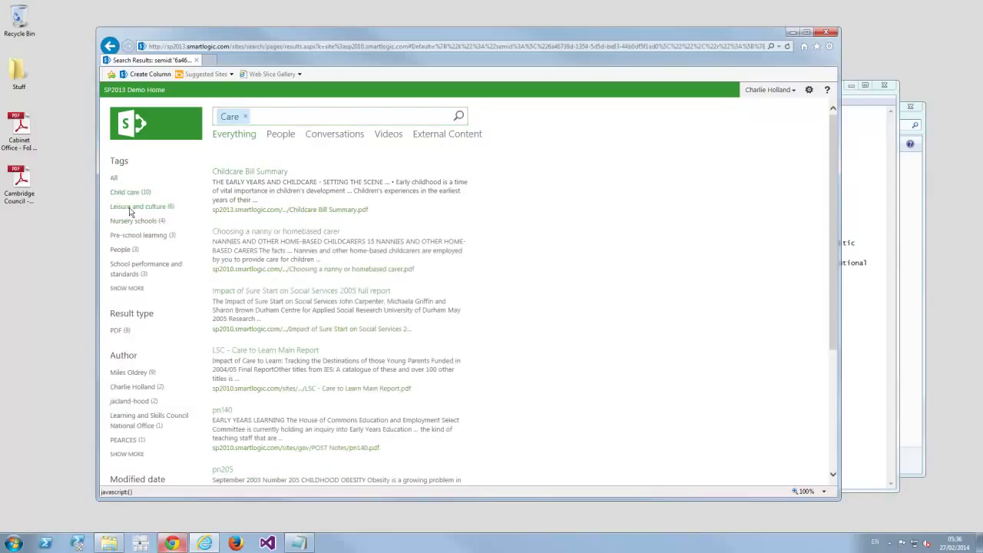
click(301, 290)
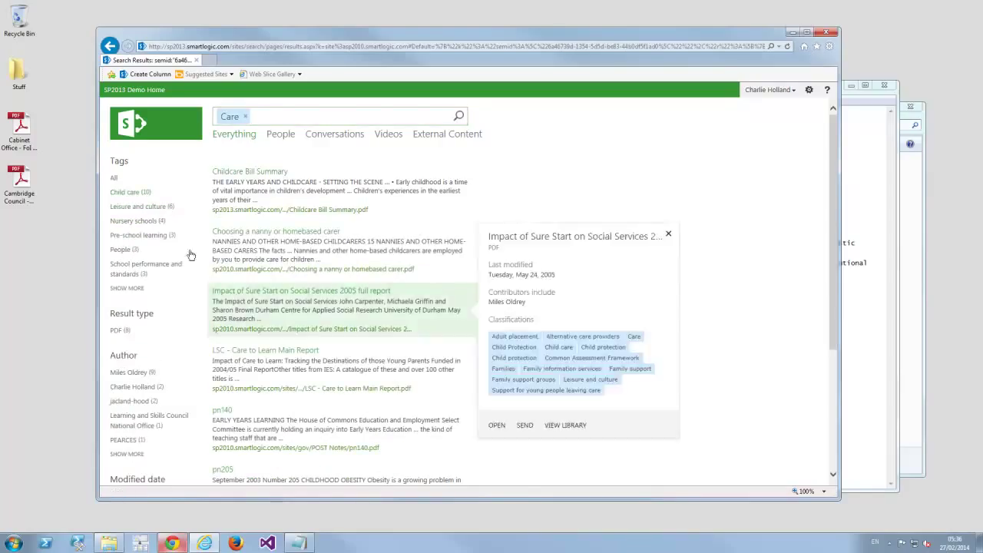
click(667, 233)
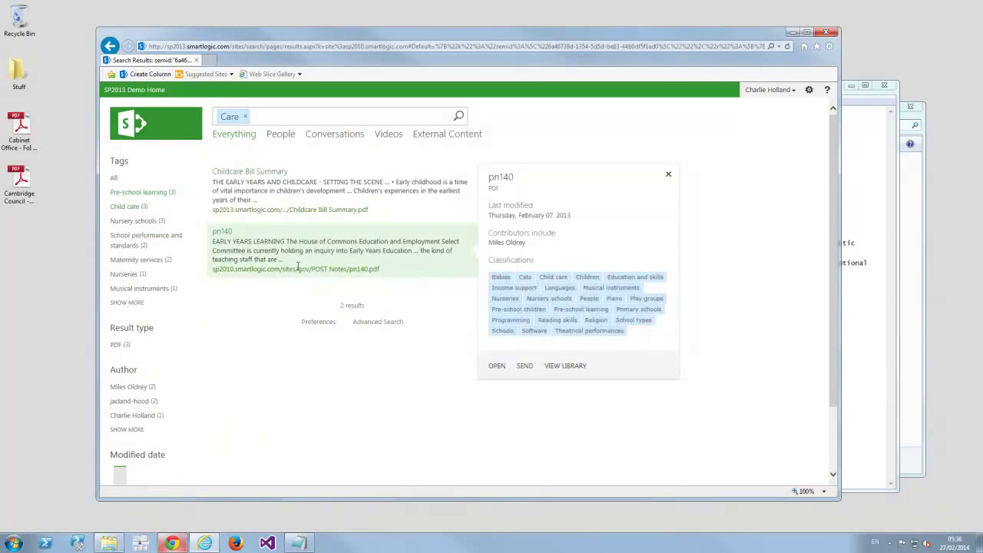
Preview the two remaining results, Childcare Bill Summary and pn140, then return to the search box
click(249, 171)
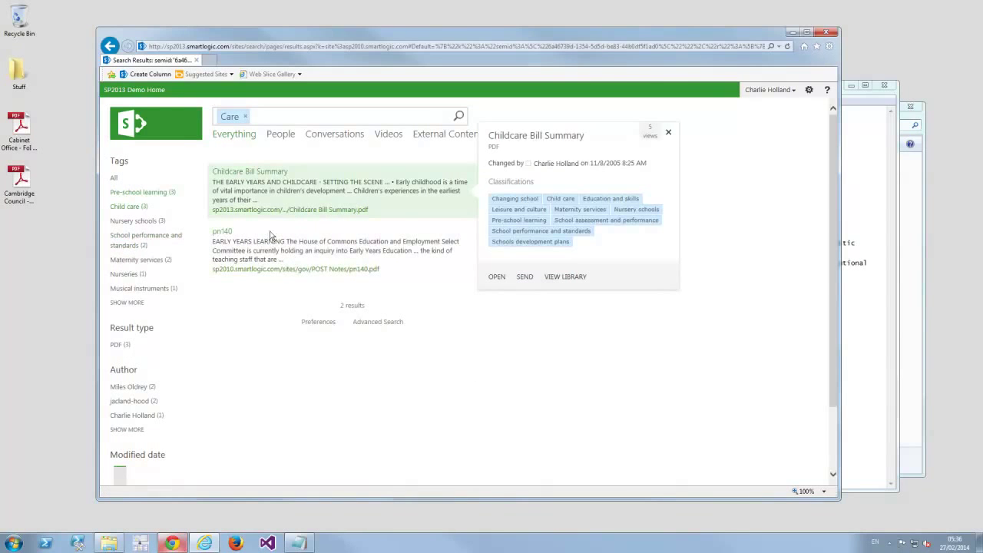
click(221, 230)
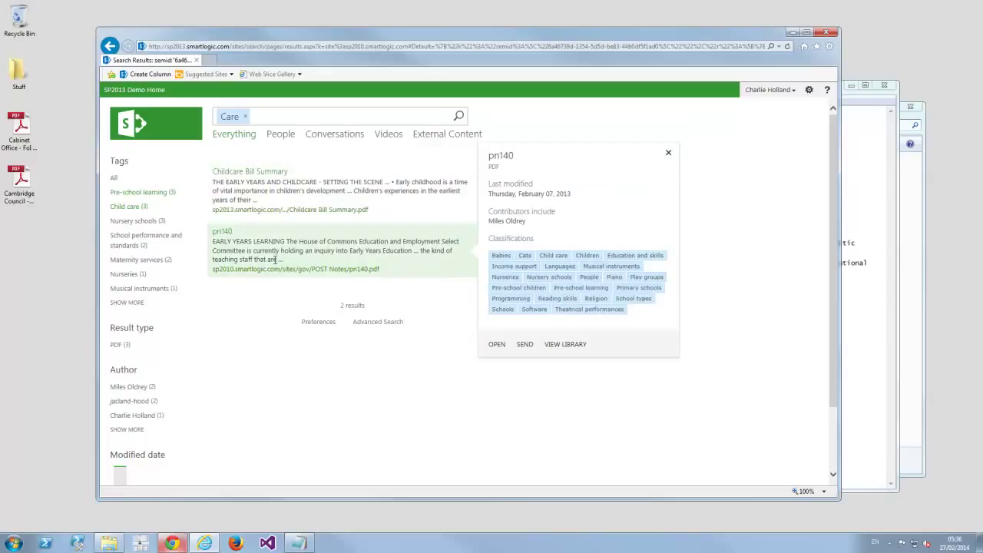
click(666, 152)
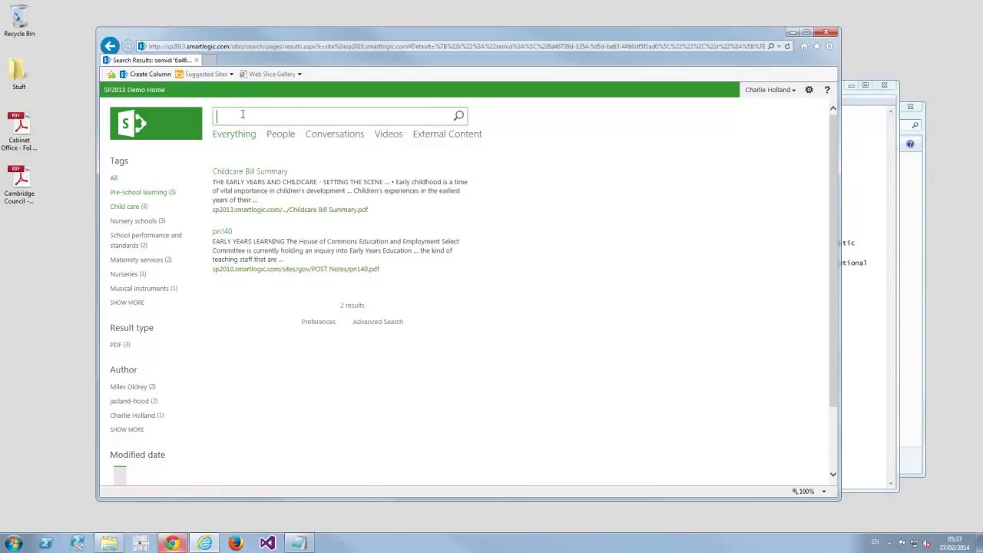
Enter 'bus' to show suggestions, then clear the search box for a new query
text(busi)
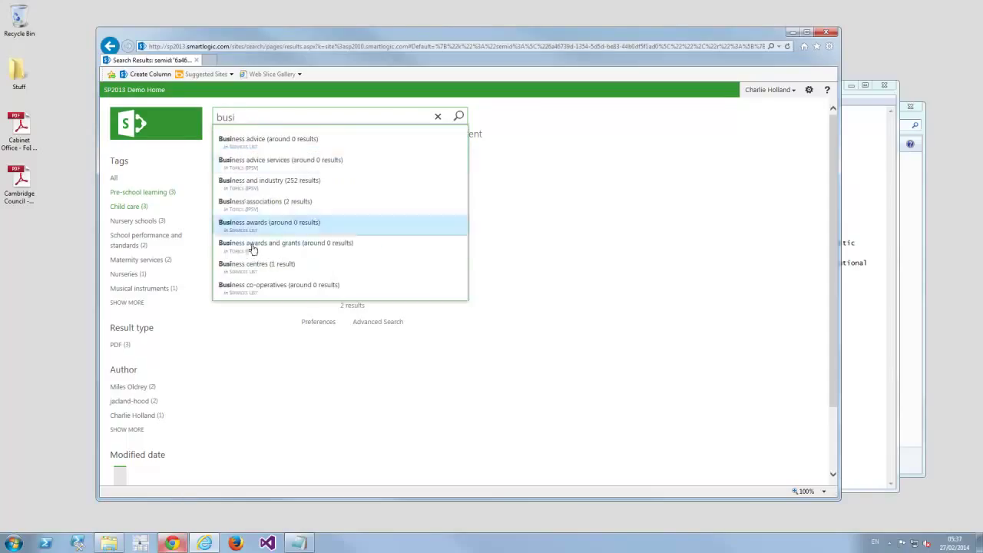
mouse_move(269, 142)
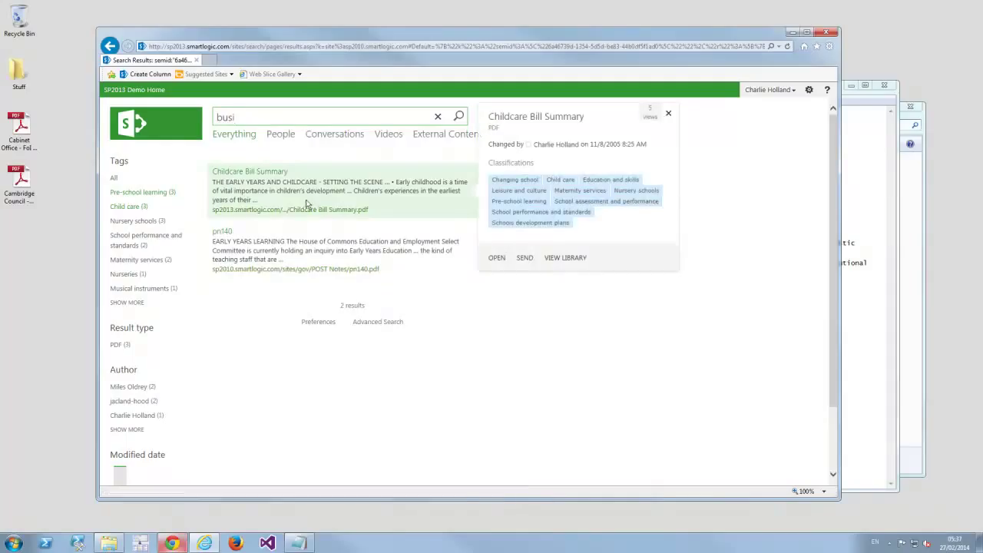
mouse_move(519, 190)
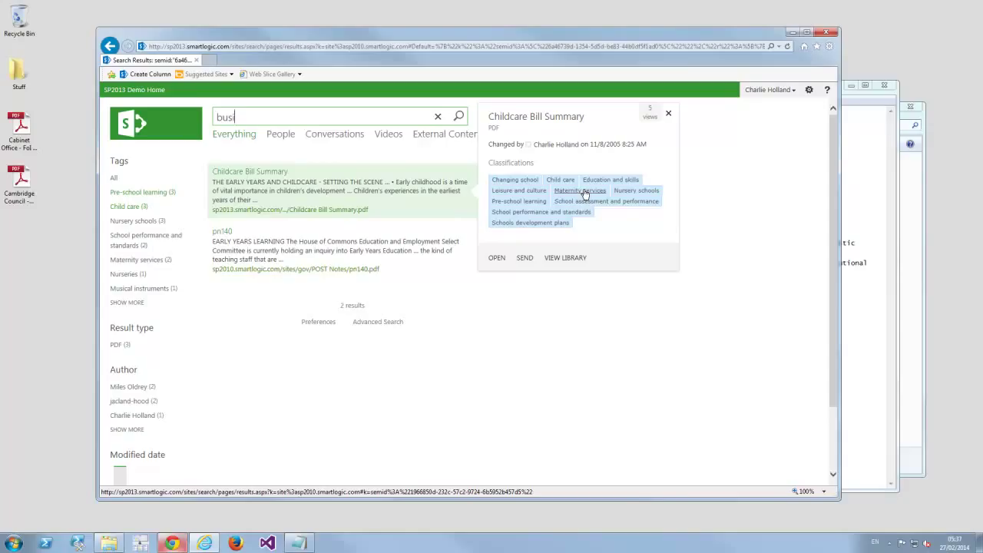
mouse_move(196, 86)
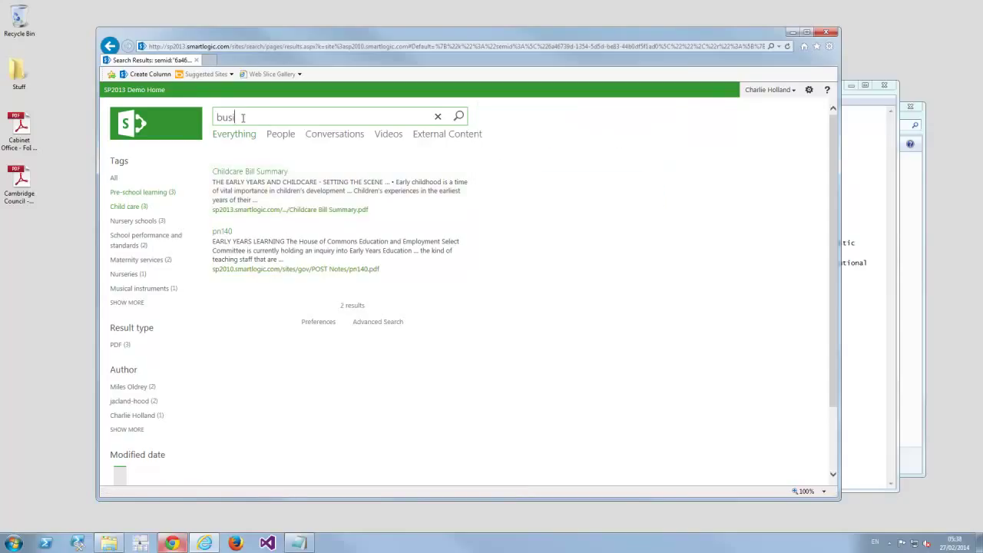
click(438, 117)
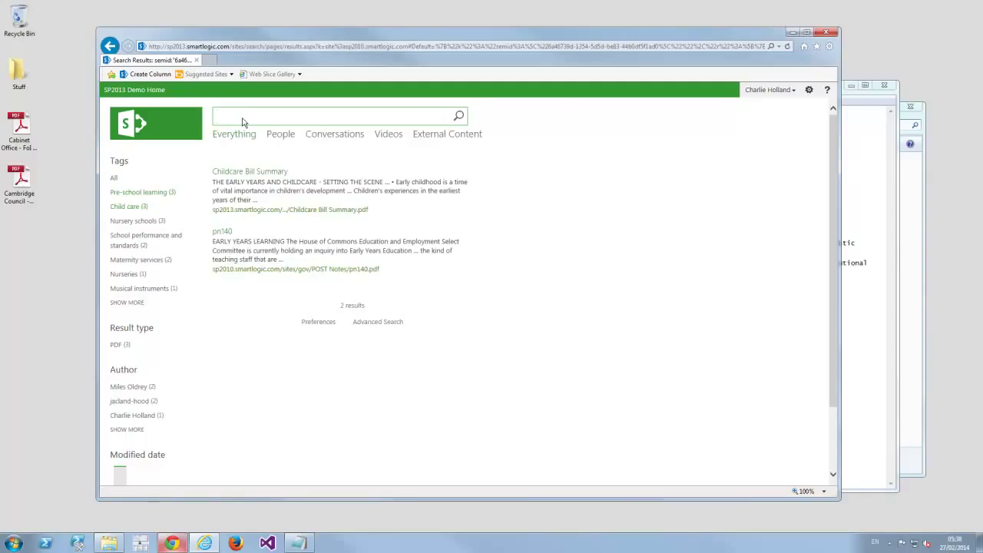
Search for business and filter results to the suggested Business associations topic, leaving two results
text(business)
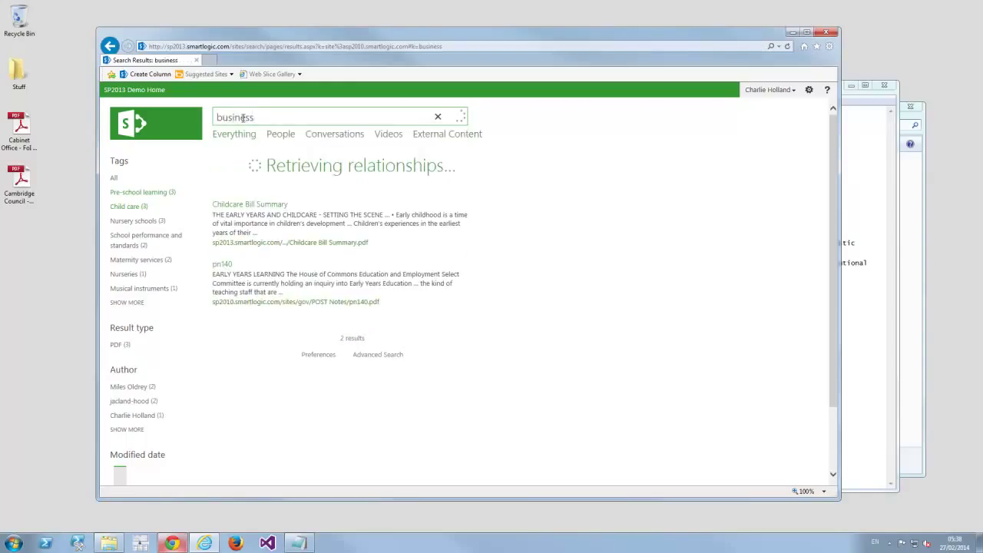
click(458, 117)
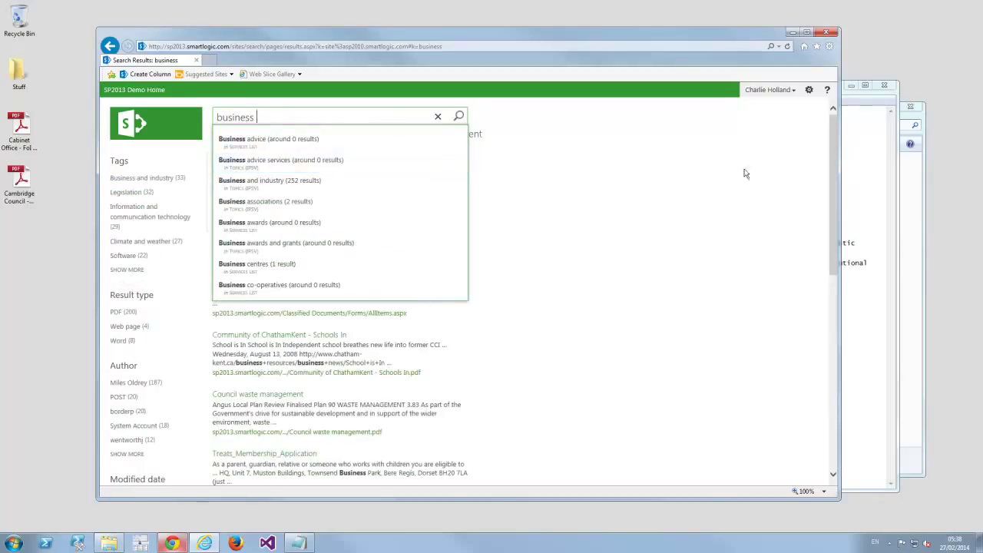
click(458, 117)
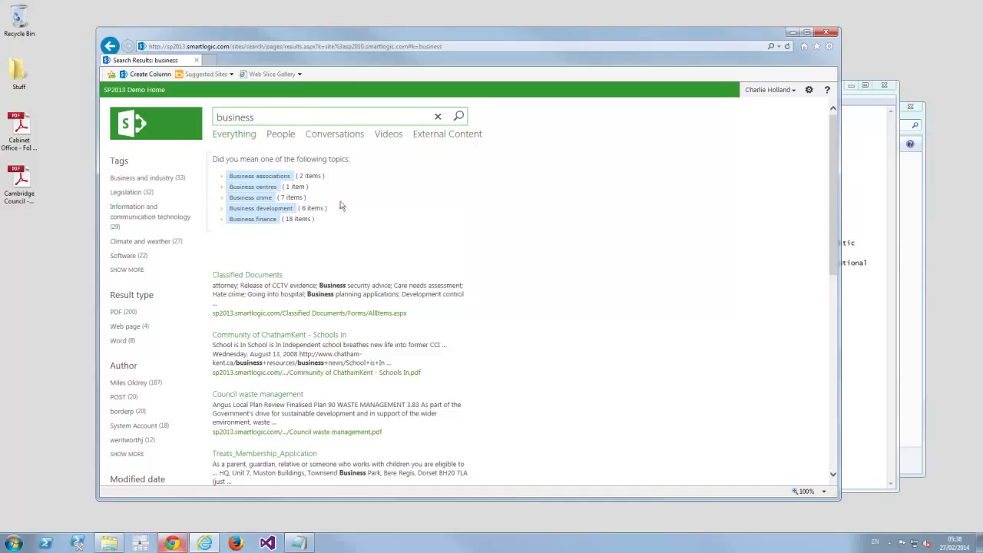
mouse_move(252, 218)
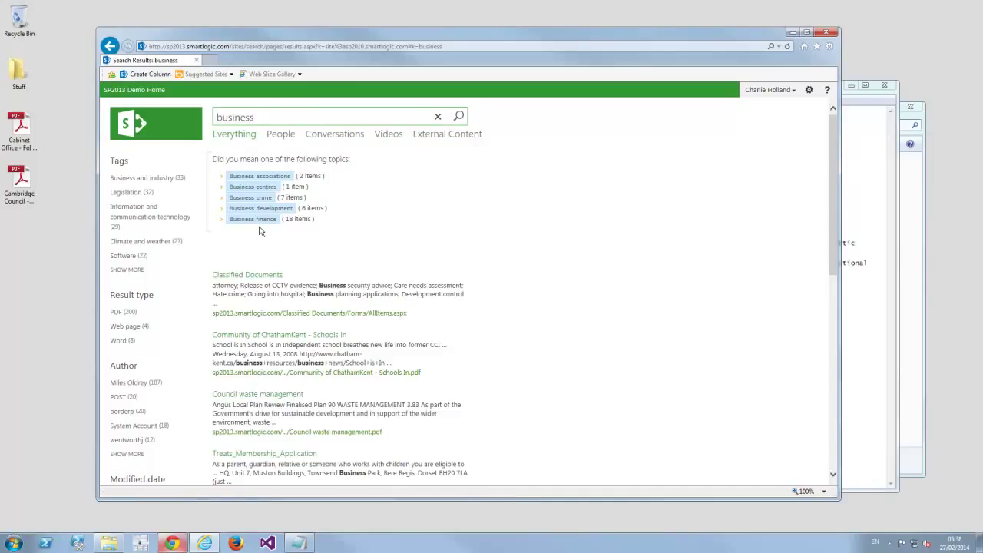
click(259, 175)
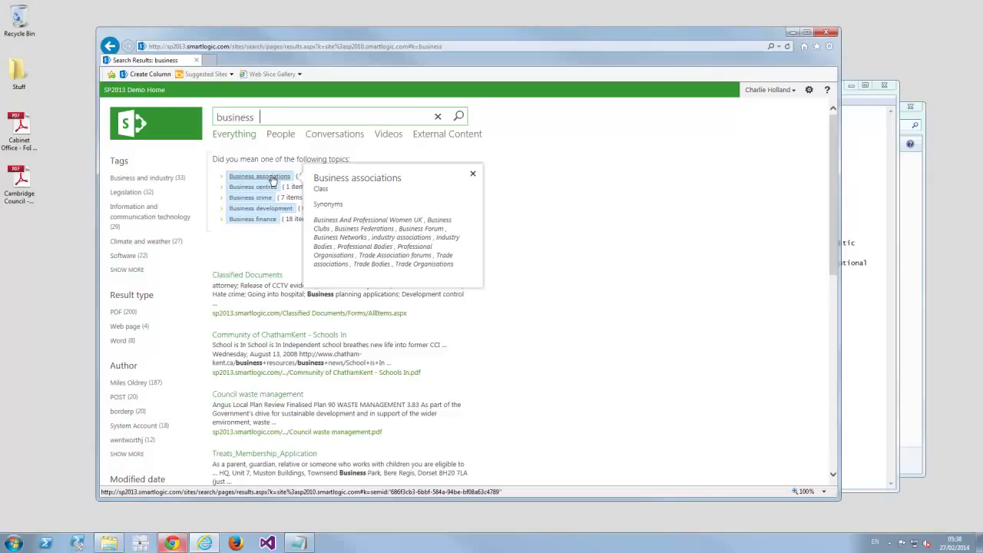
mouse_move(444, 238)
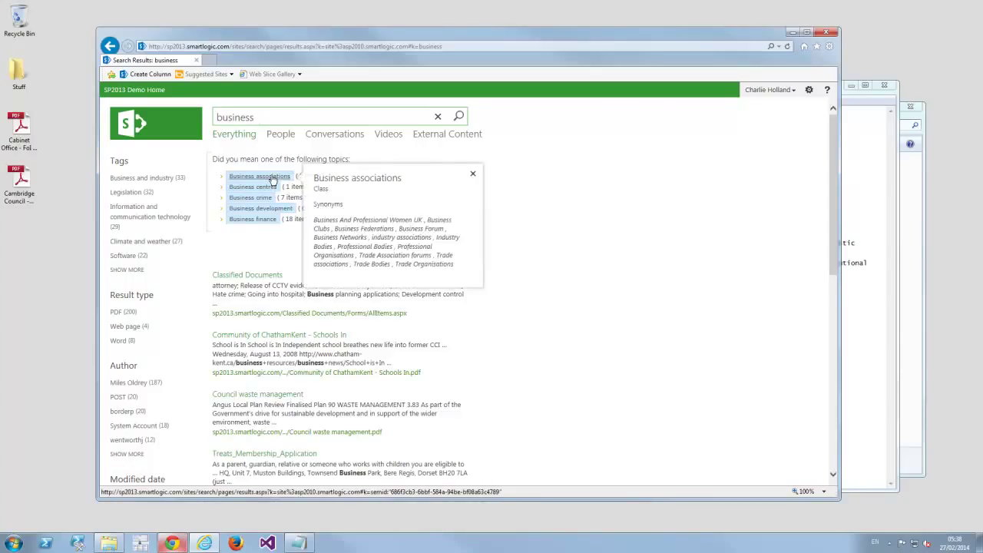
click(259, 175)
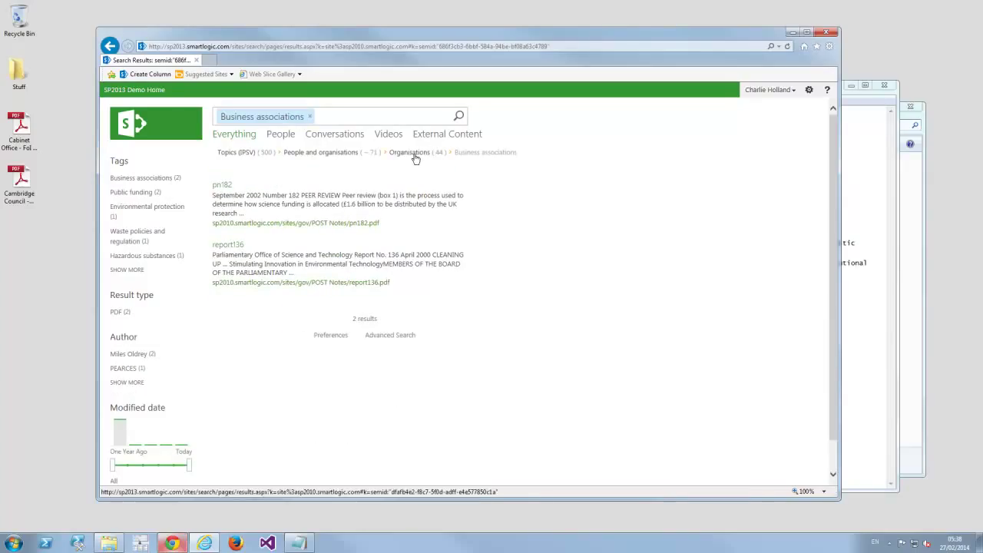
Broaden results via the Organisations breadcrumb, then to People and organisations
click(408, 152)
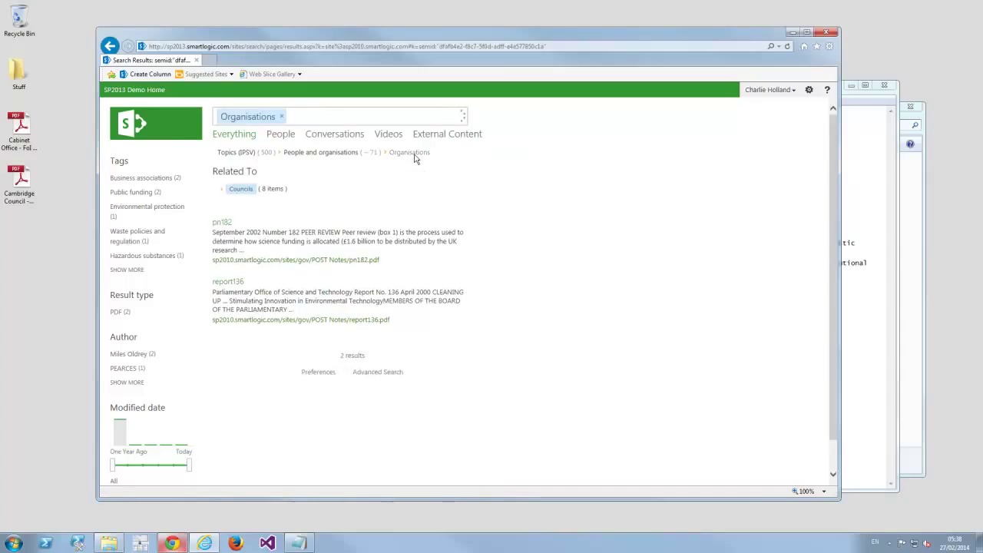
click(458, 116)
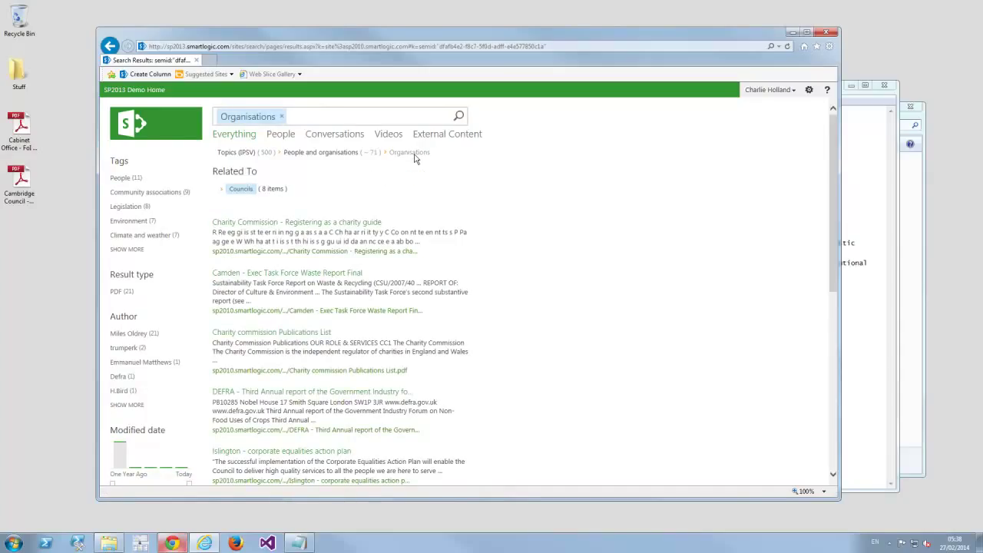
mouse_move(356, 191)
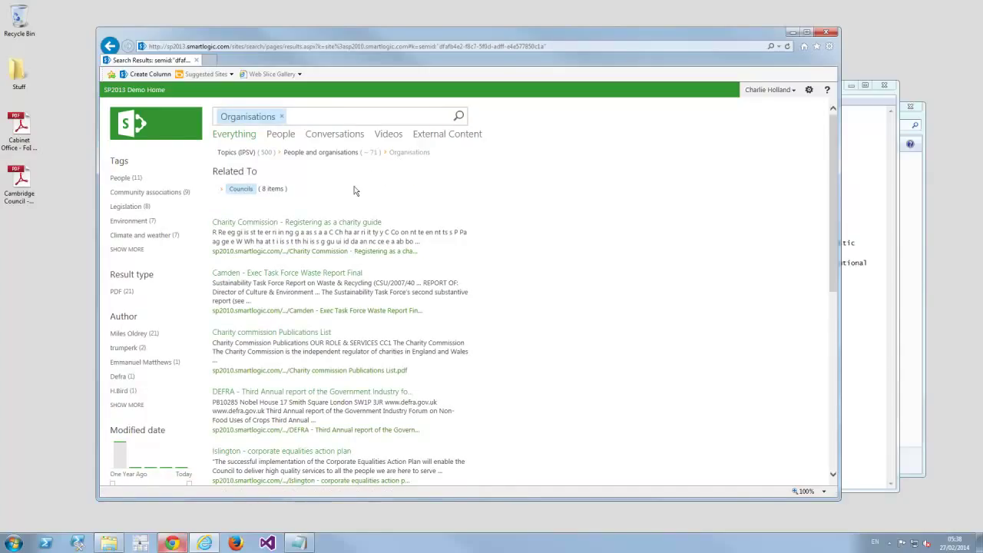
mouse_move(321, 178)
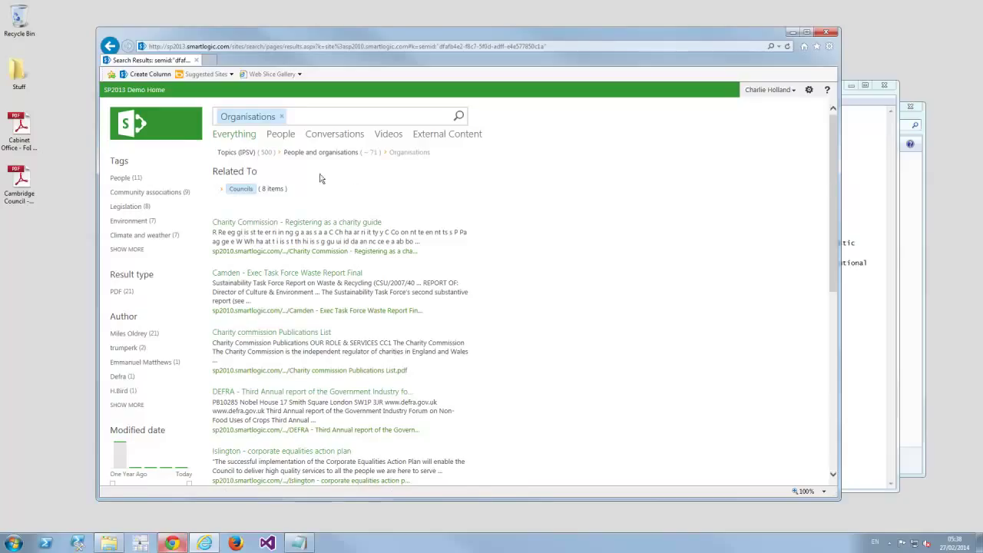
mouse_move(280, 166)
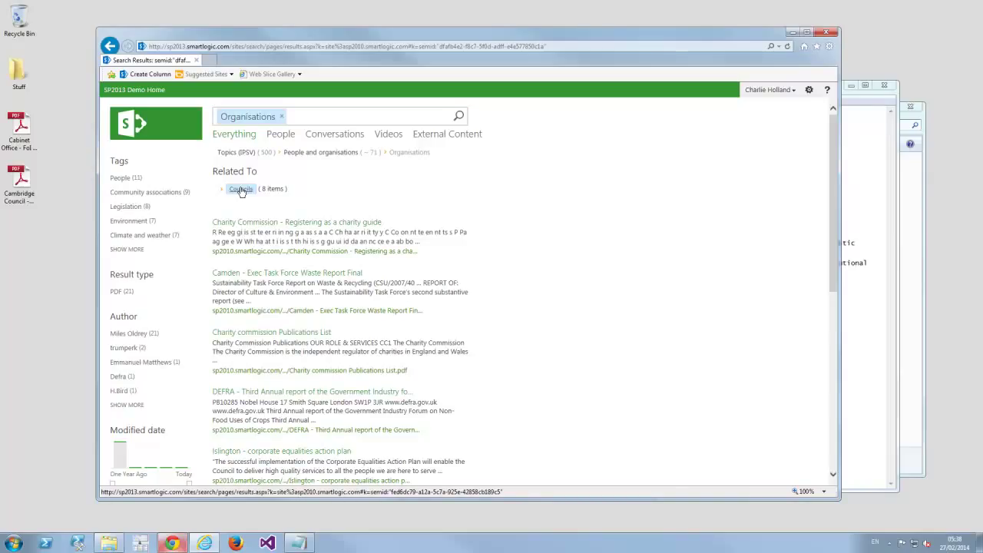
mouse_move(237, 163)
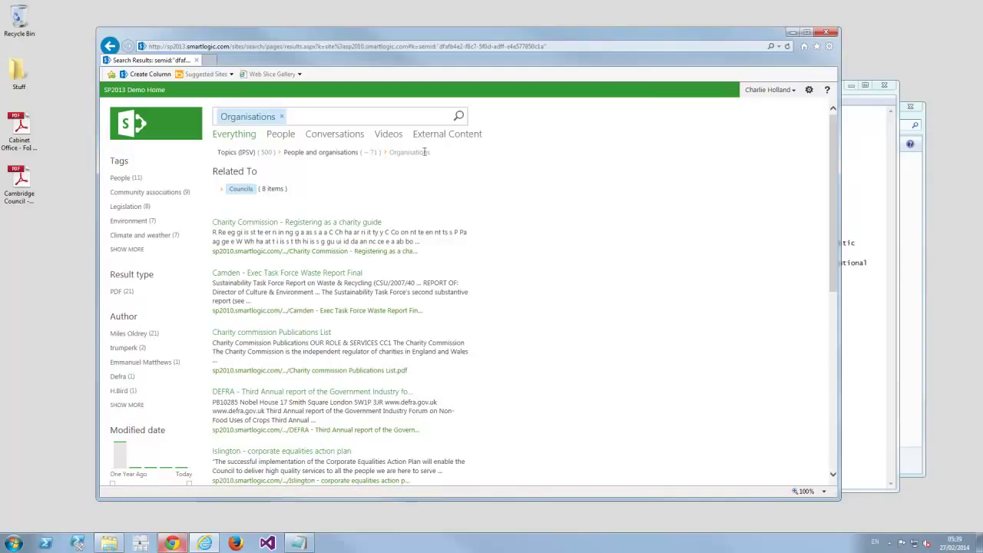
mouse_move(292, 166)
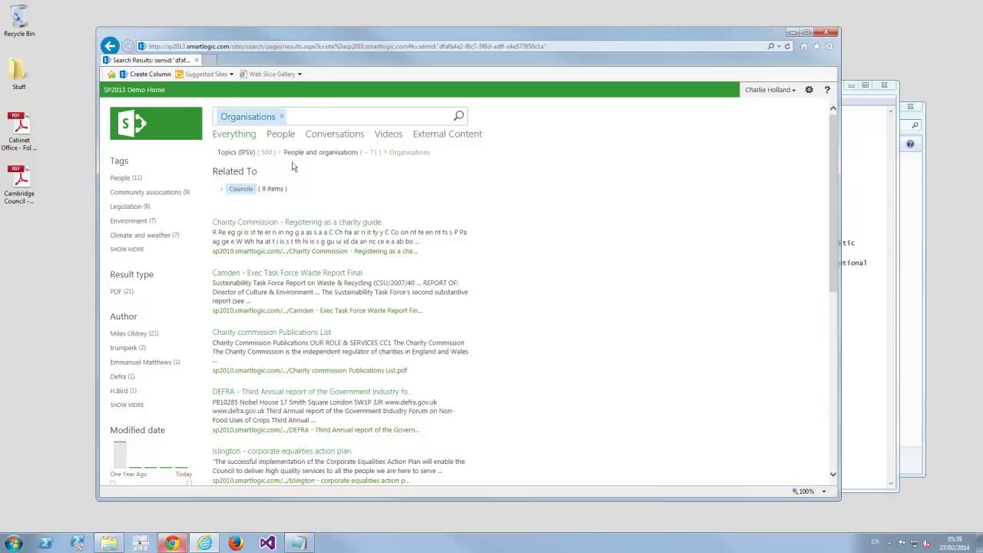
mouse_move(416, 154)
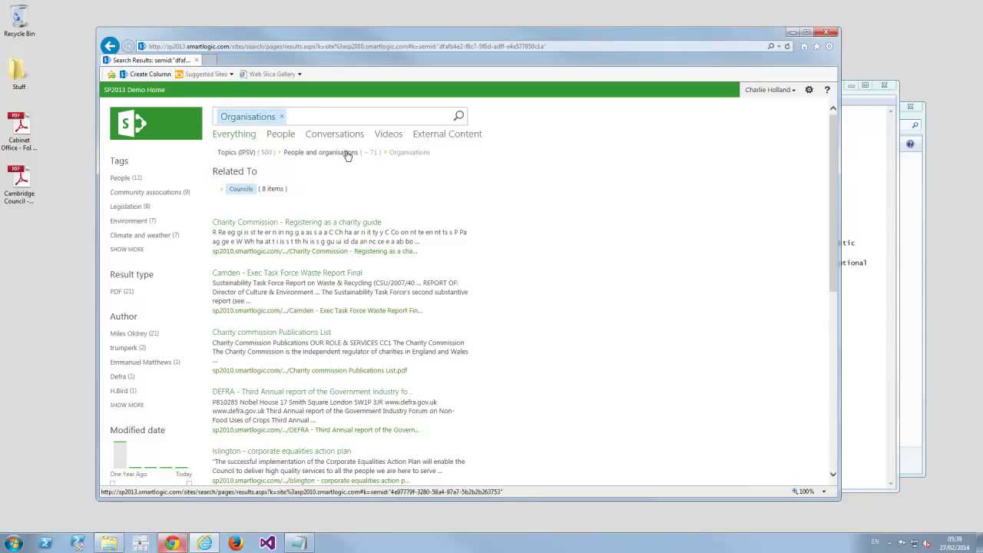
click(320, 152)
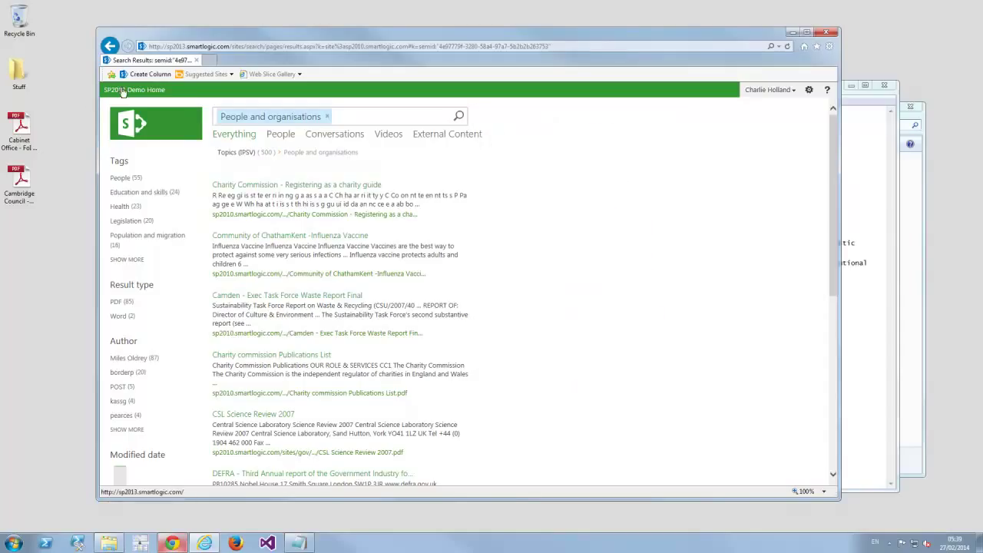
Return to the demo home page and go to the Hierarchical browser example page
click(136, 89)
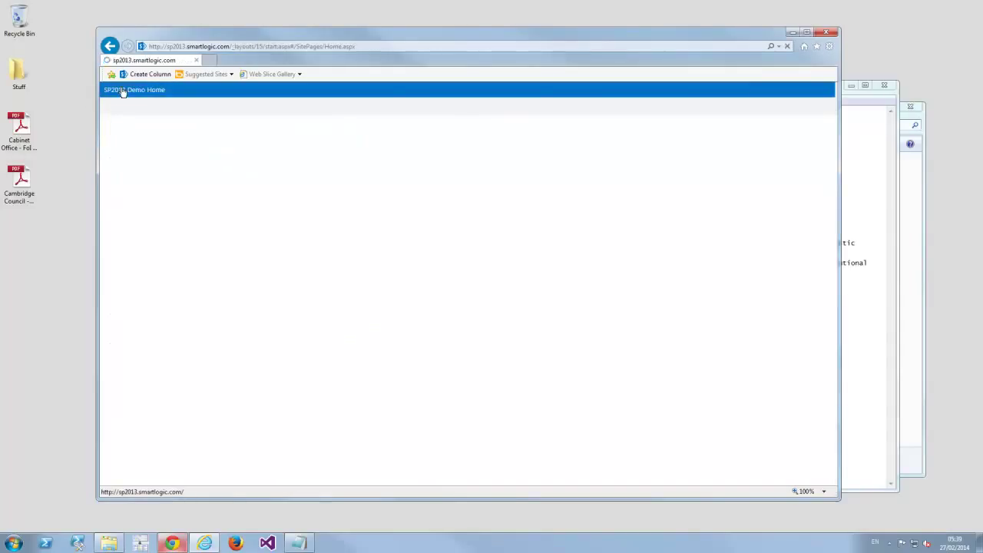
click(135, 89)
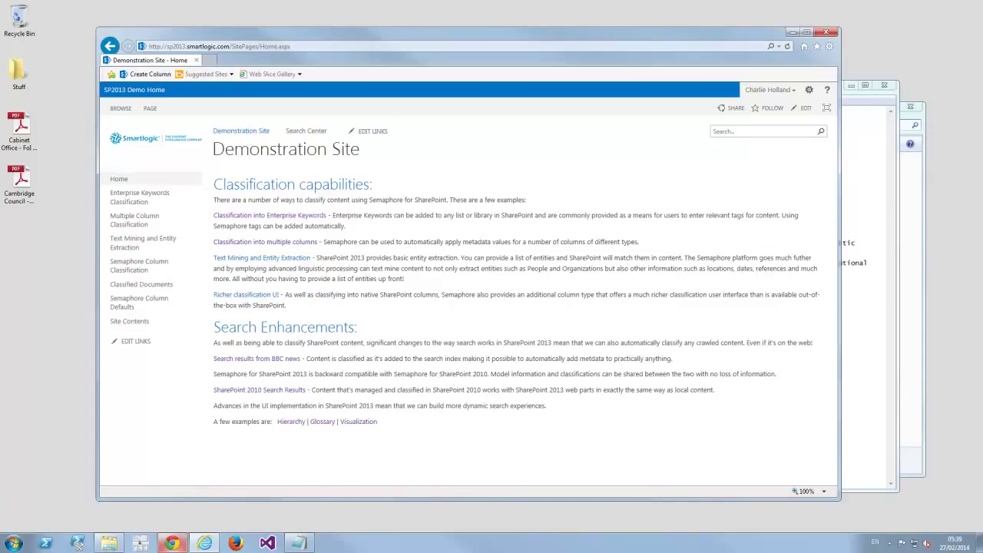
mouse_move(291, 421)
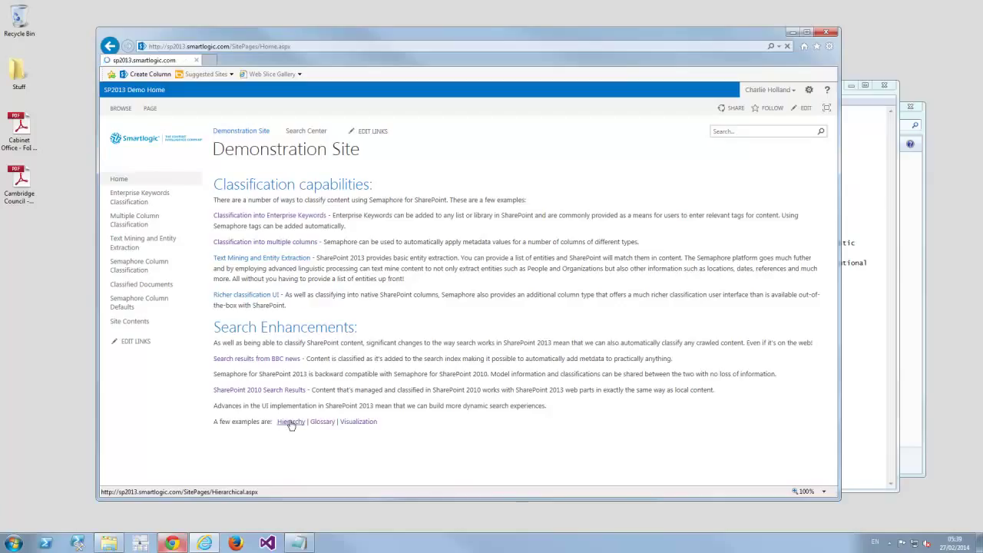
click(291, 421)
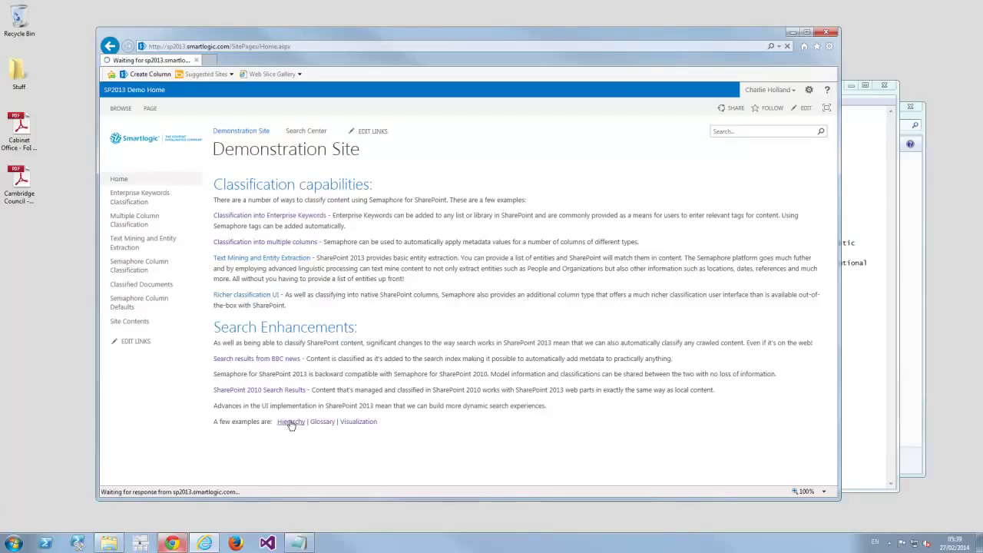
click(290, 421)
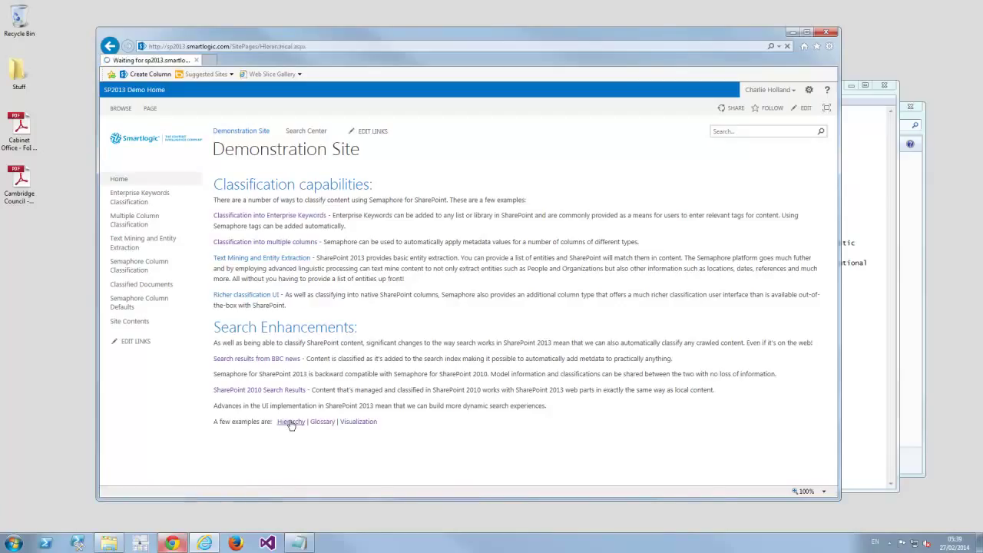
click(290, 421)
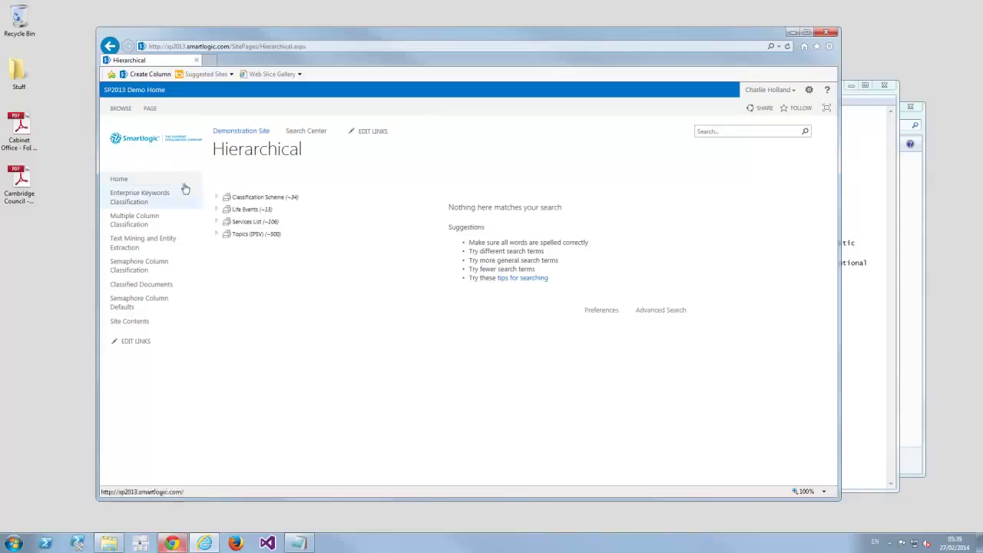
mouse_move(222, 198)
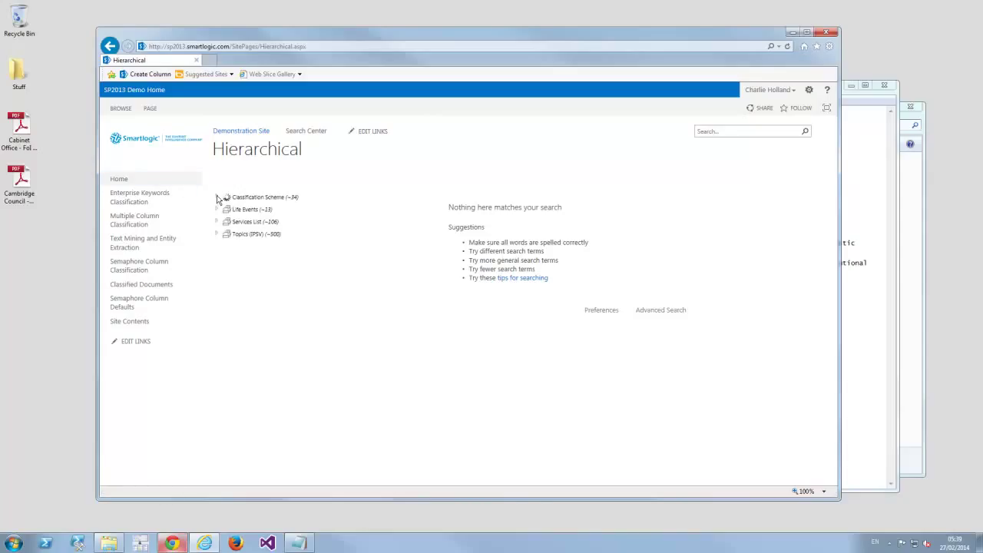
Filter results down the Classification Scheme tree through Children & Families Care Services to Child Protection
click(218, 196)
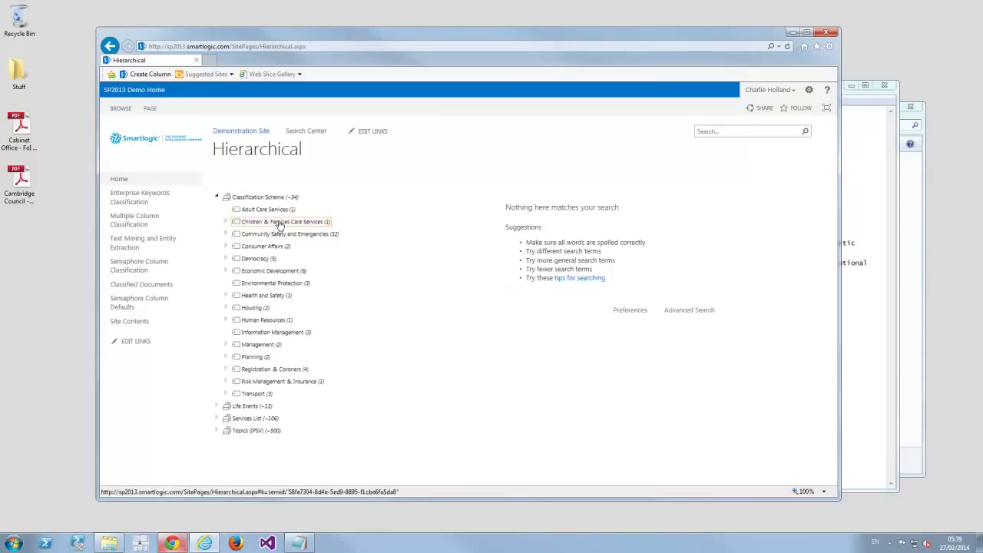
click(283, 222)
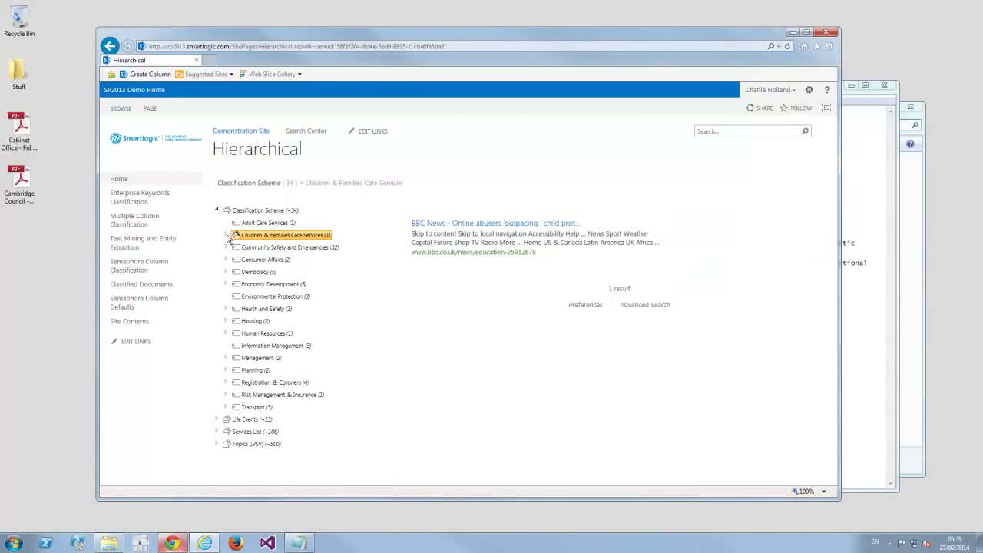
click(226, 234)
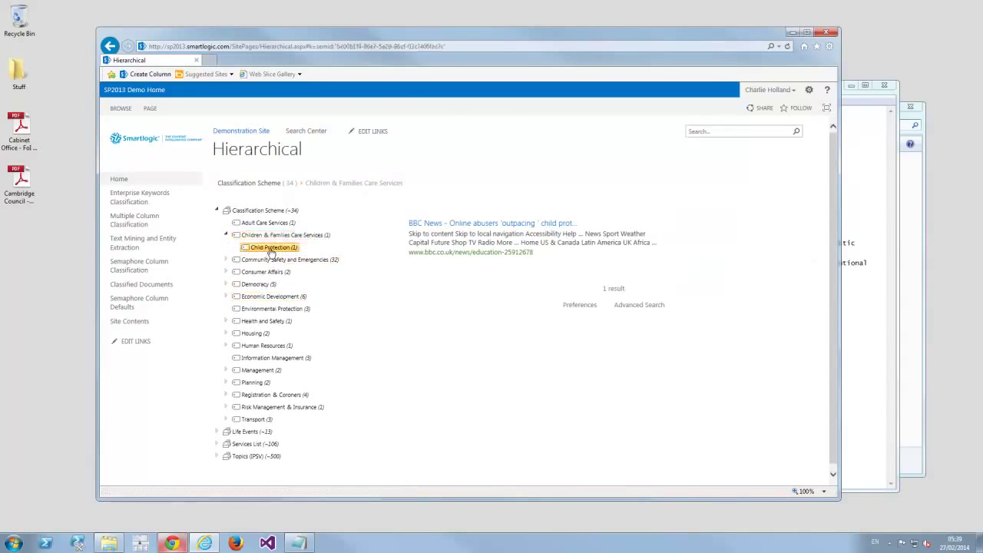
click(271, 246)
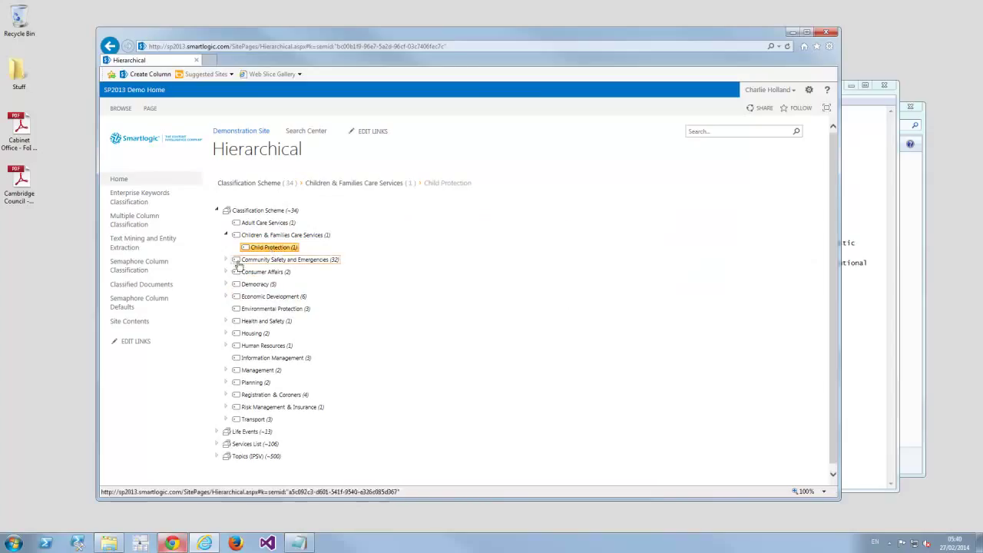
click(232, 259)
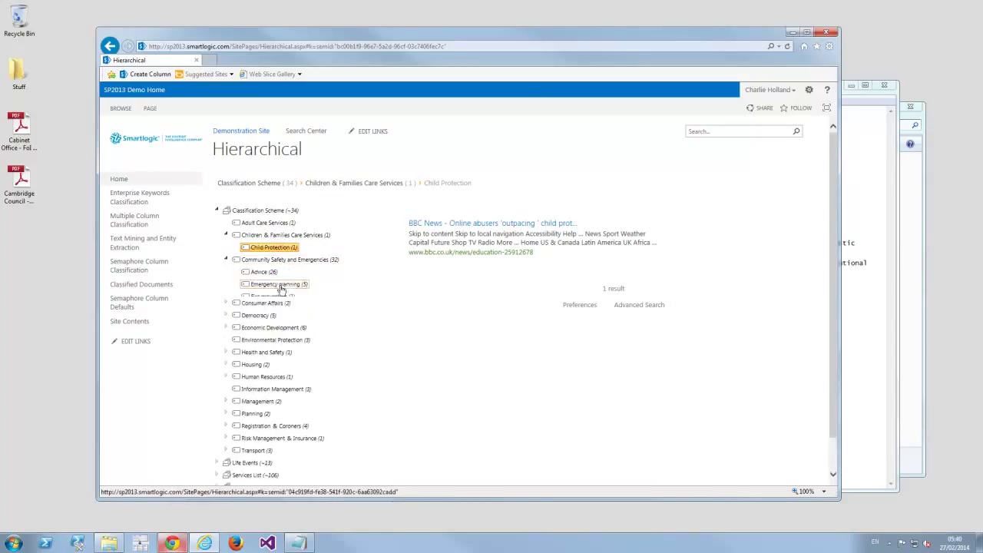
Show articles tagged Advice, Emergency planning and Fire prevention, then return home
click(261, 270)
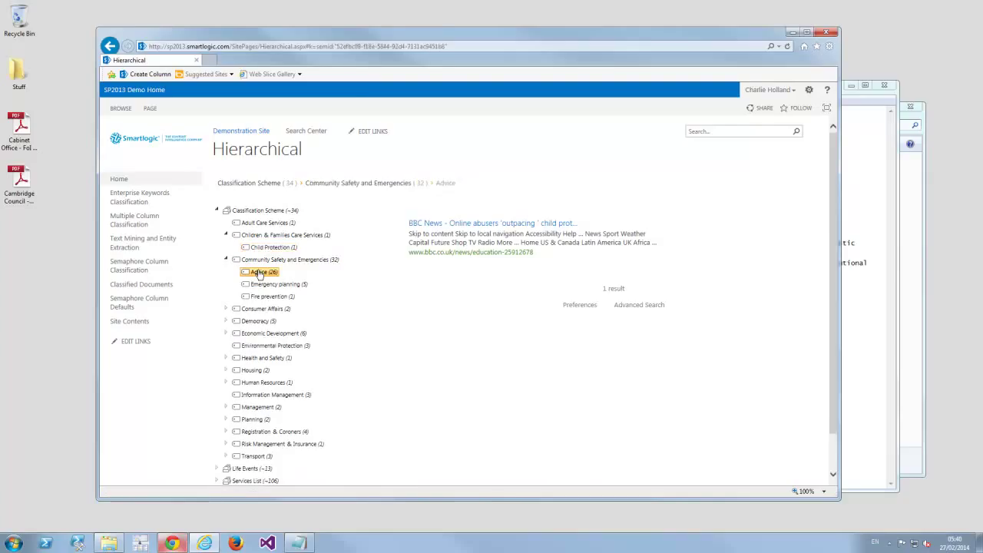
click(259, 272)
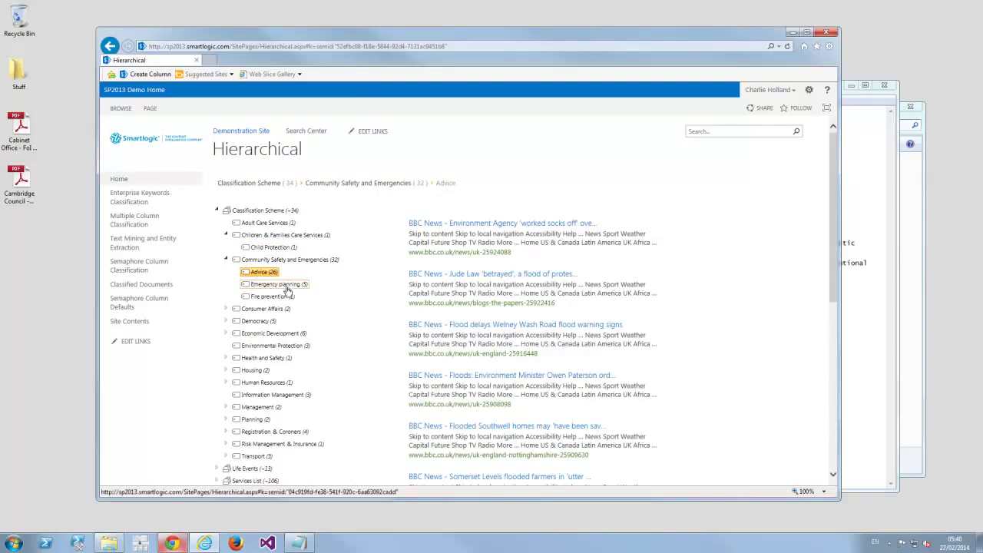
click(272, 283)
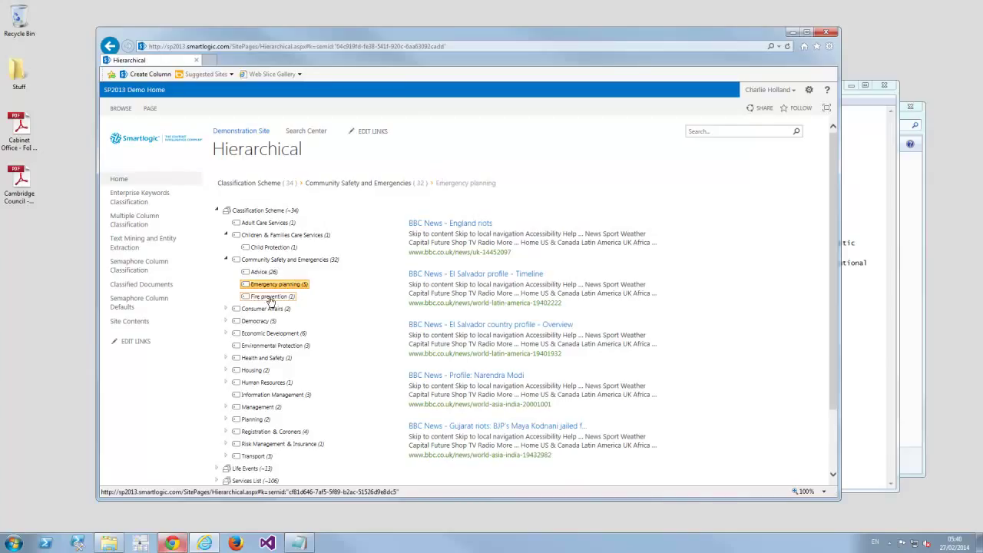
click(272, 297)
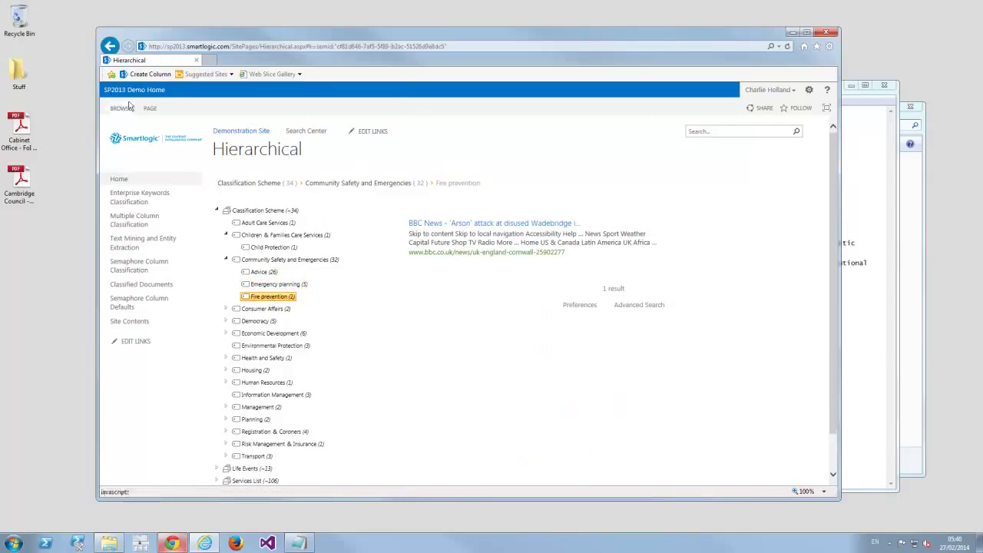
click(134, 89)
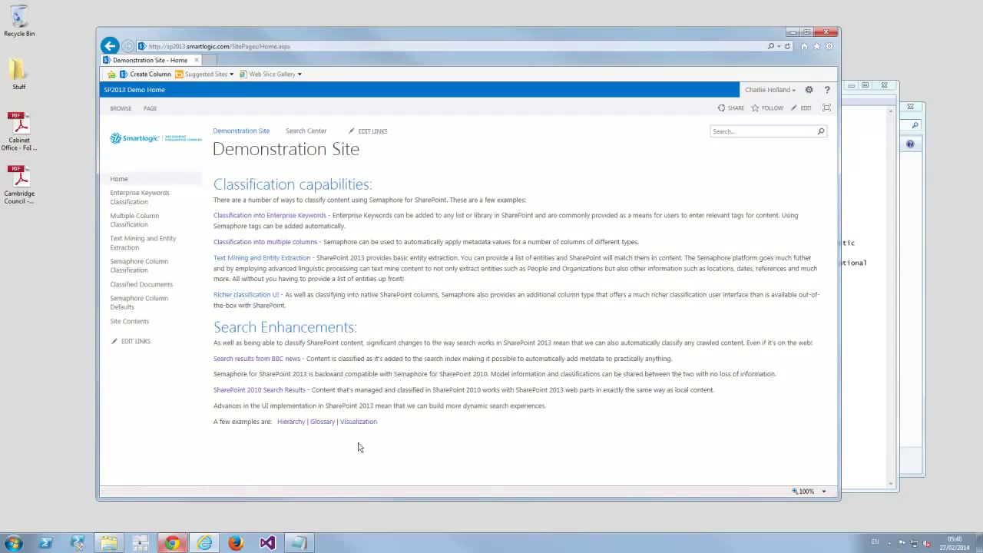
mouse_move(322, 421)
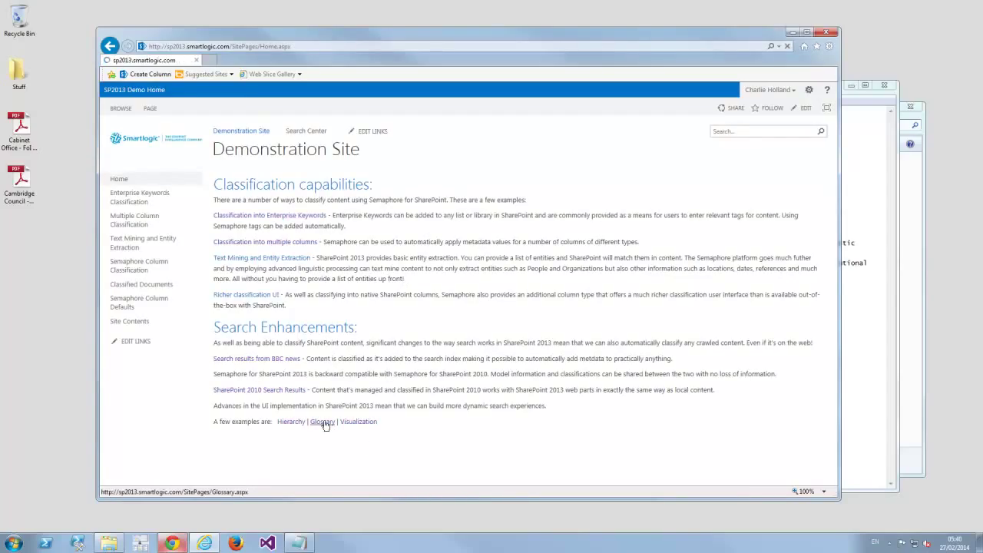
On the Glossary page, show articles for Air pollution and Adult and community education
click(323, 421)
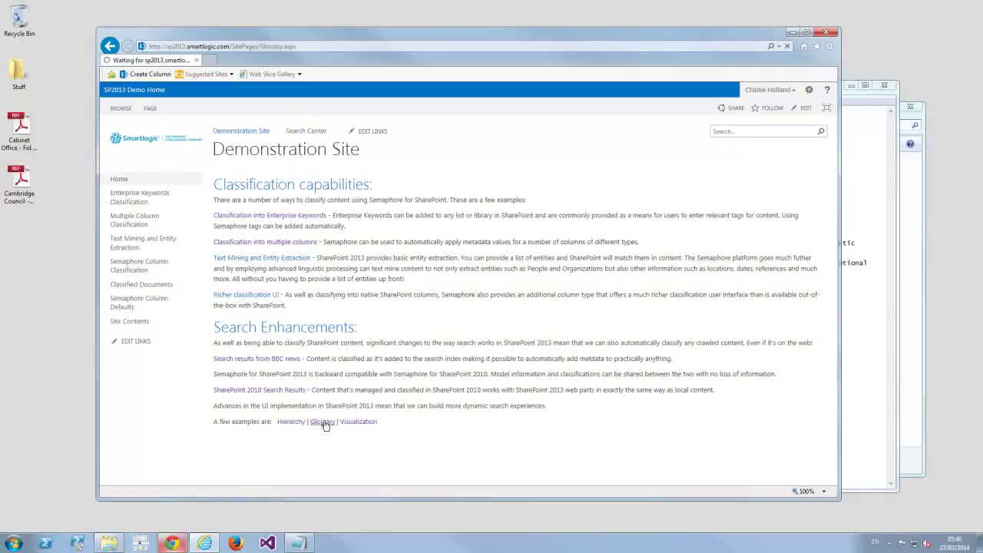
click(321, 421)
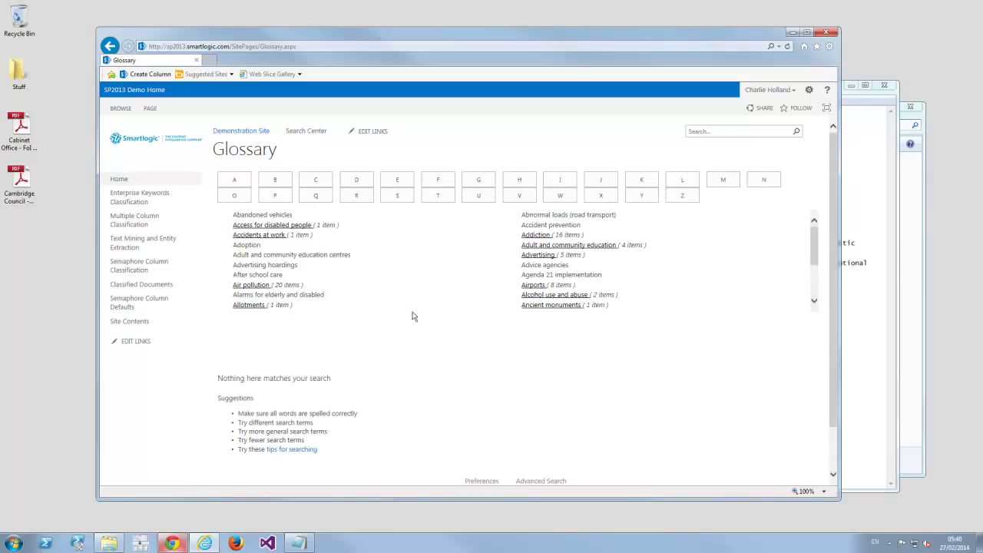
click(252, 285)
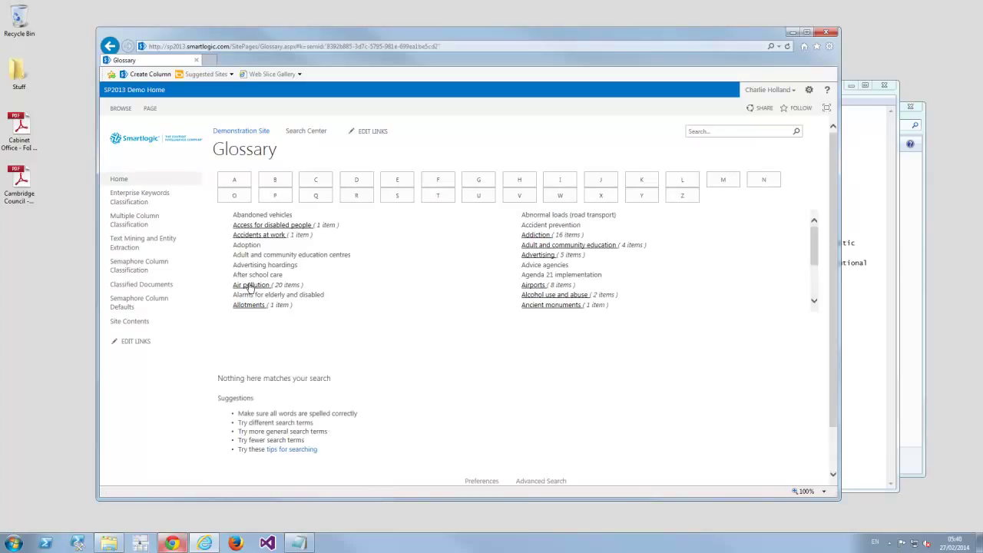
click(249, 285)
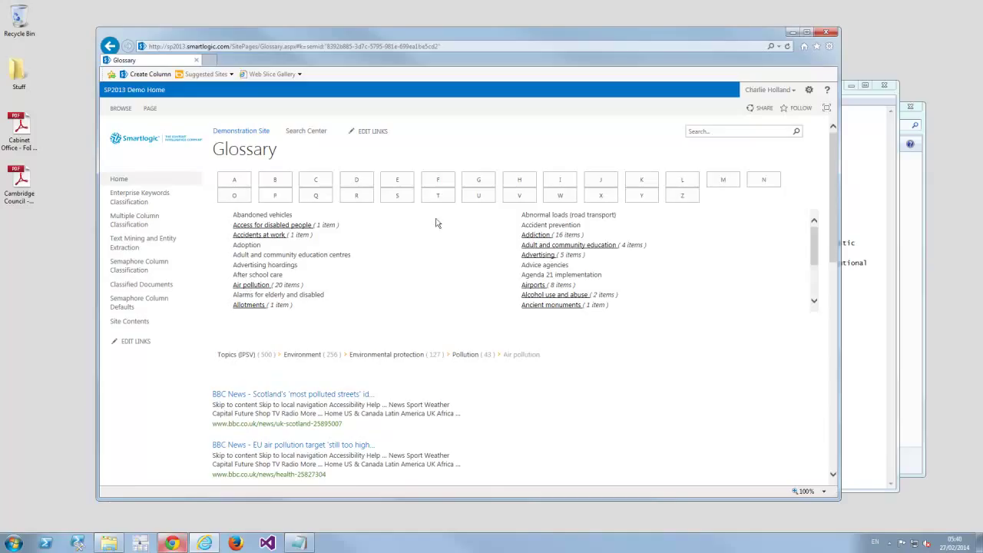
click(568, 244)
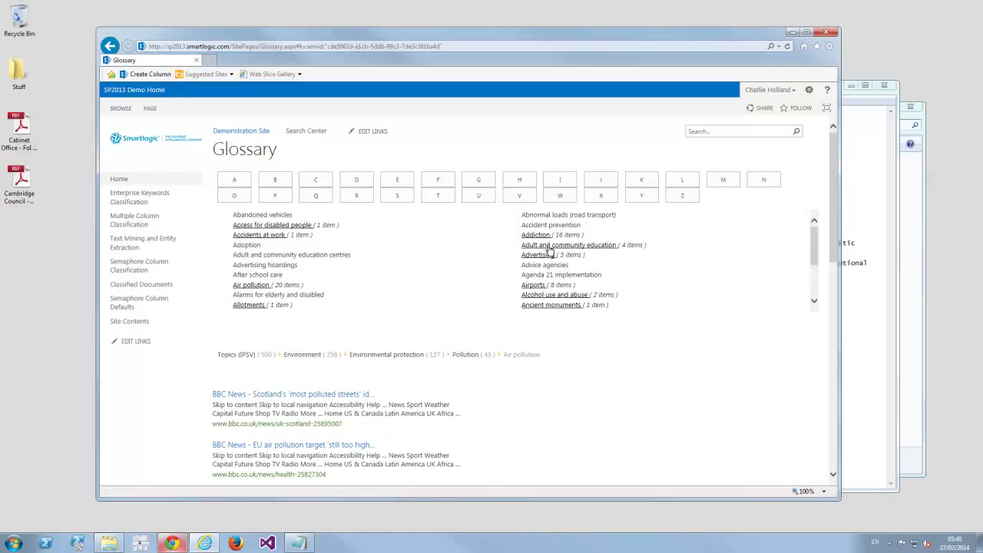
List T terms, show articles for Traffic lights and Traffic management, then return home
click(568, 244)
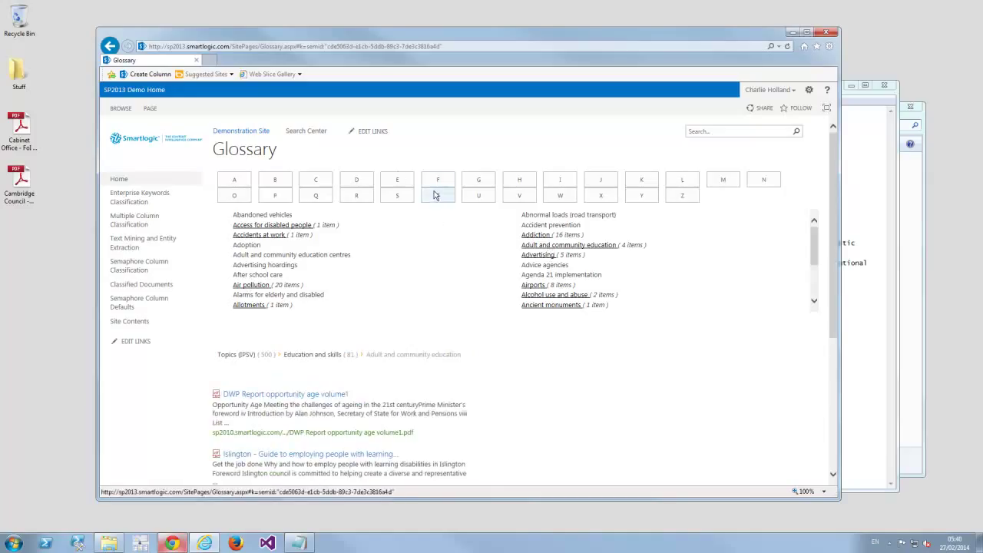
click(437, 179)
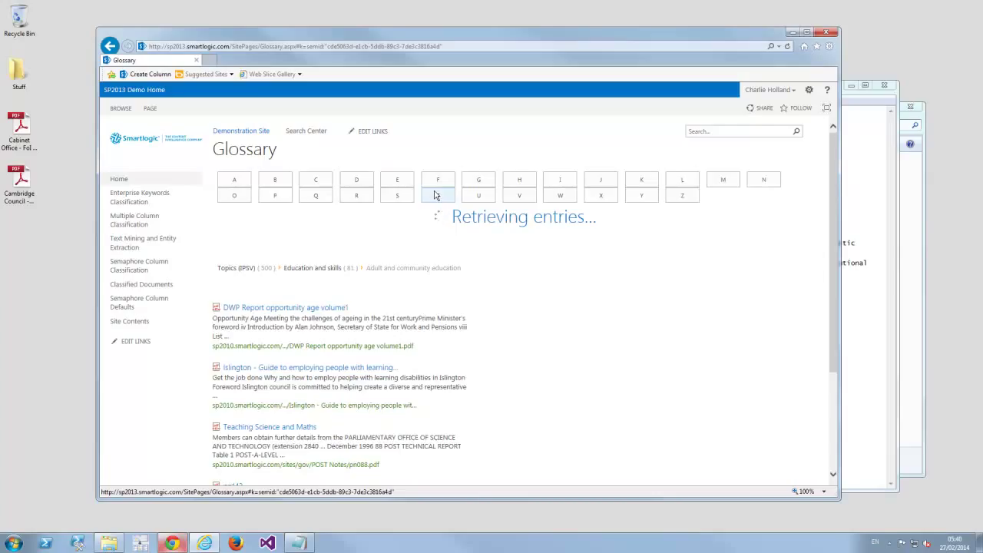
click(438, 195)
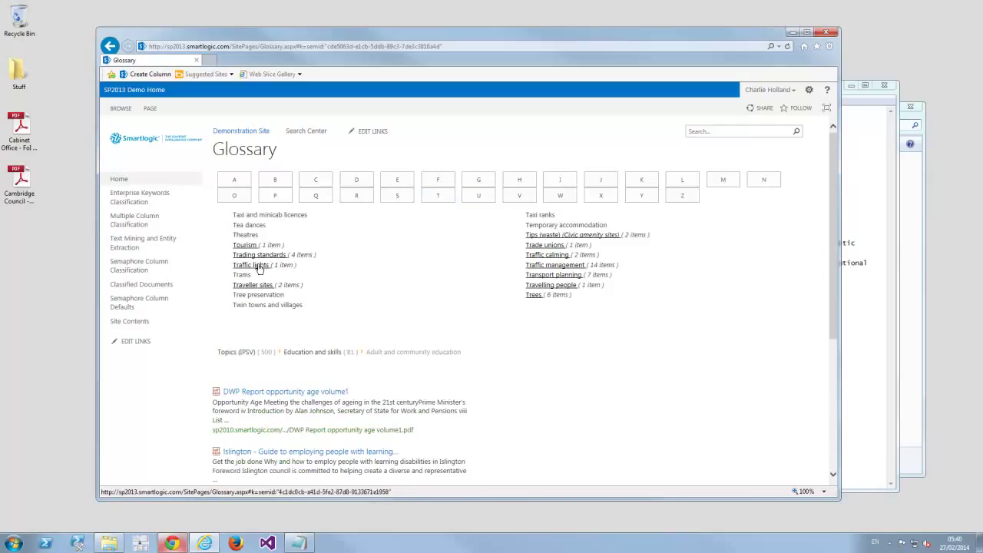
click(250, 264)
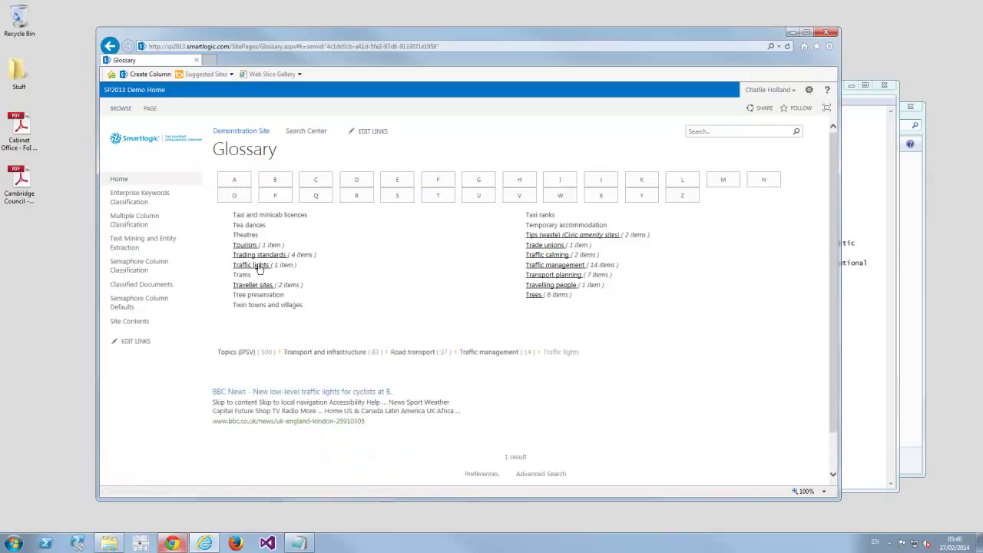
mouse_move(541, 275)
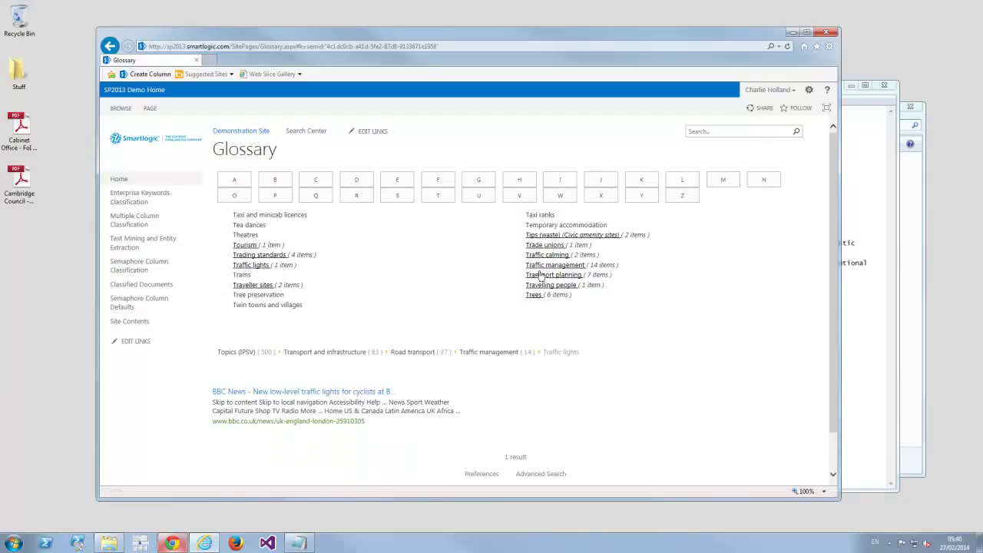
click(556, 264)
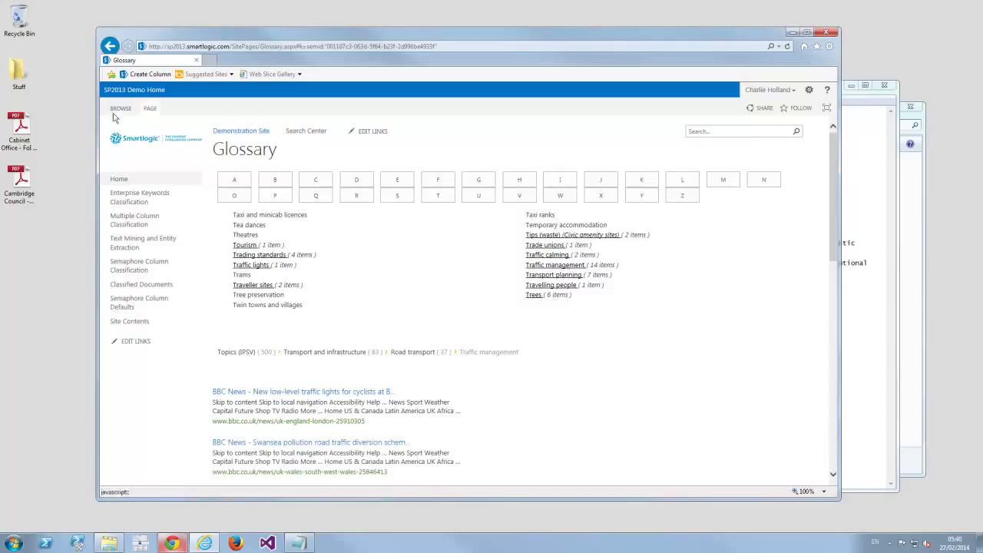
click(130, 89)
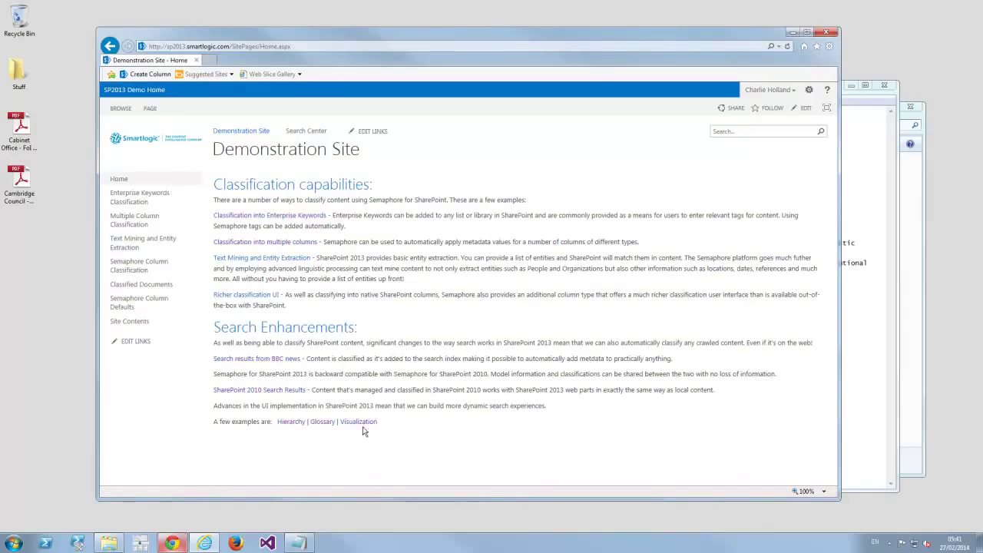
mouse_move(358, 421)
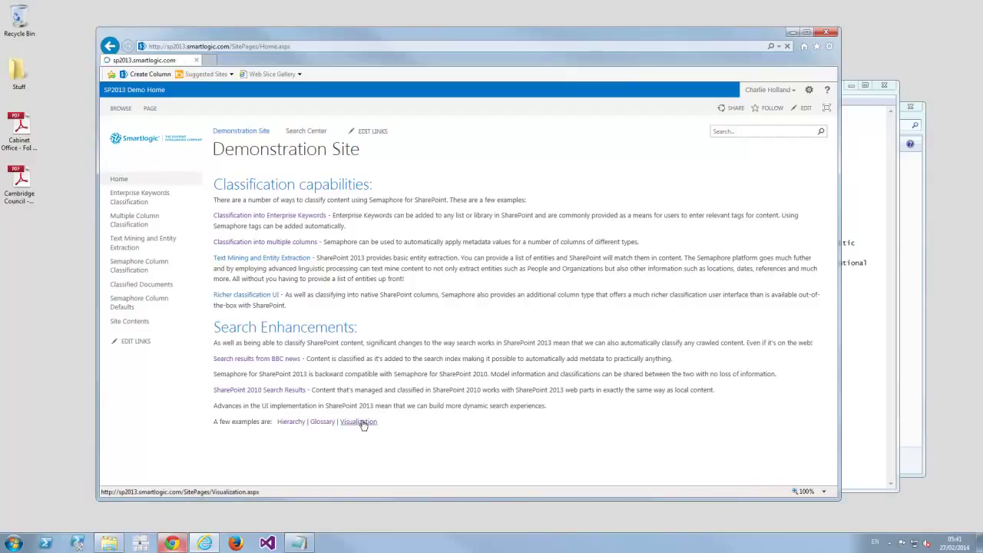
On the Visualization page, expand Classification Scheme and focus the model on Consumer Affairs
click(358, 421)
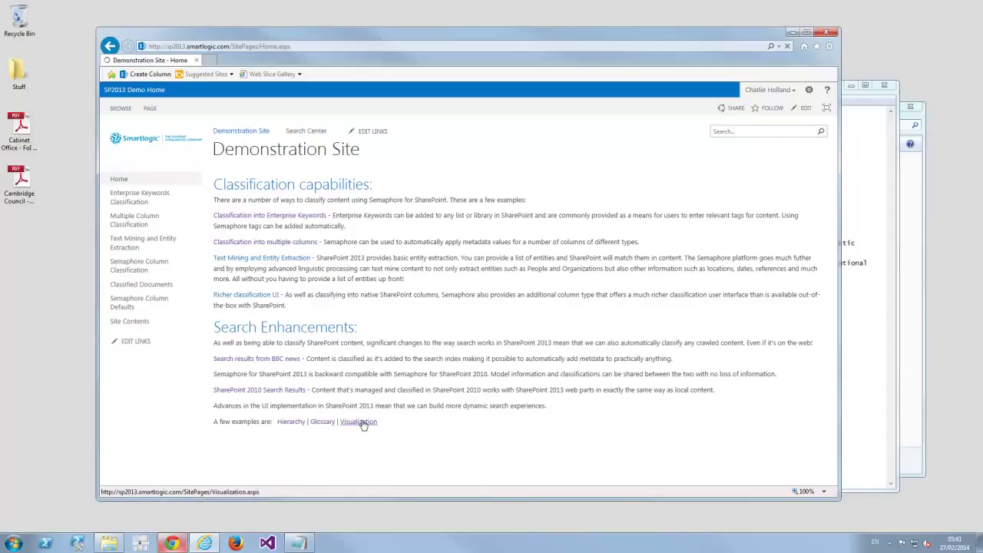
click(358, 421)
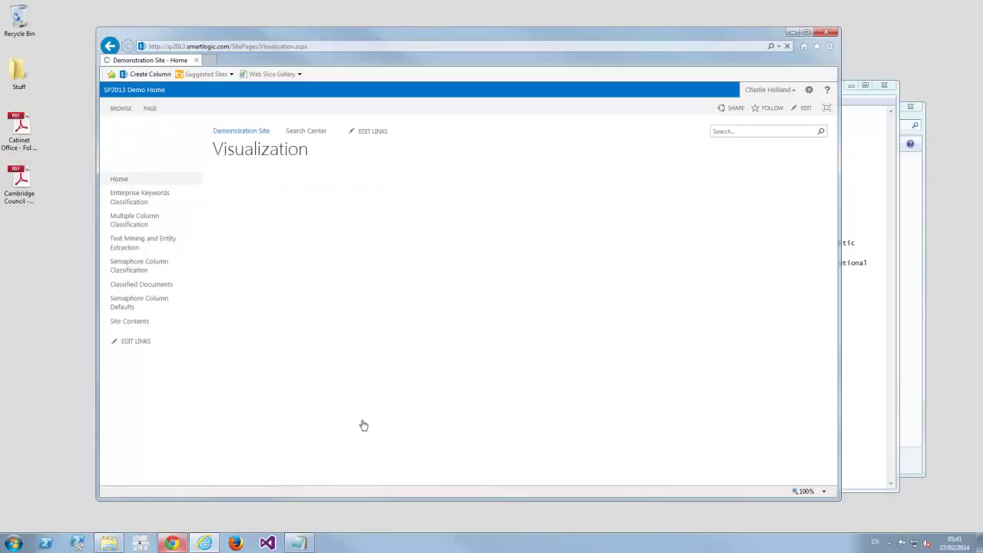
mouse_move(365, 426)
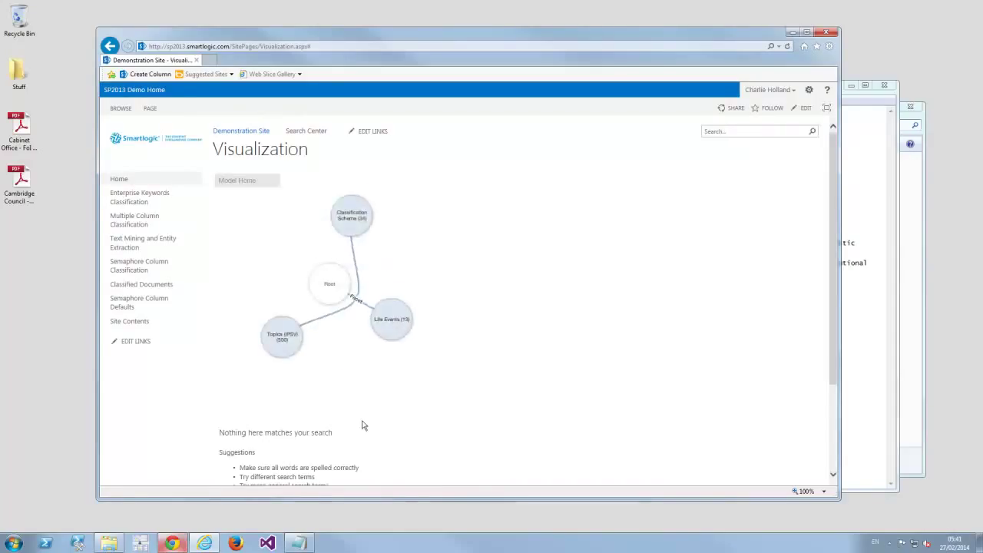
click(351, 215)
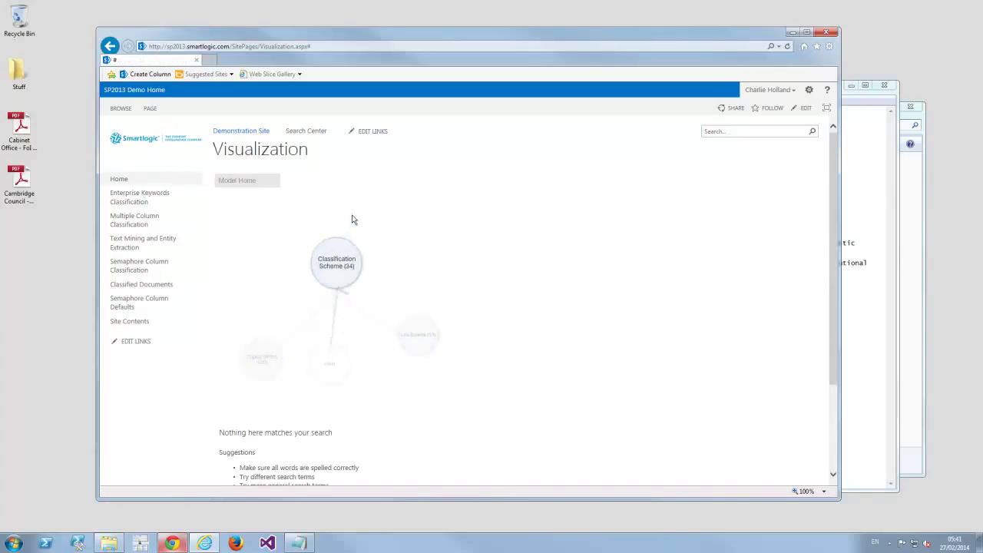
click(335, 261)
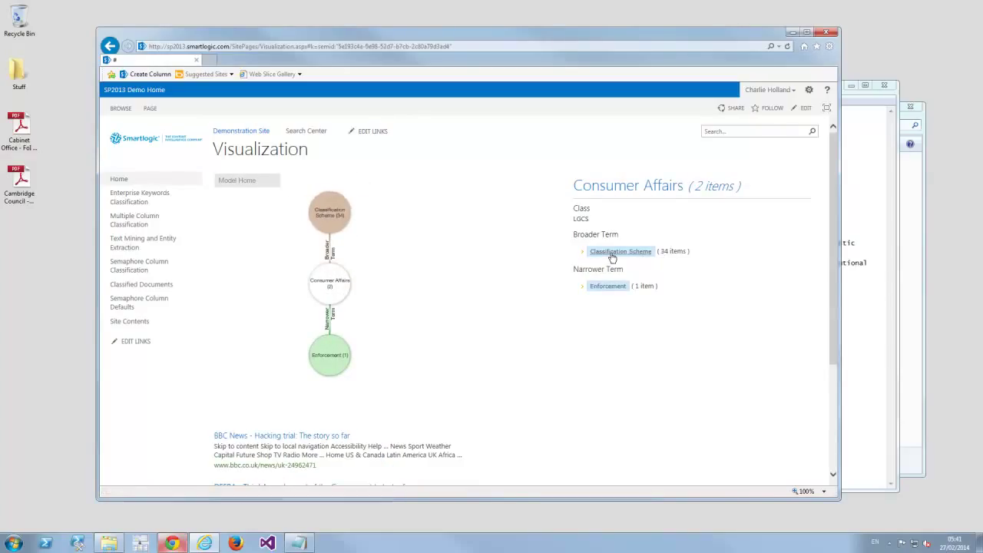
Go up to the broader Classification Scheme term showing its narrower topics and articles
click(621, 252)
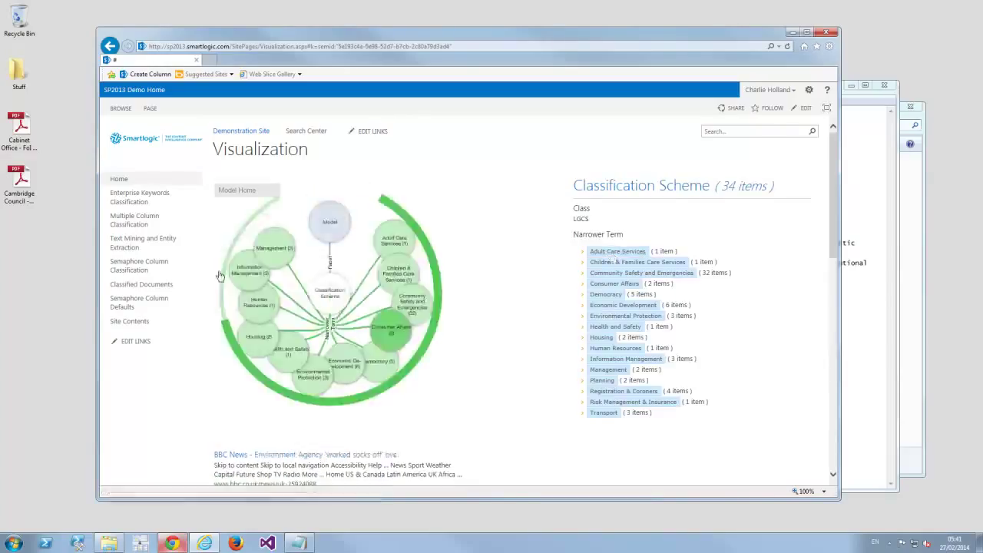
click(344, 361)
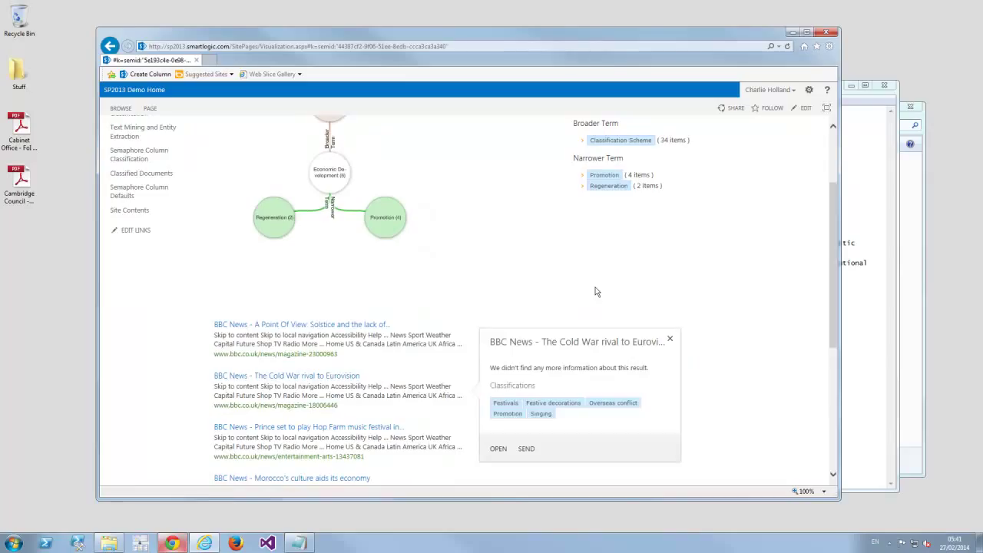
Close the article preview and focus the model on Regeneration with its two documents
click(609, 186)
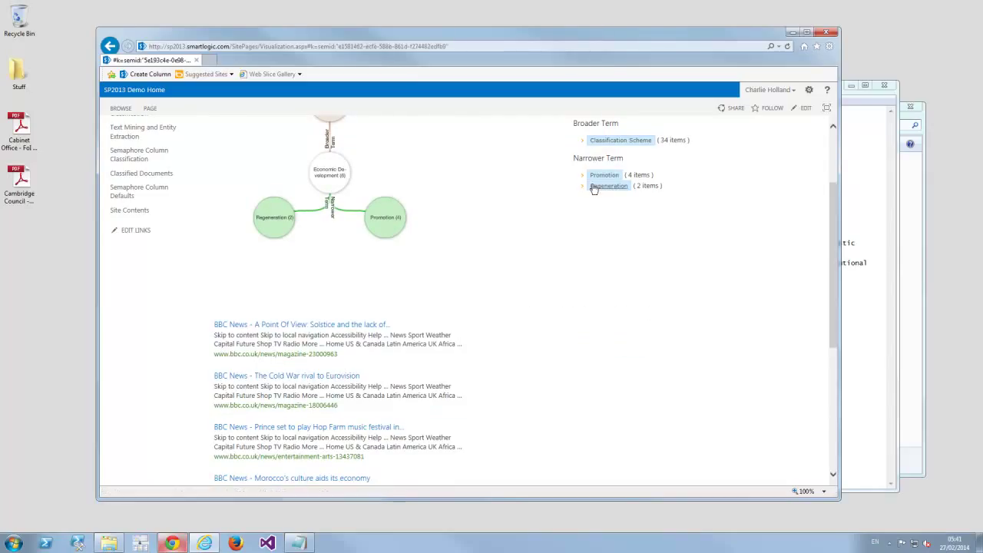
click(609, 186)
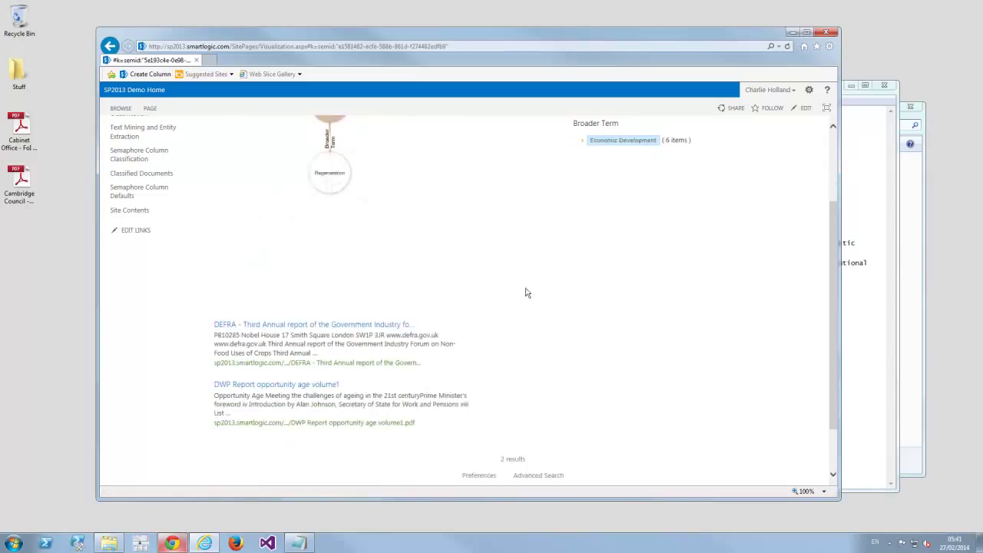
scroll(up, 3)
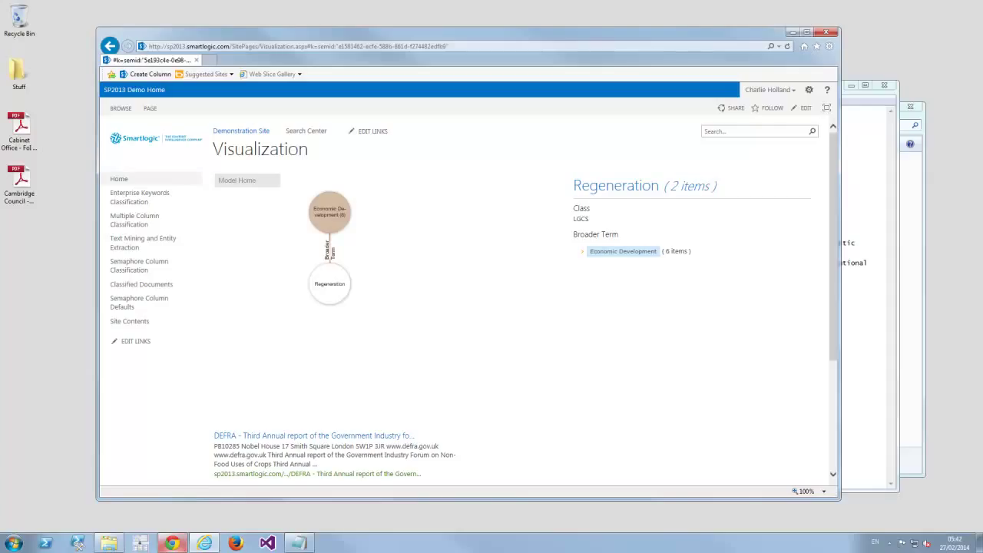
mouse_move(906, 378)
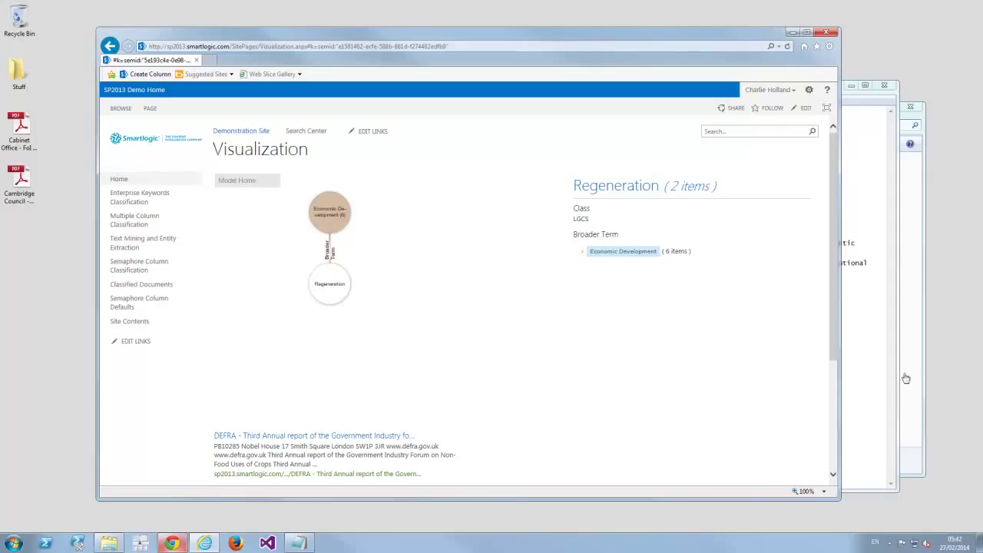